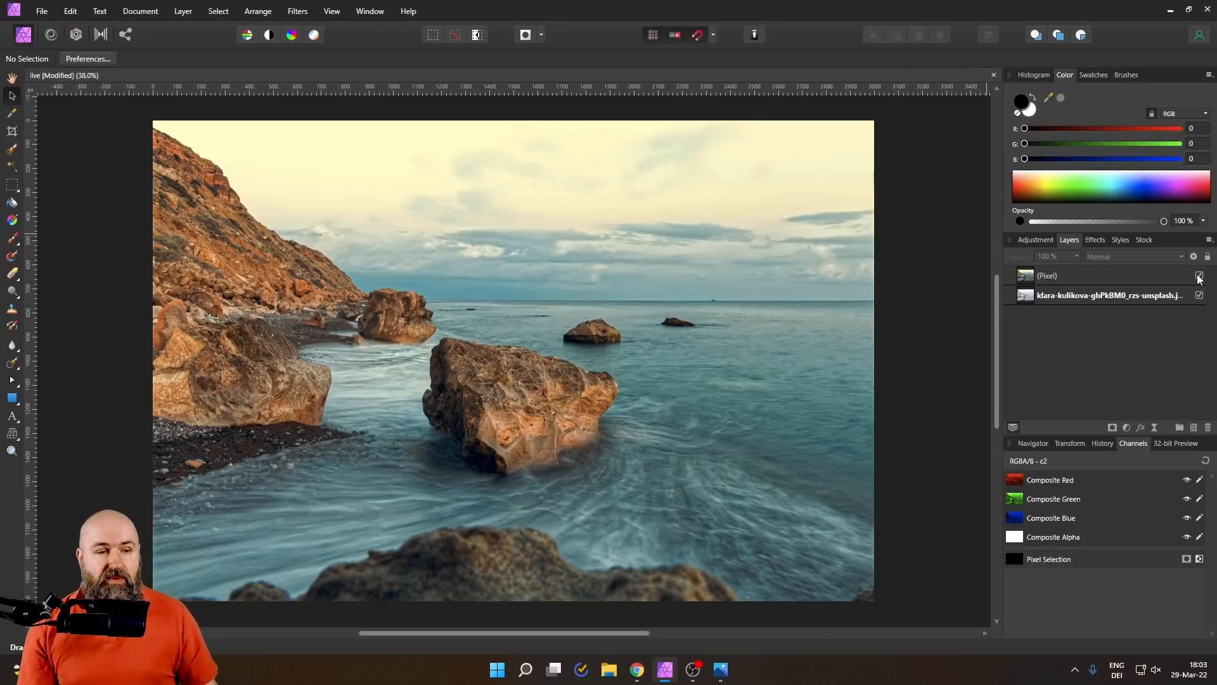
# Hide the edited pixel layer to reveal the original and bring up the adjustment types list
pyautogui.click(1199, 275)
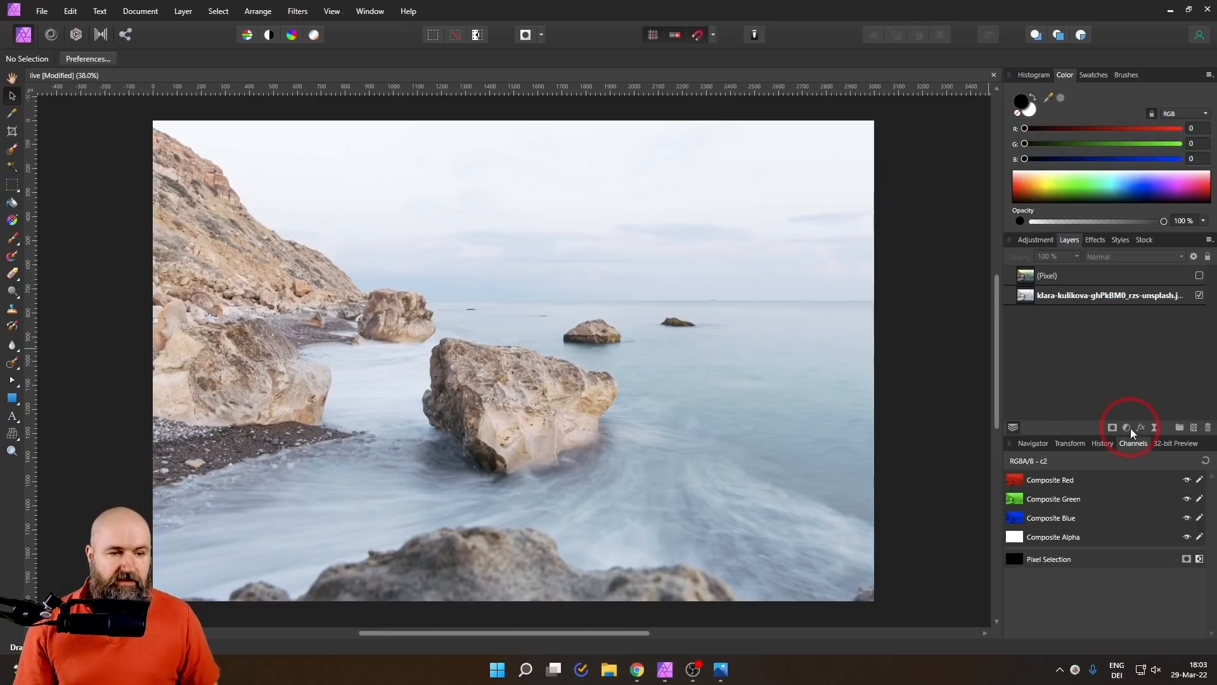
pyautogui.click(1125, 427)
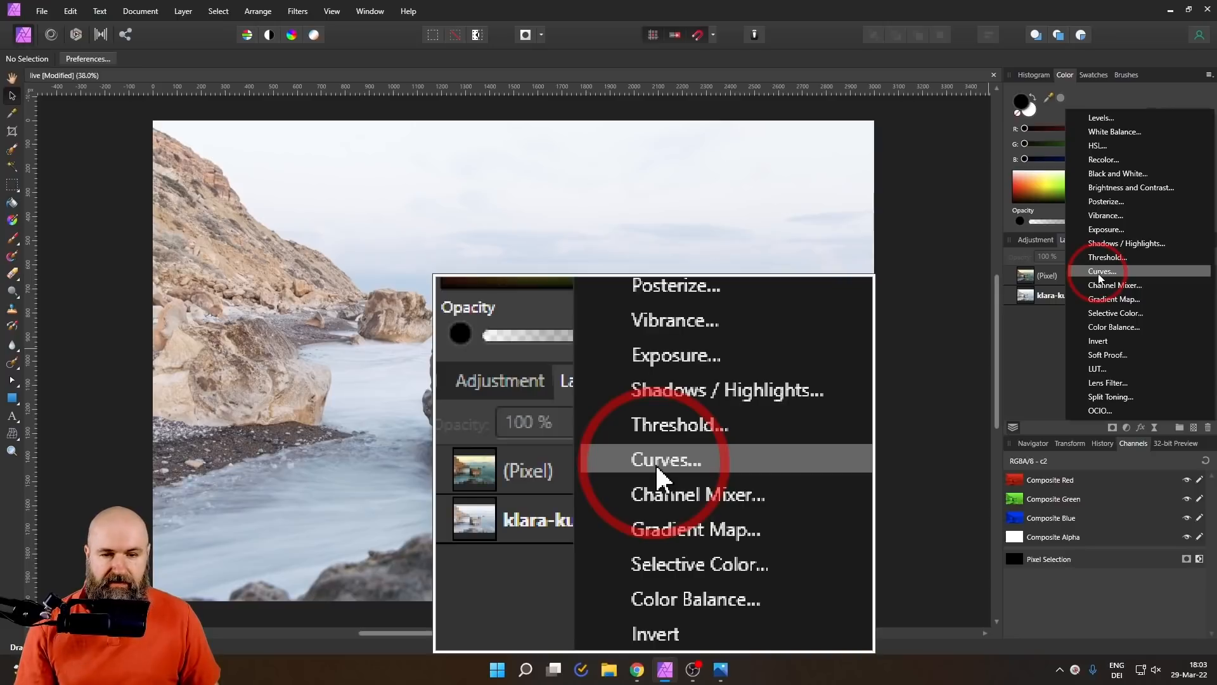
# Add a Curves adjustment layer above the seascape photo
pyautogui.click(666, 459)
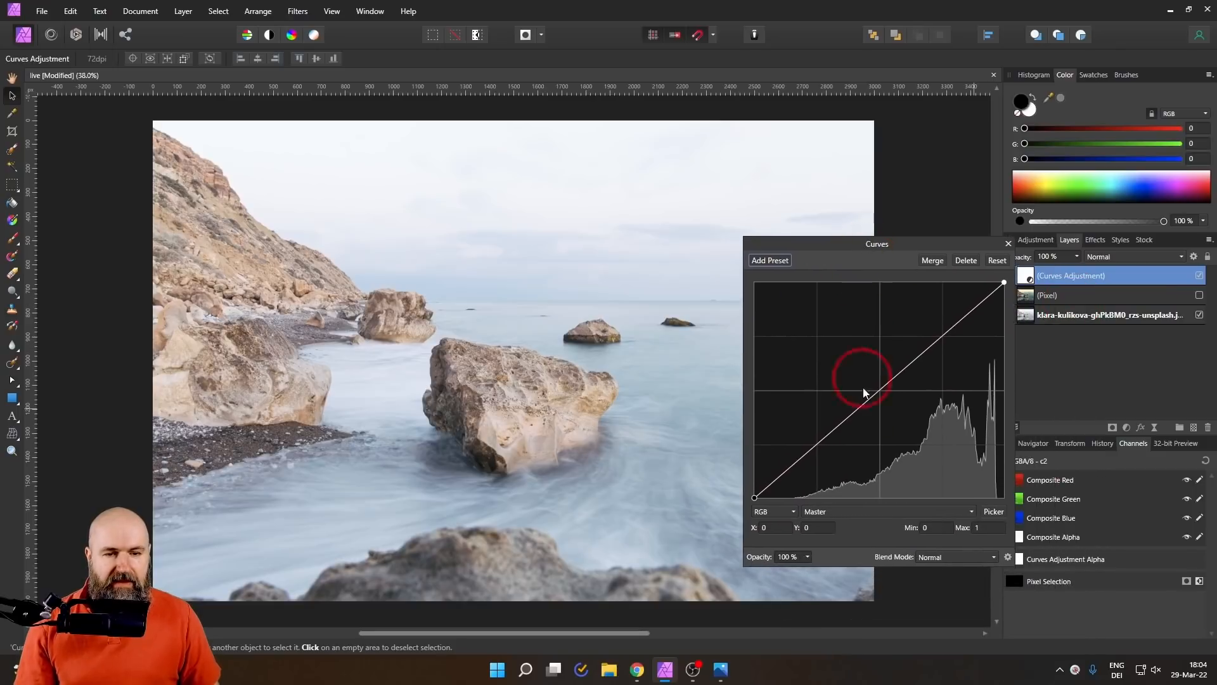
pyautogui.moveTo(904, 482)
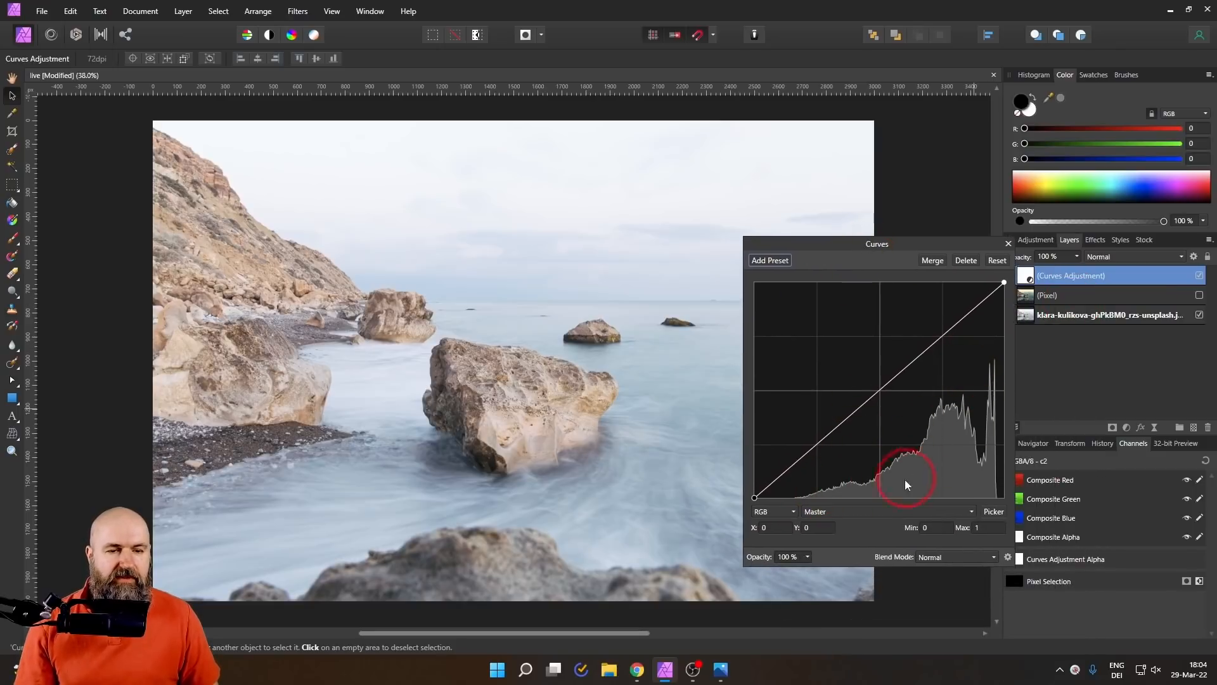
pyautogui.moveTo(963, 432)
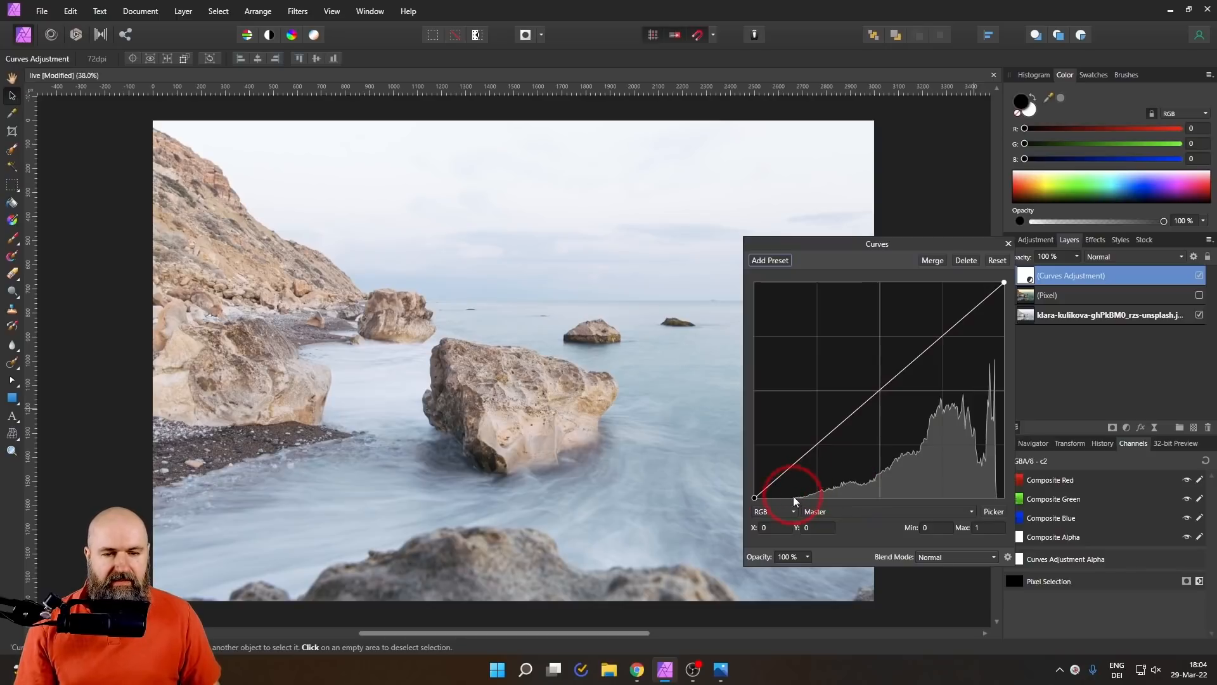
pyautogui.moveTo(794, 505)
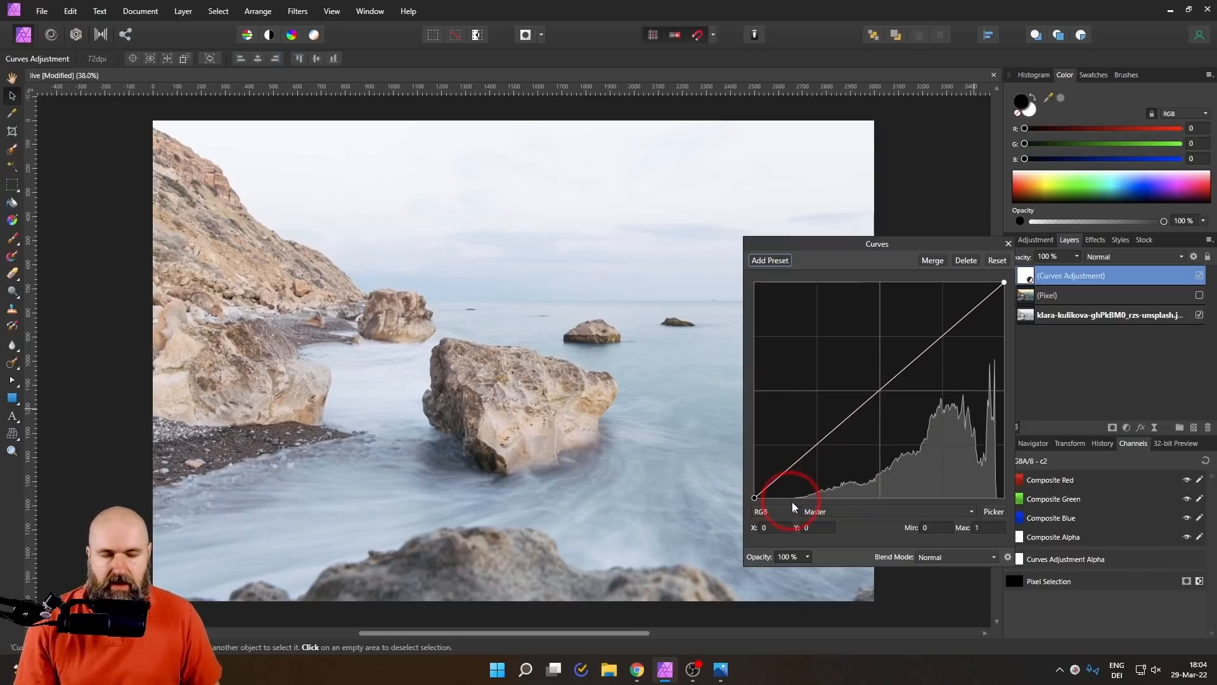
pyautogui.moveTo(754, 503)
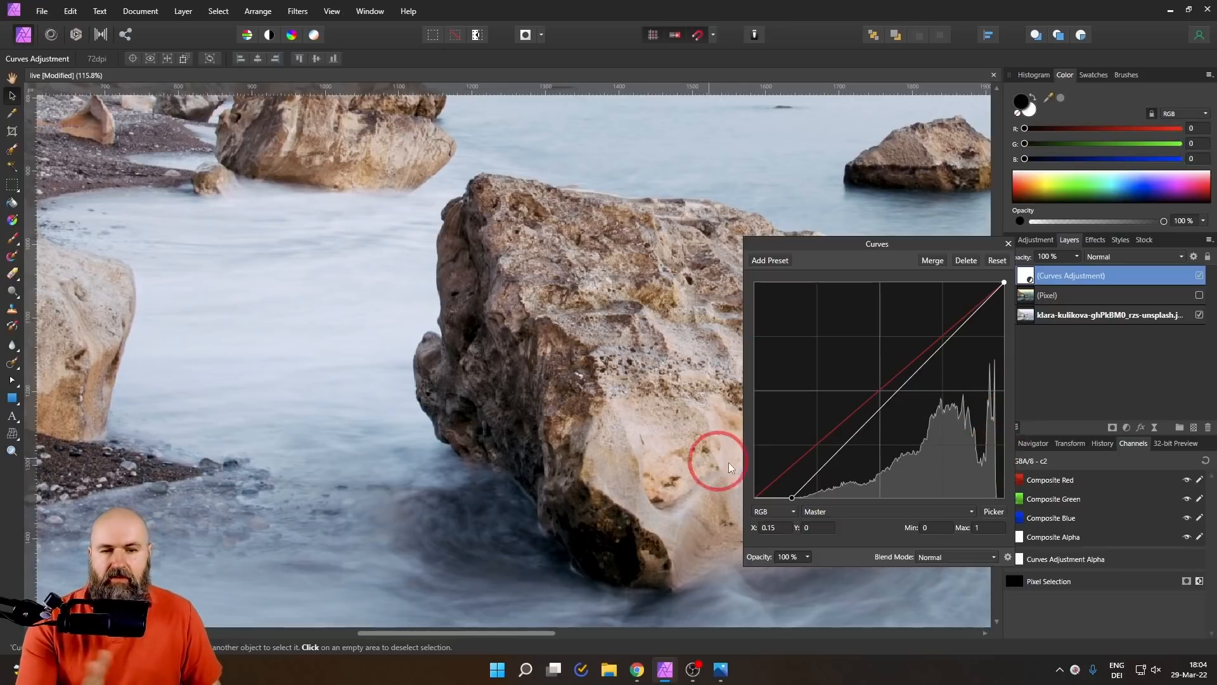
pyautogui.moveTo(753, 454)
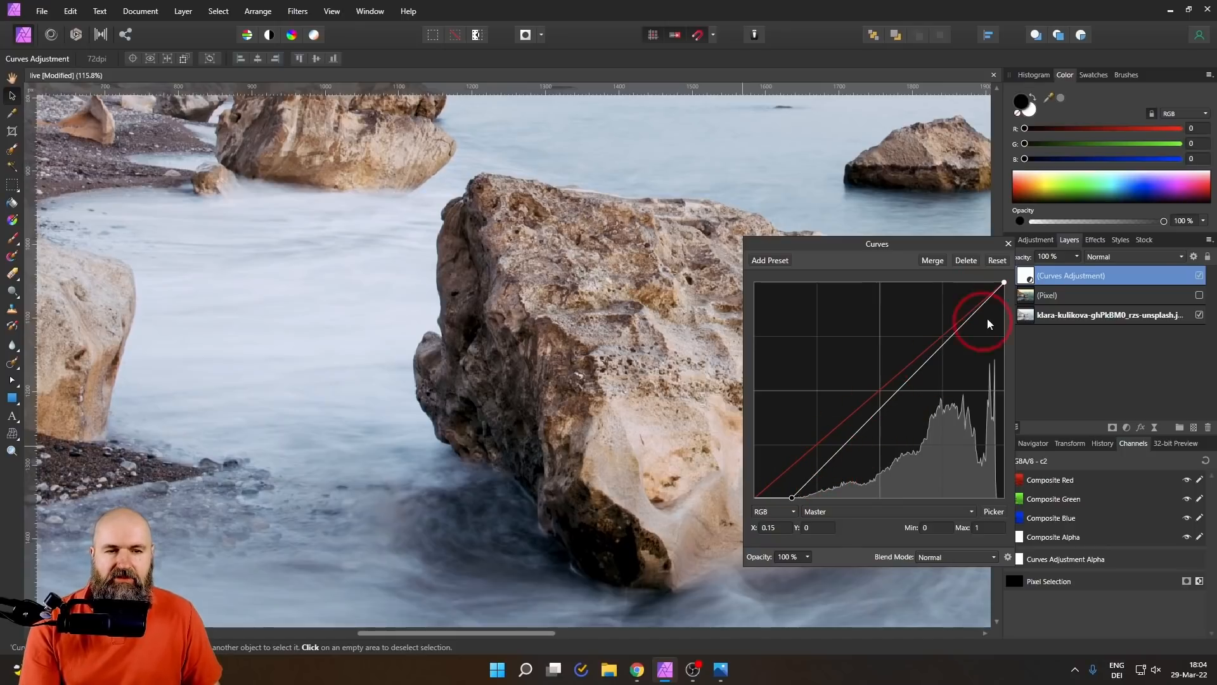
pyautogui.moveTo(660, 350)
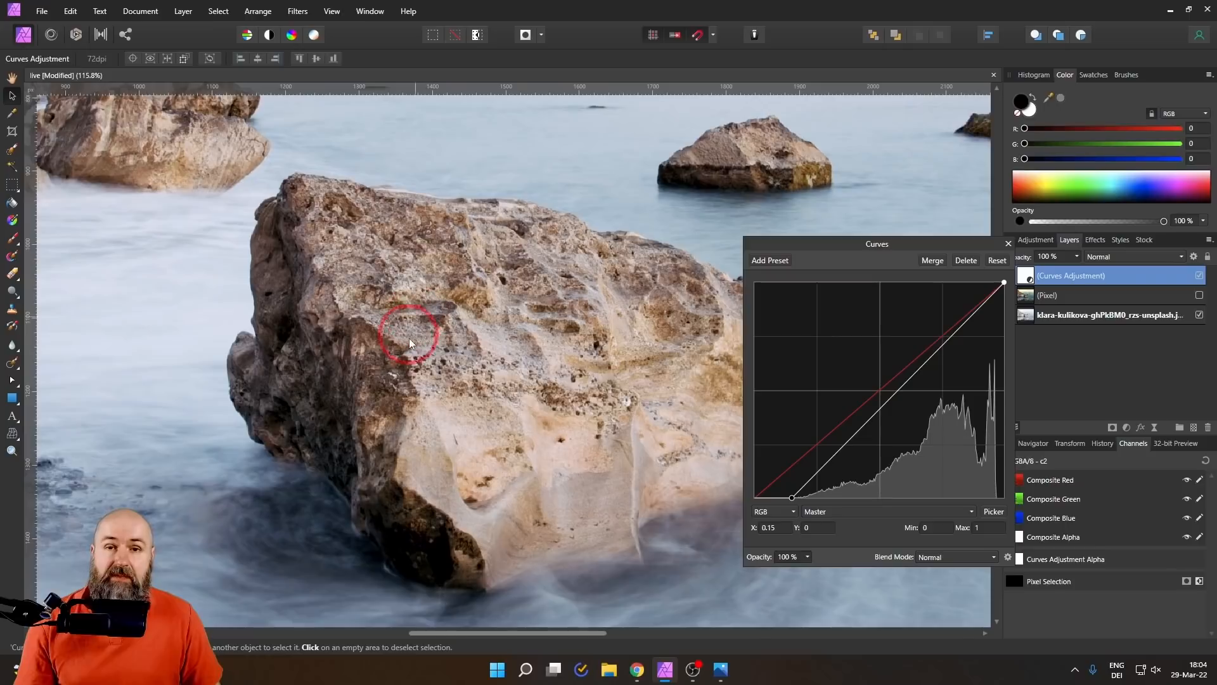
pyautogui.moveTo(508, 372)
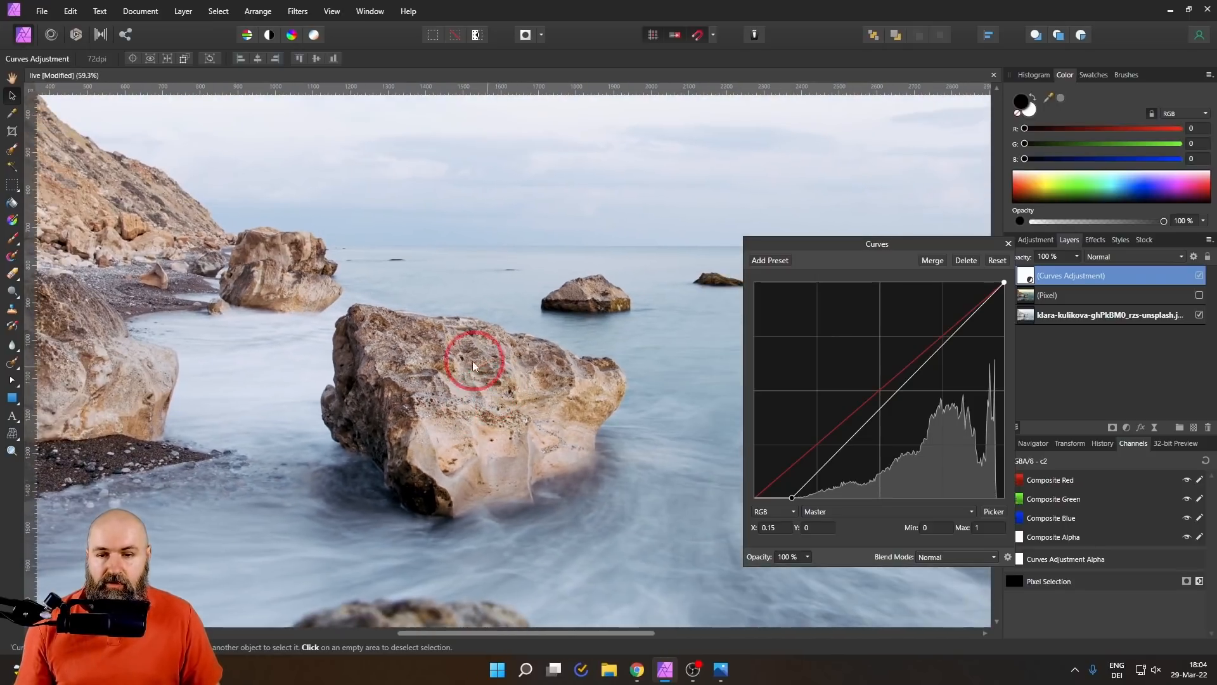
# Zoom in and out to check the darkened shadows and midtones on the seascape
pyautogui.scroll(3)
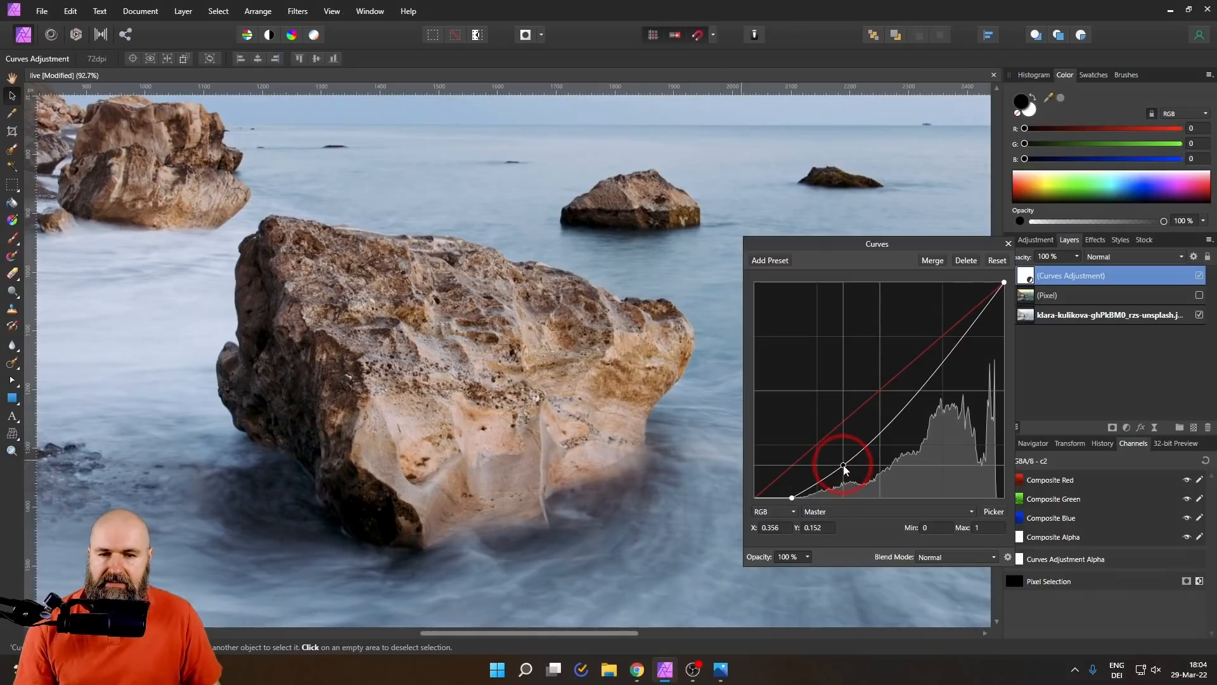
pyautogui.moveTo(420, 334)
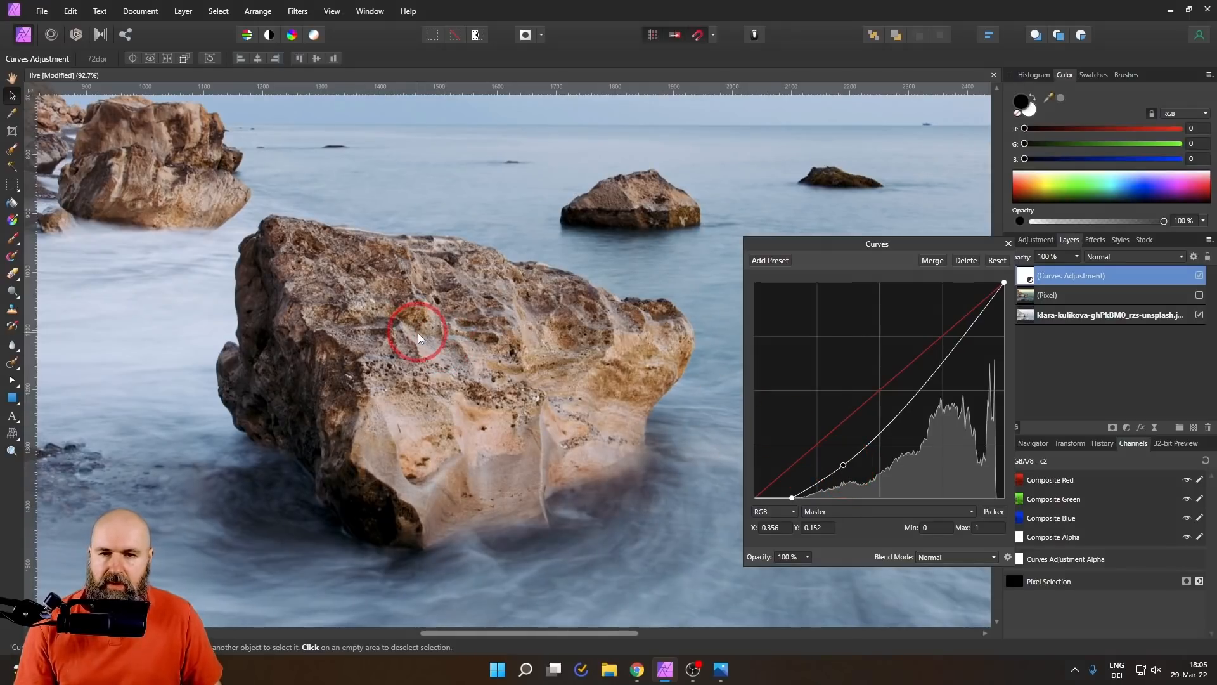
pyautogui.scroll(-3)
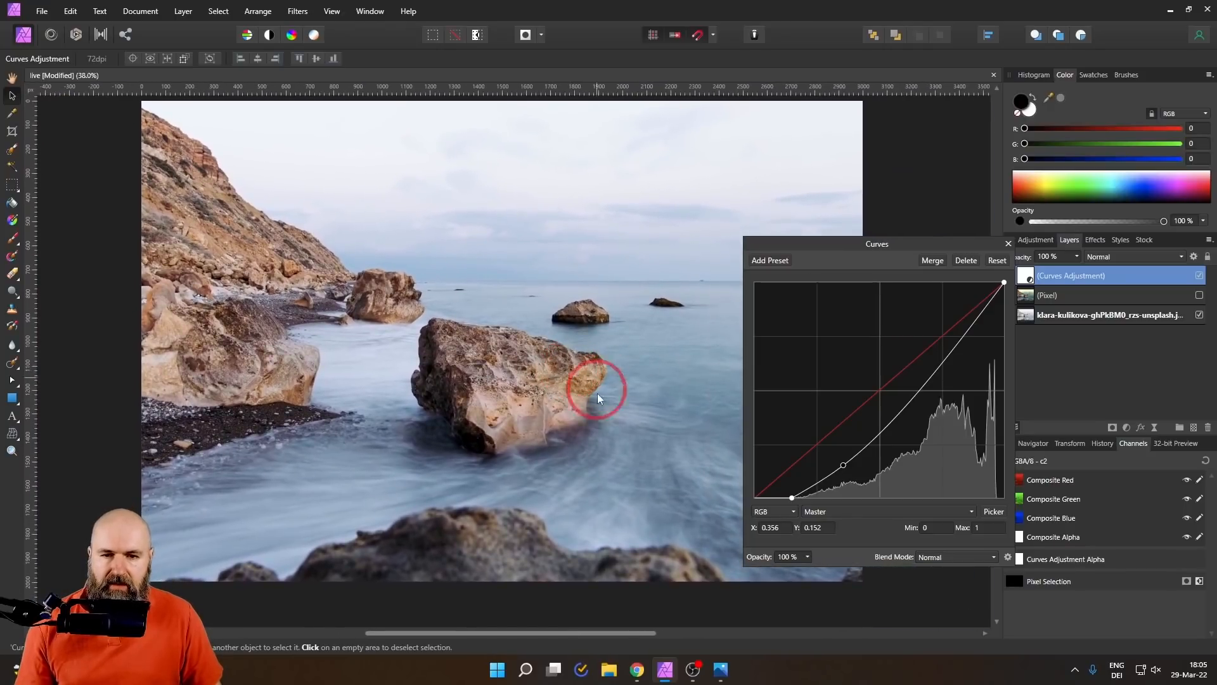
pyautogui.moveTo(633, 410)
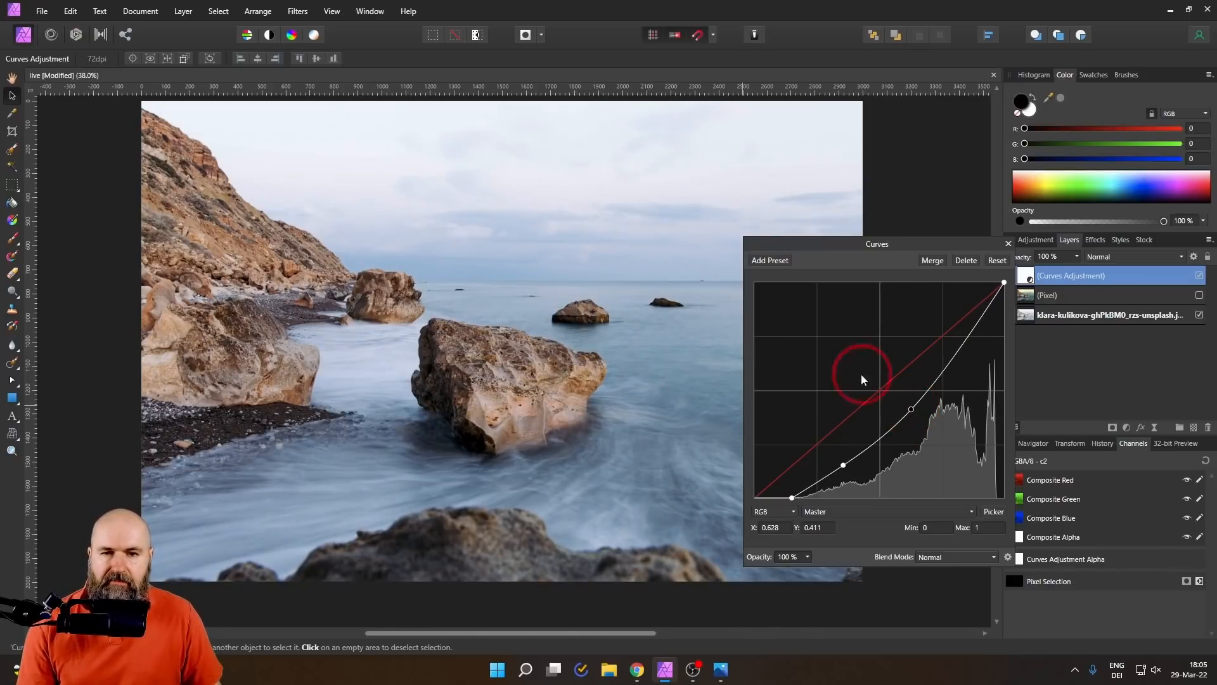
pyautogui.moveTo(541, 219)
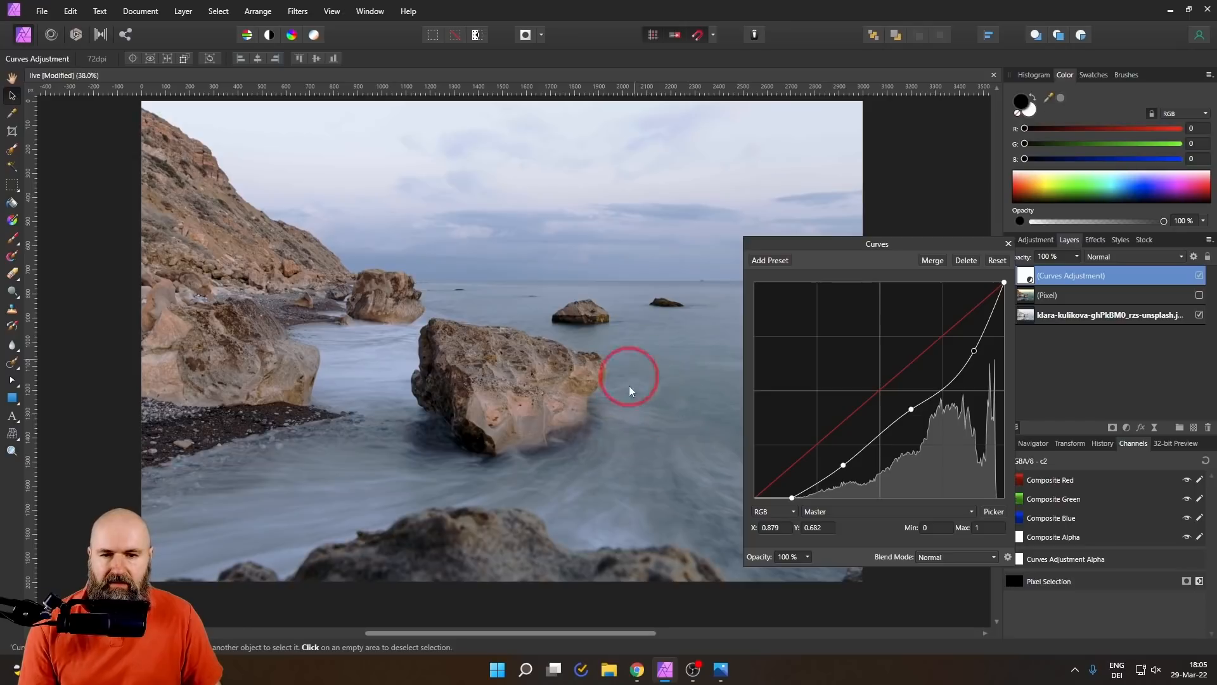
pyautogui.moveTo(958, 391)
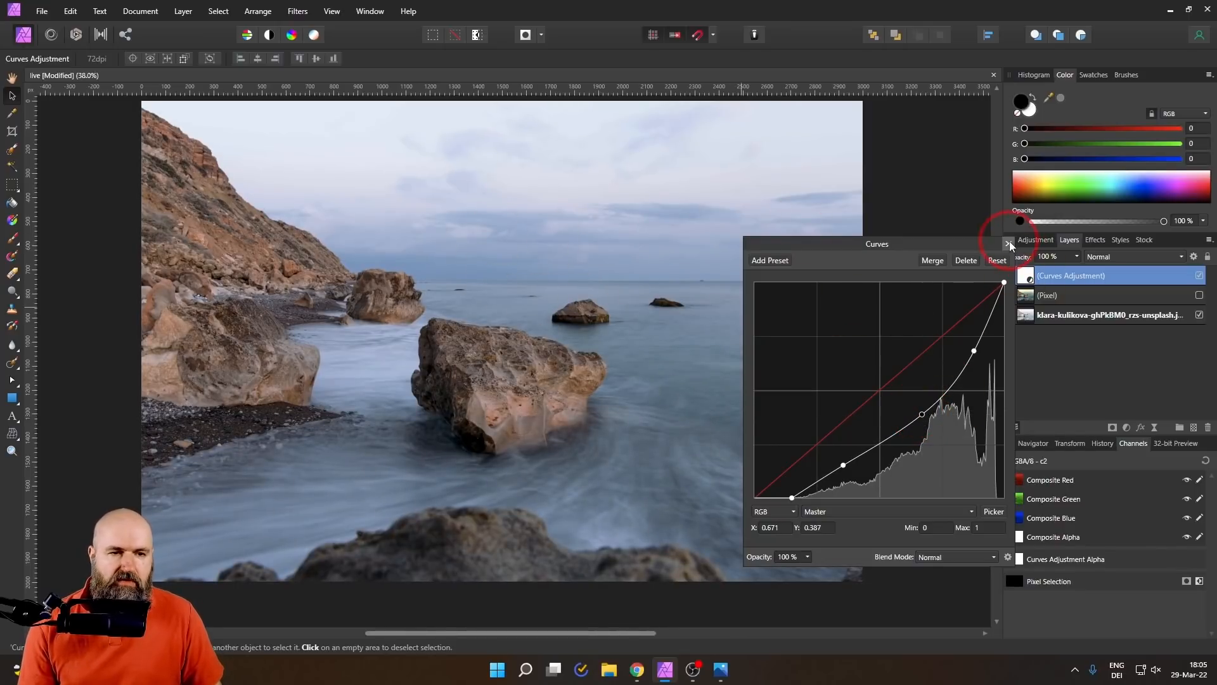
# Close the Curves settings and toggle the Curves layer to compare before and after
pyautogui.click(1005, 243)
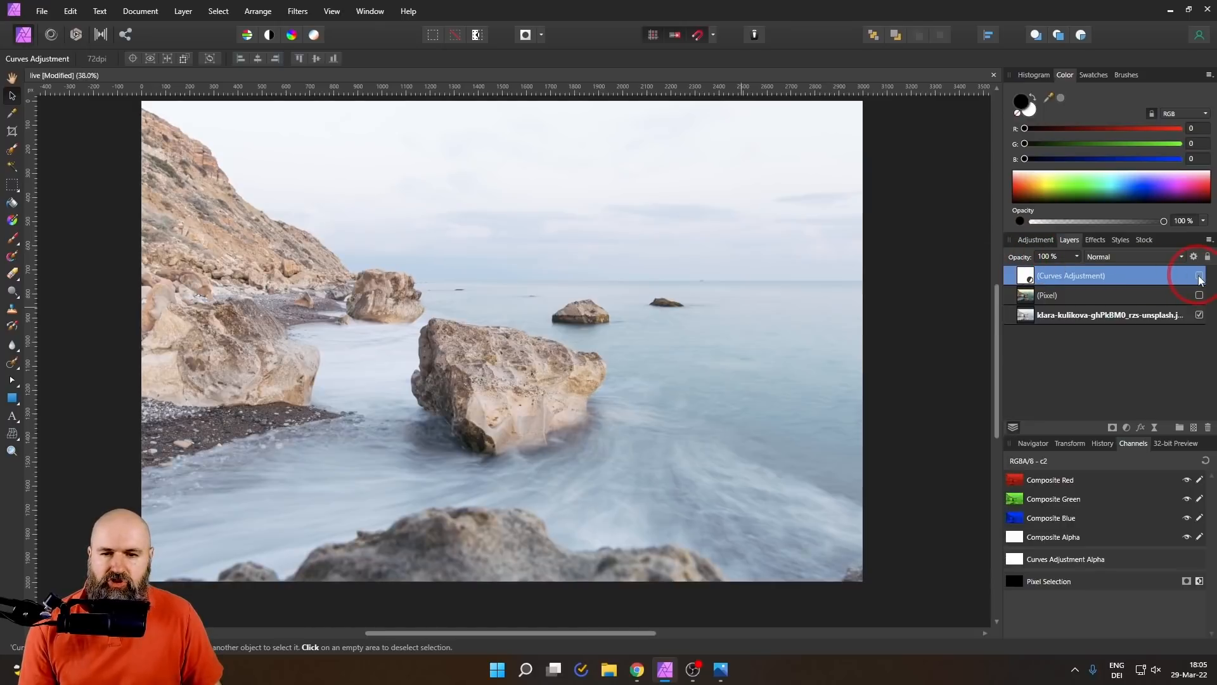
pyautogui.click(1198, 275)
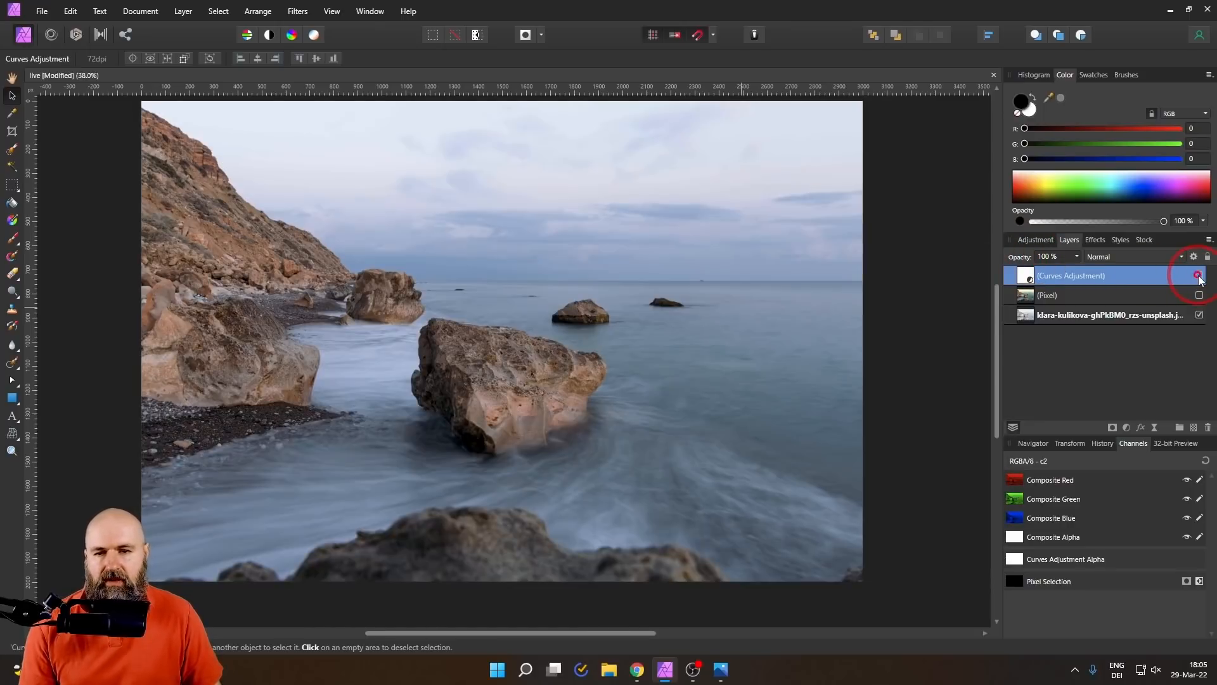
pyautogui.click(1200, 275)
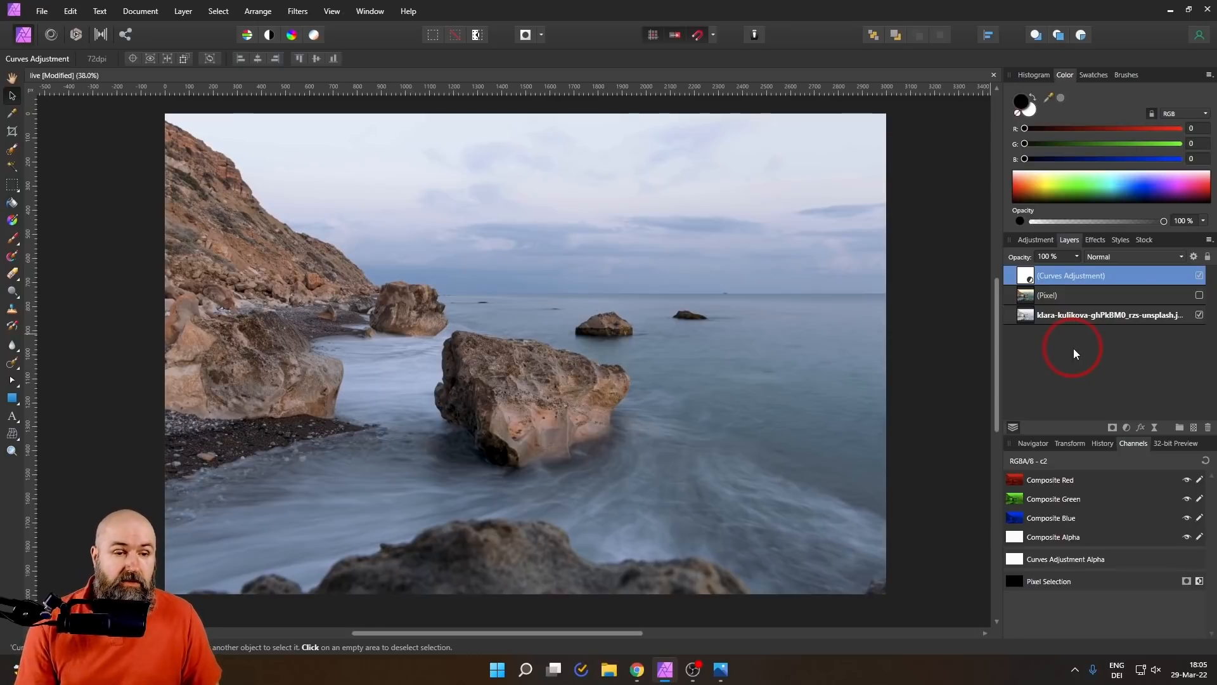
pyautogui.moveTo(565, 395)
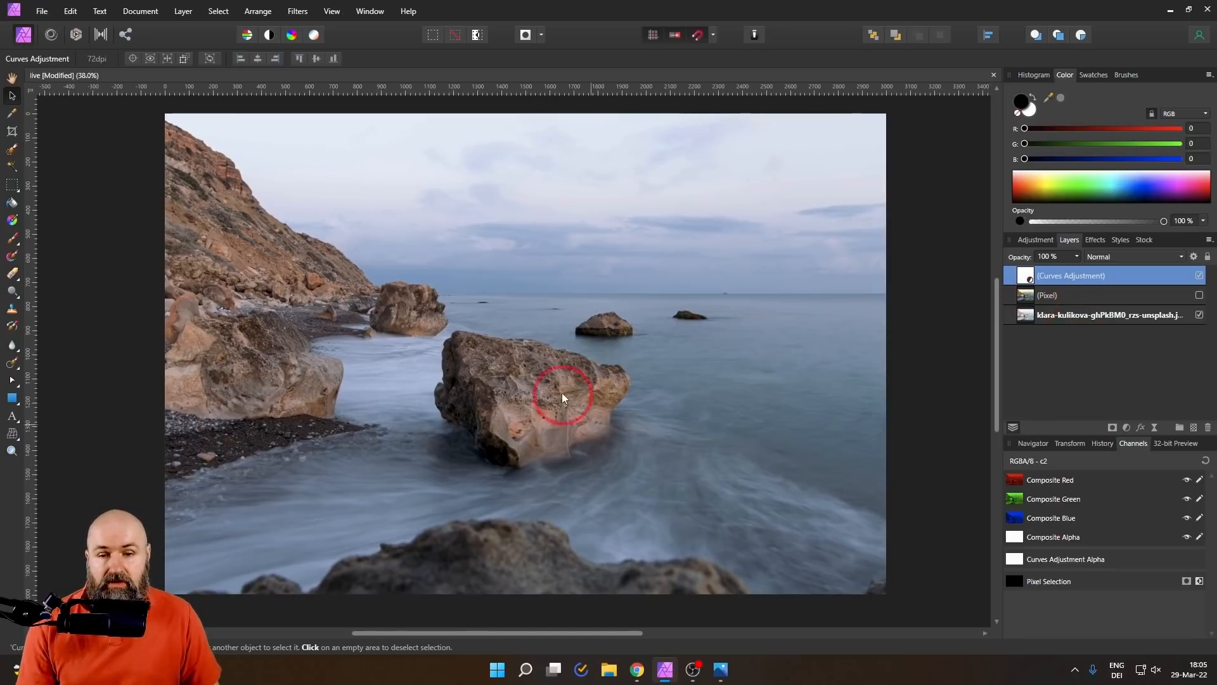
pyautogui.moveTo(1005, 373)
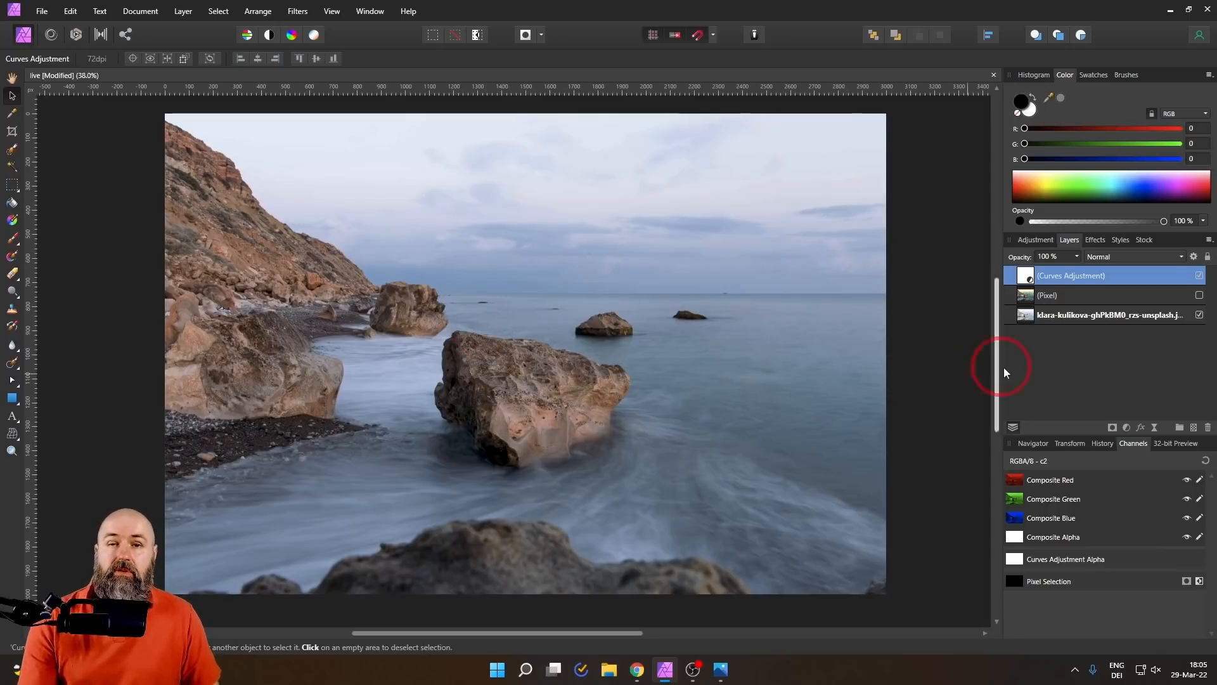
pyautogui.moveTo(1127, 427)
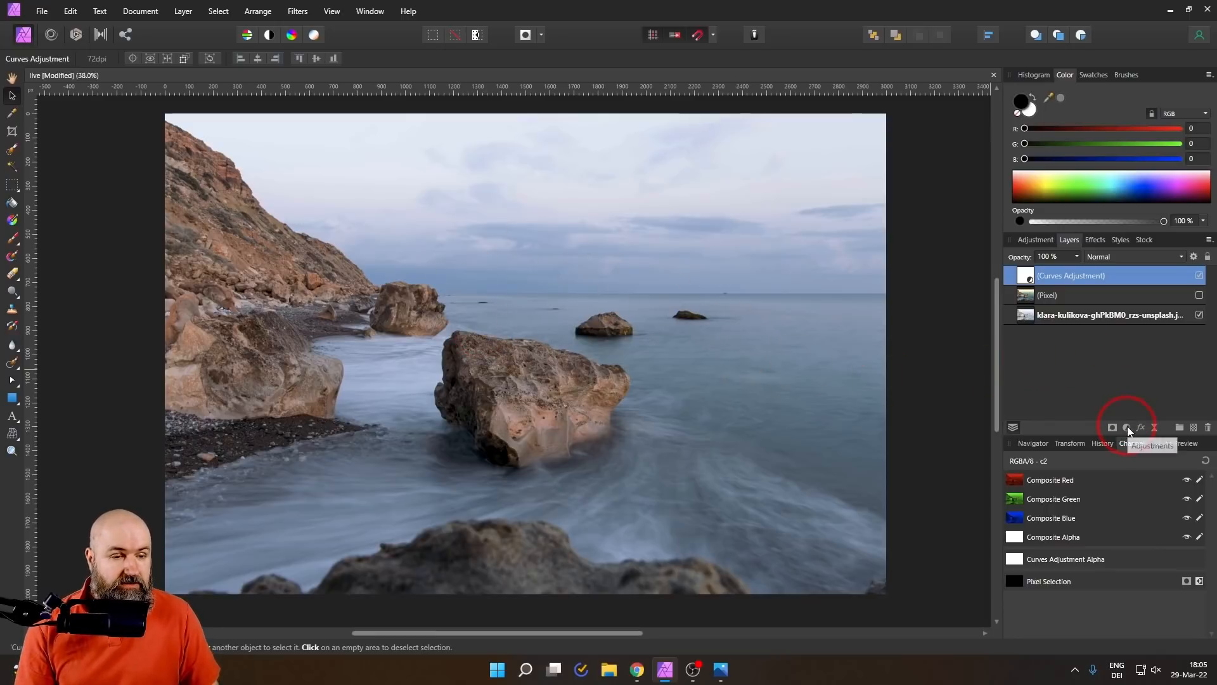
# Add a Vibrance adjustment layer above Curves for 35% vibrance and 16% saturation
pyautogui.click(1126, 427)
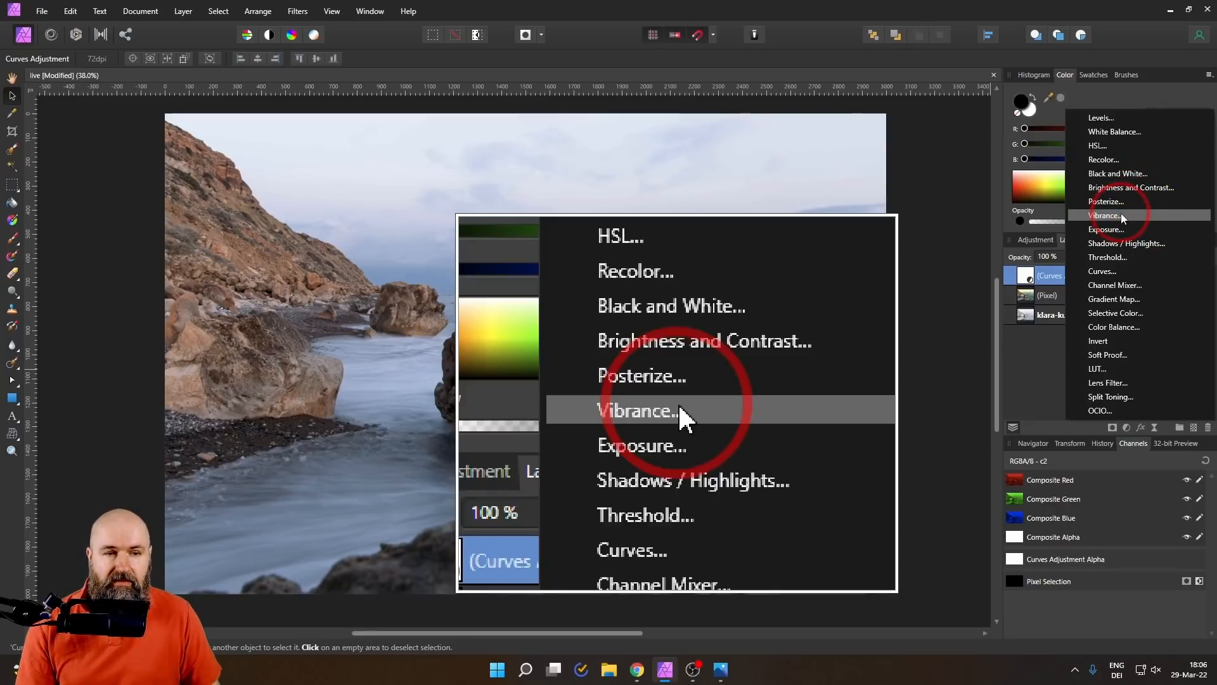
pyautogui.click(637, 409)
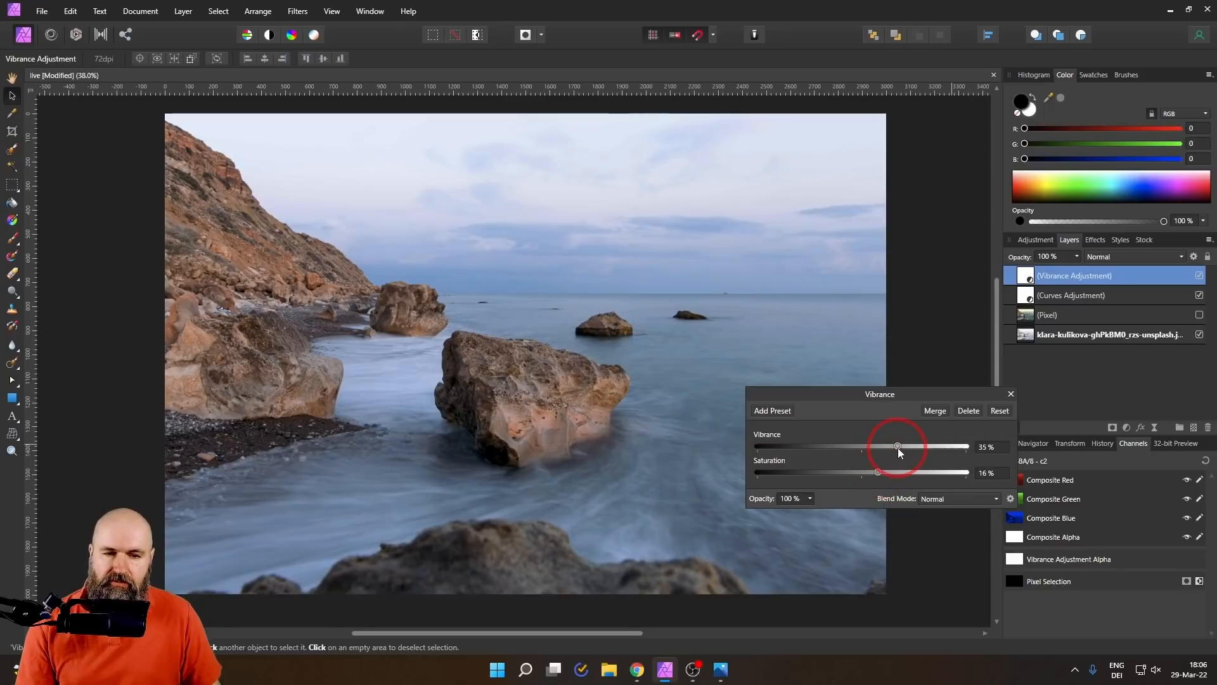
pyautogui.moveTo(524, 403)
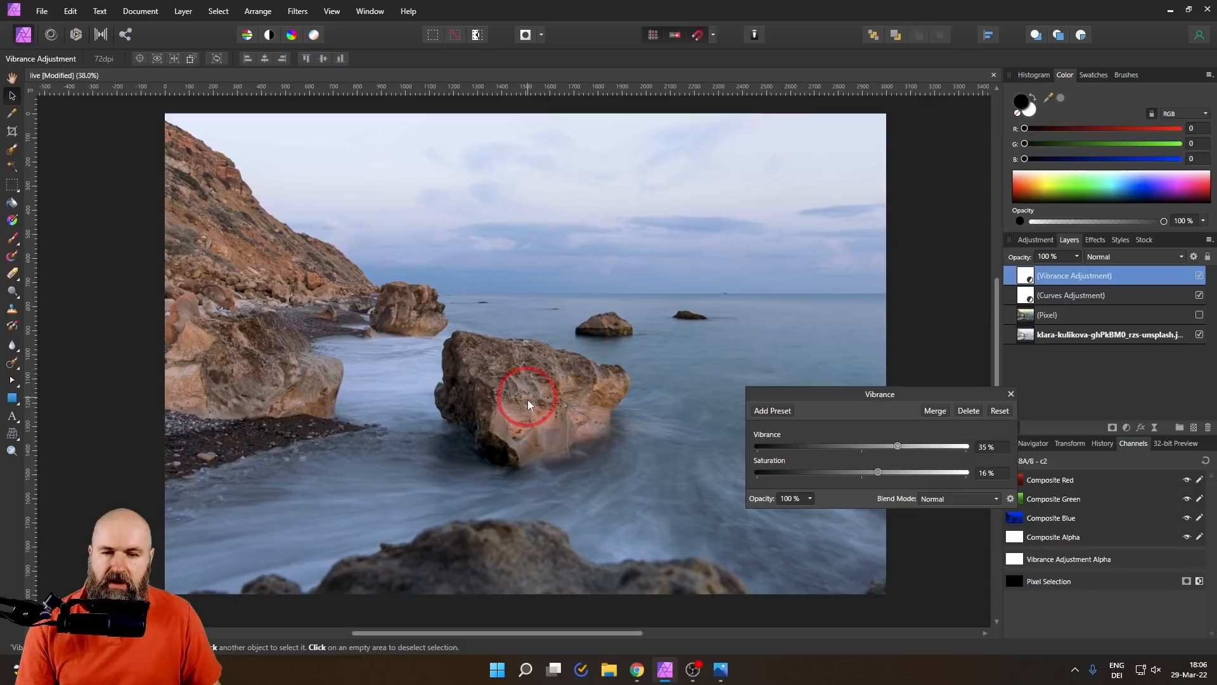
pyautogui.moveTo(746, 479)
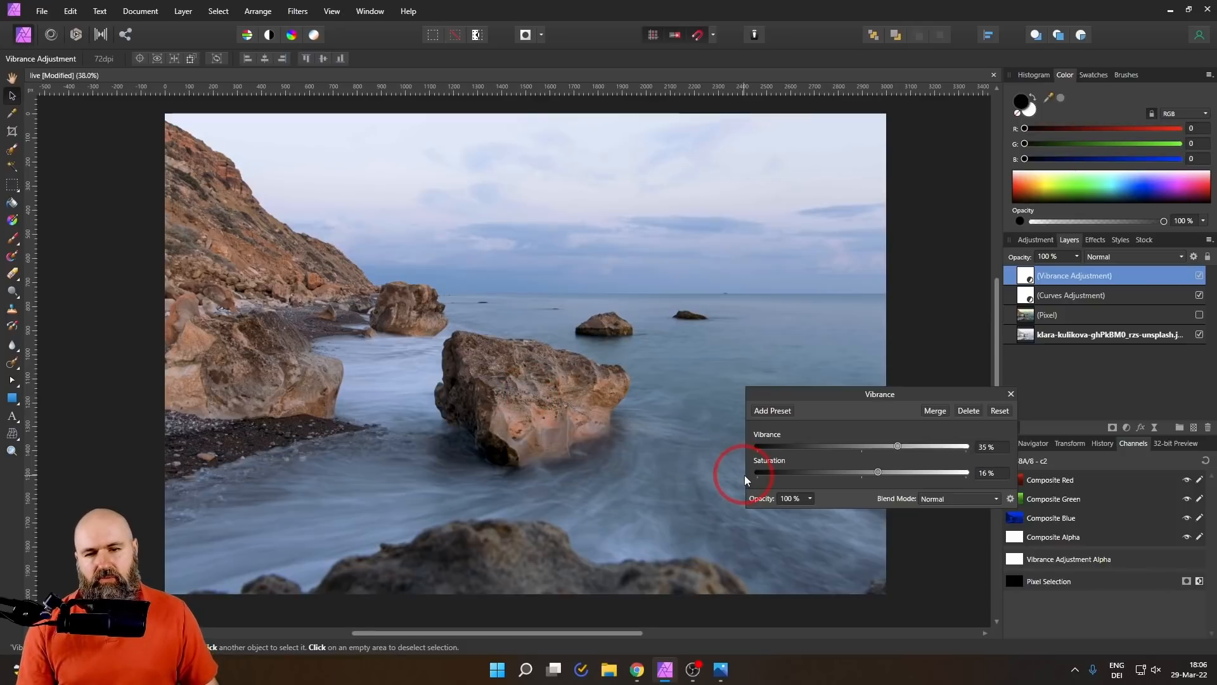
# Close the Vibrance settings and zoom to inspect the richer rocks and sea
pyautogui.click(1011, 393)
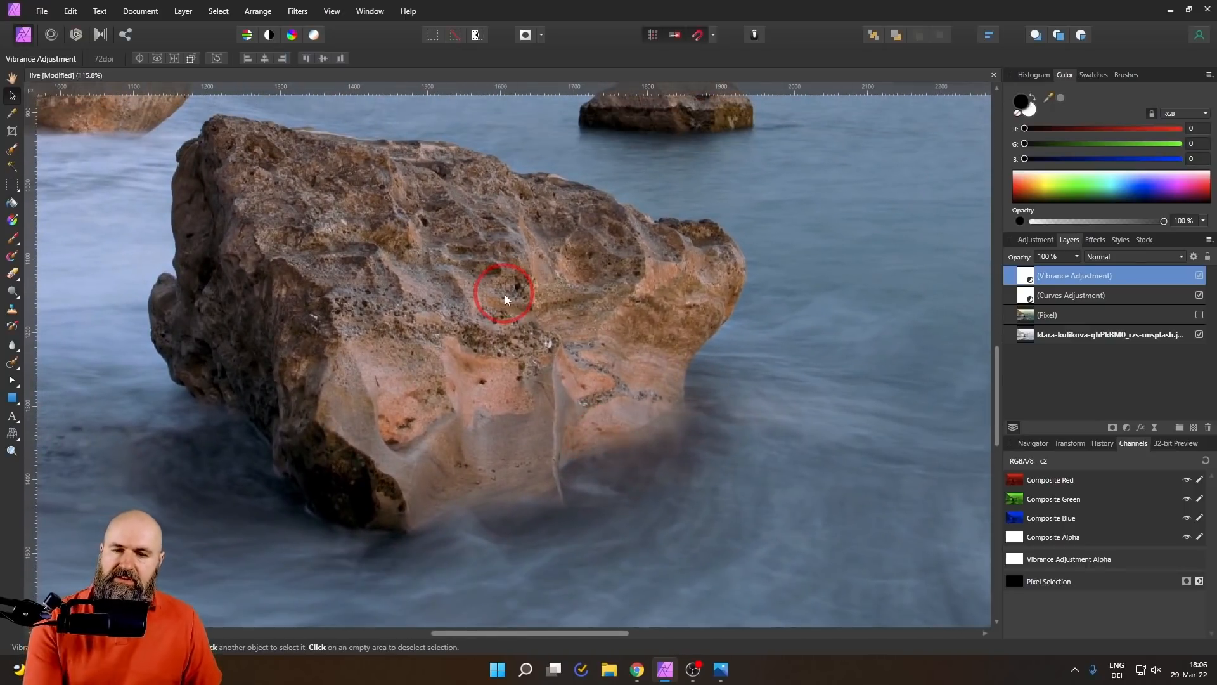
pyautogui.moveTo(519, 369)
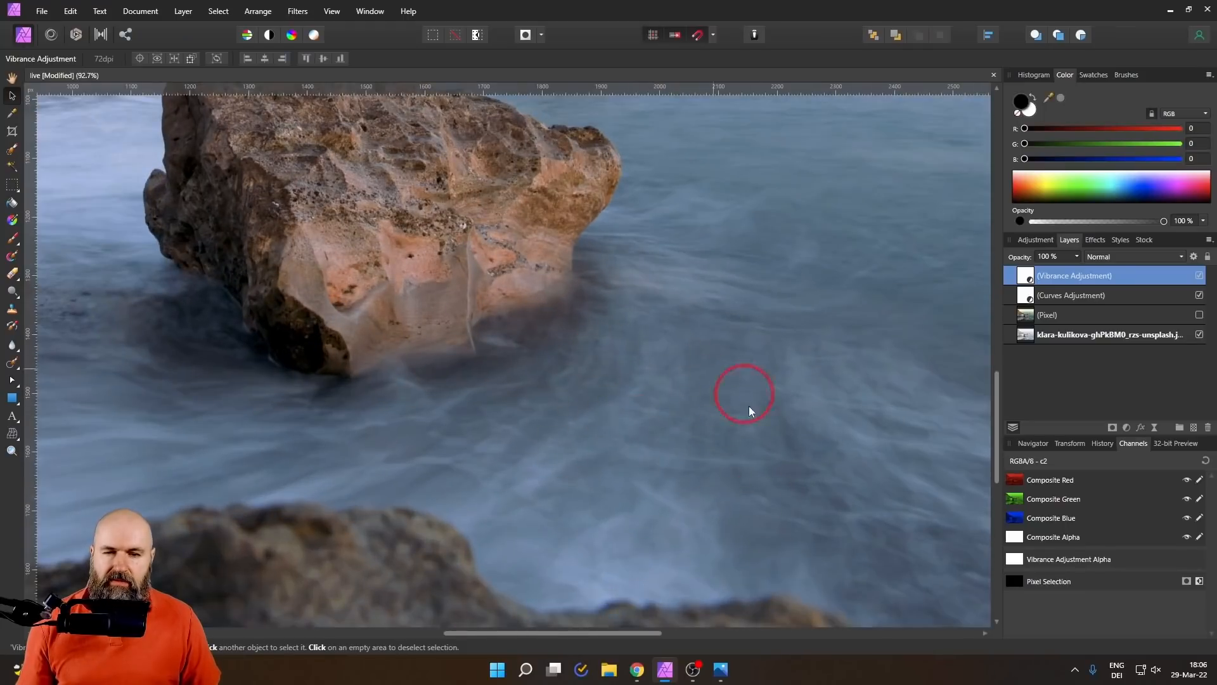
pyautogui.moveTo(731, 413)
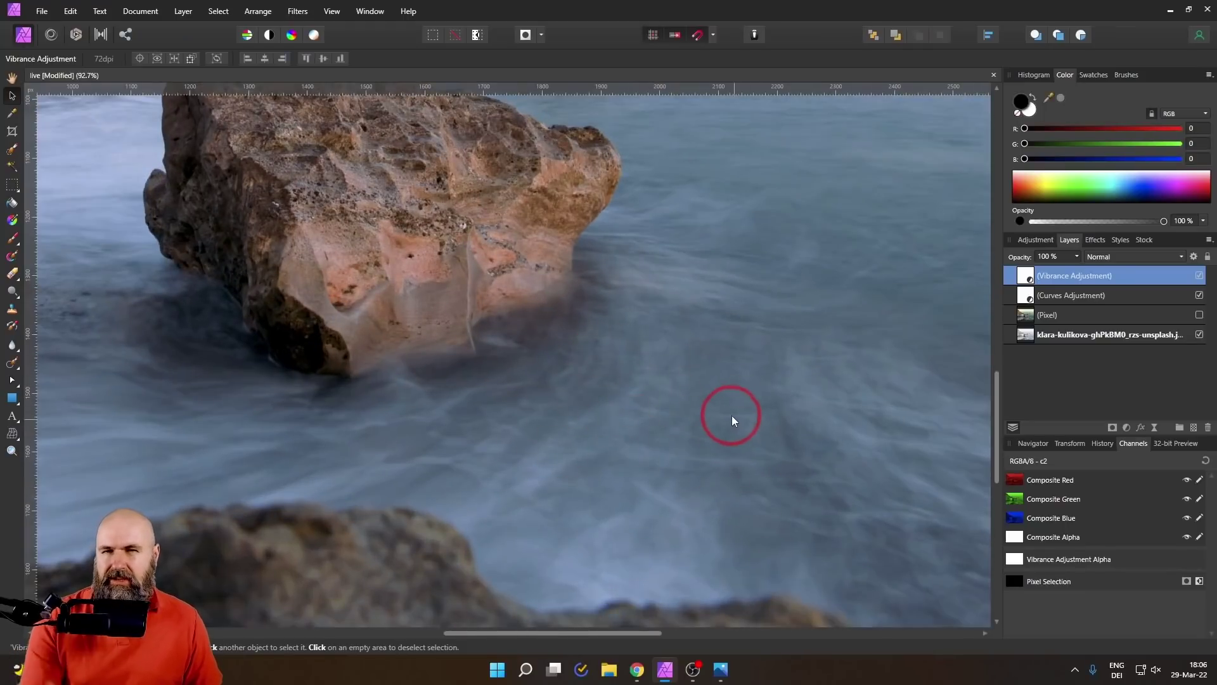
pyautogui.scroll(-3)
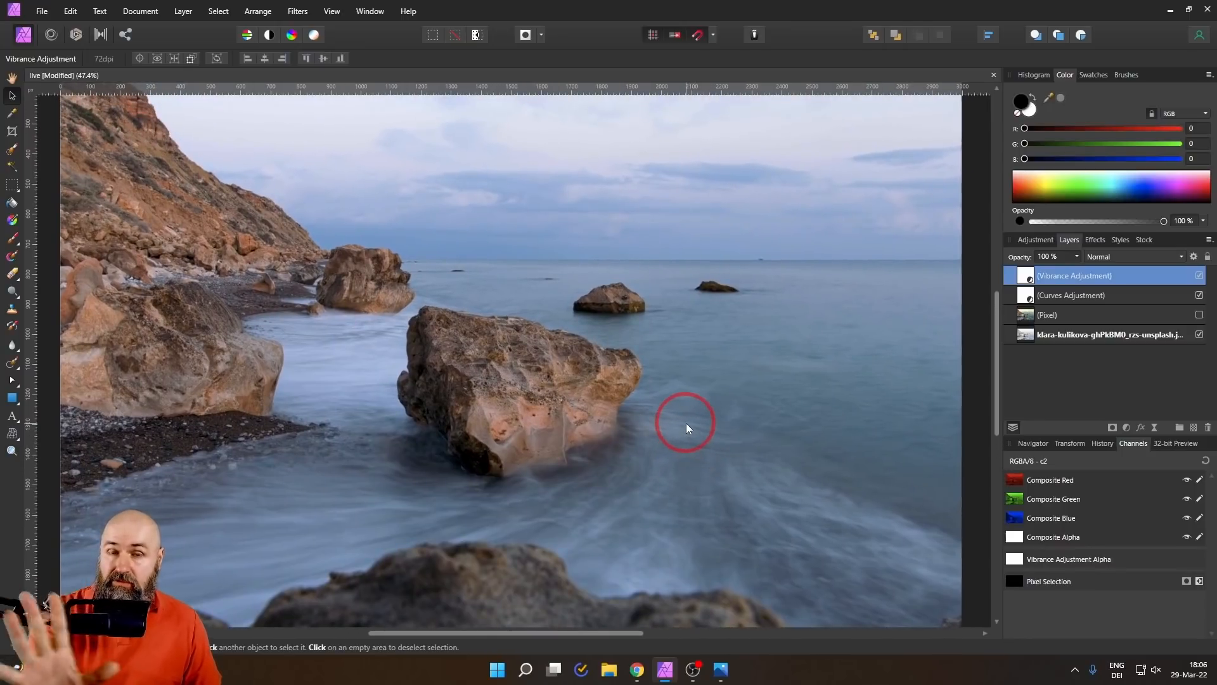
pyautogui.moveTo(682, 414)
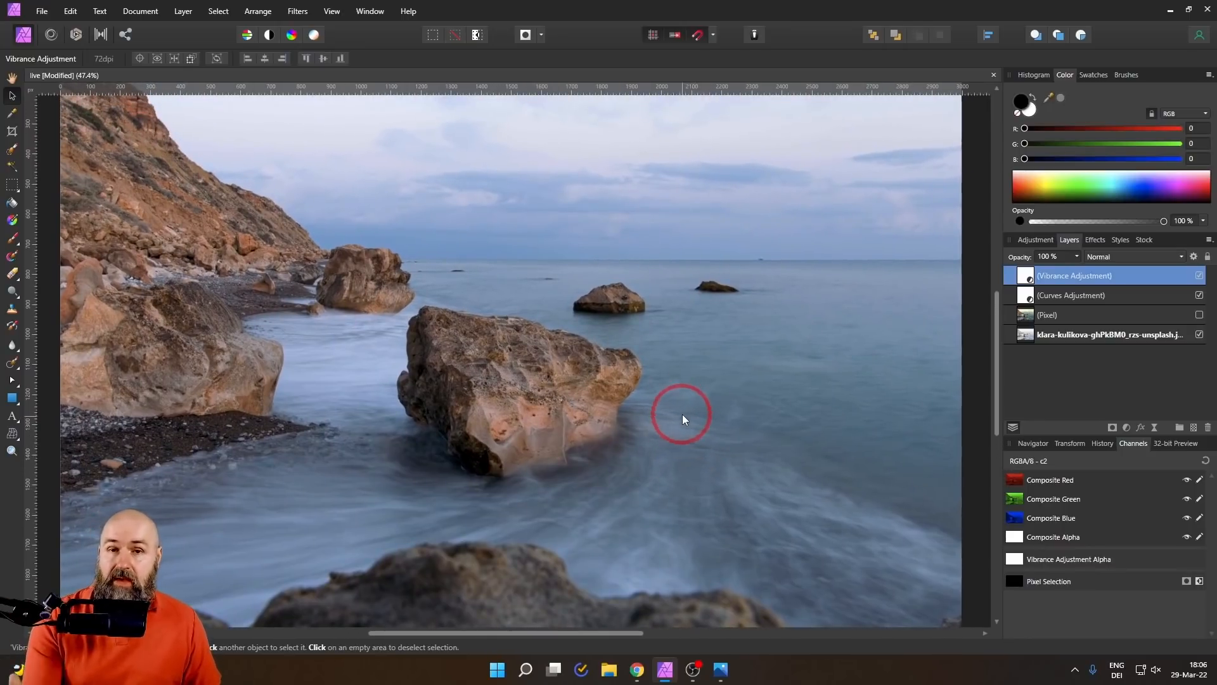
pyautogui.moveTo(1157, 427)
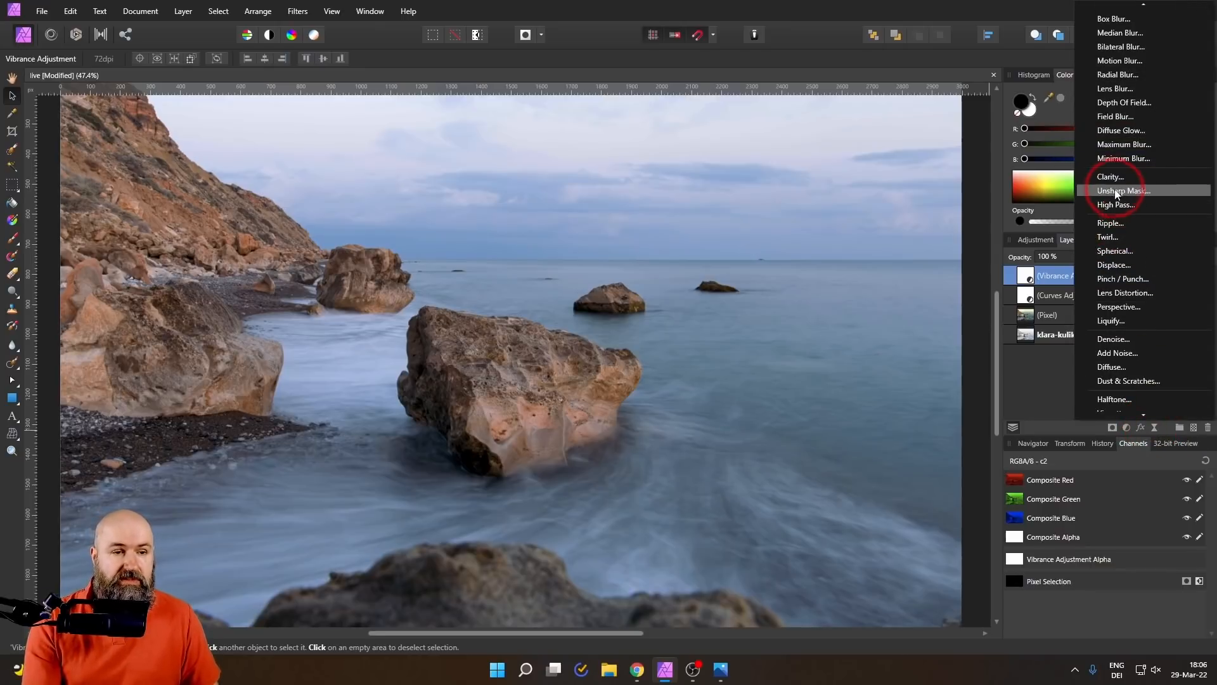
# Add a live Clarity filter layer at 100% strength above Vibrance
pyautogui.click(1110, 176)
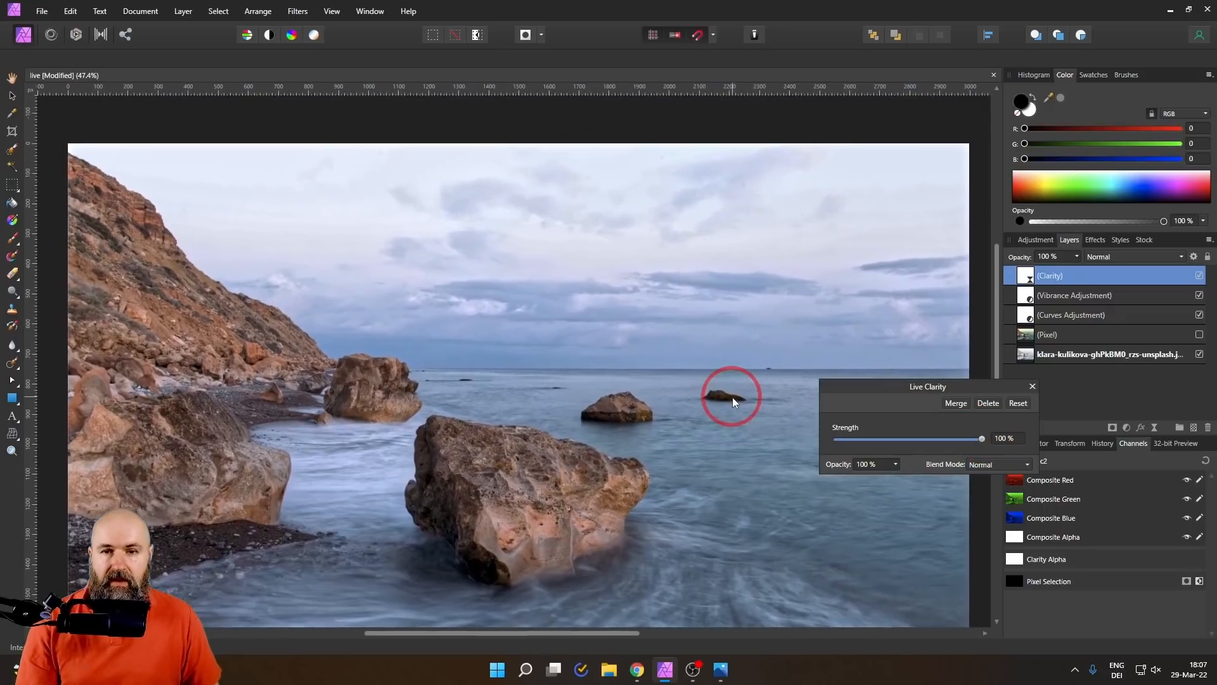
pyautogui.moveTo(316, 213)
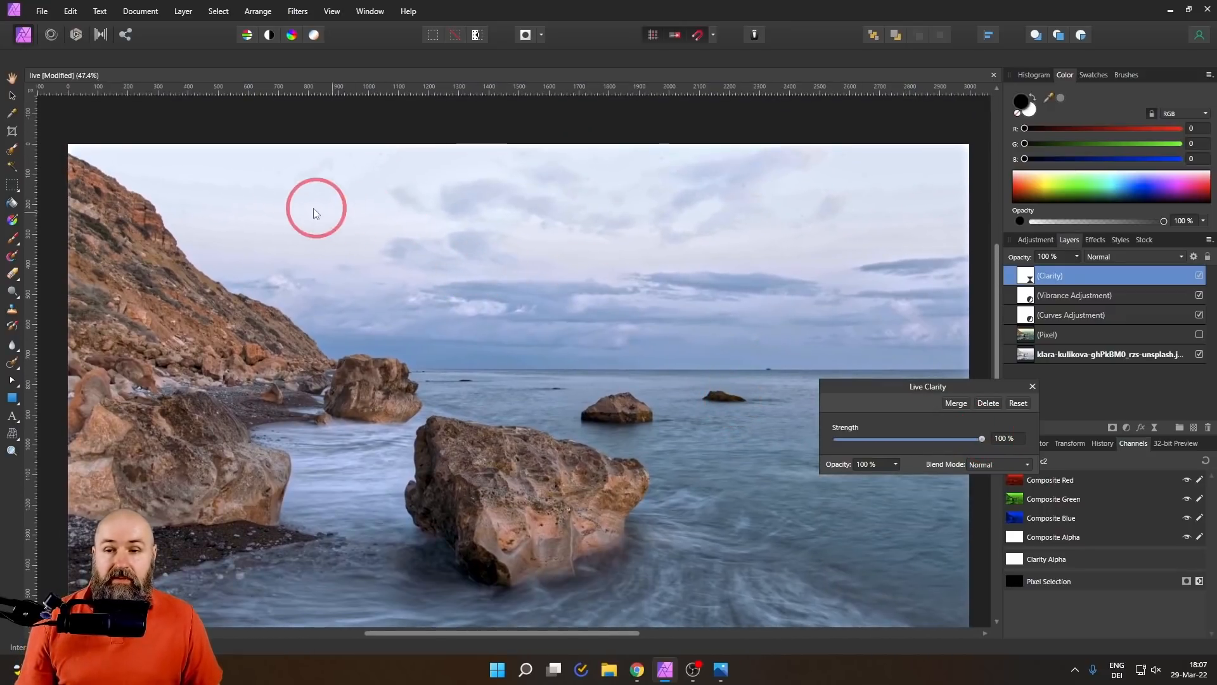
pyautogui.scroll(3)
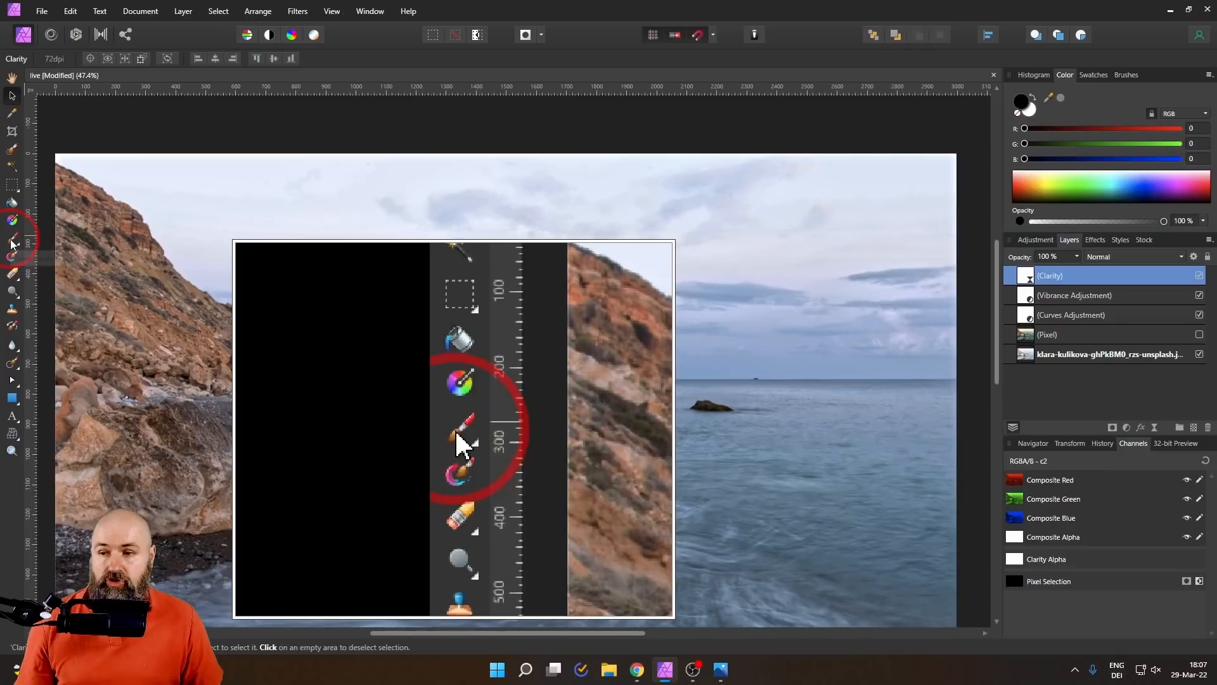
# Switch to the Paint Brush with black as the active colour for masking the Clarity layer
pyautogui.click(11, 239)
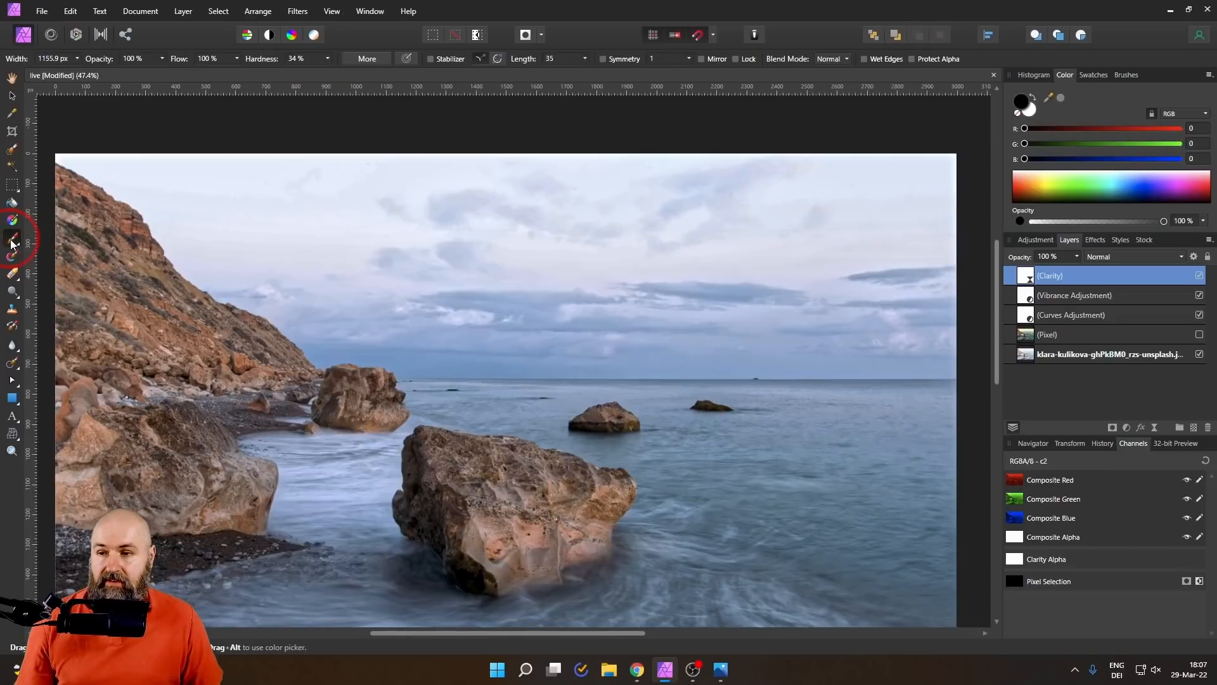
pyautogui.click(1022, 102)
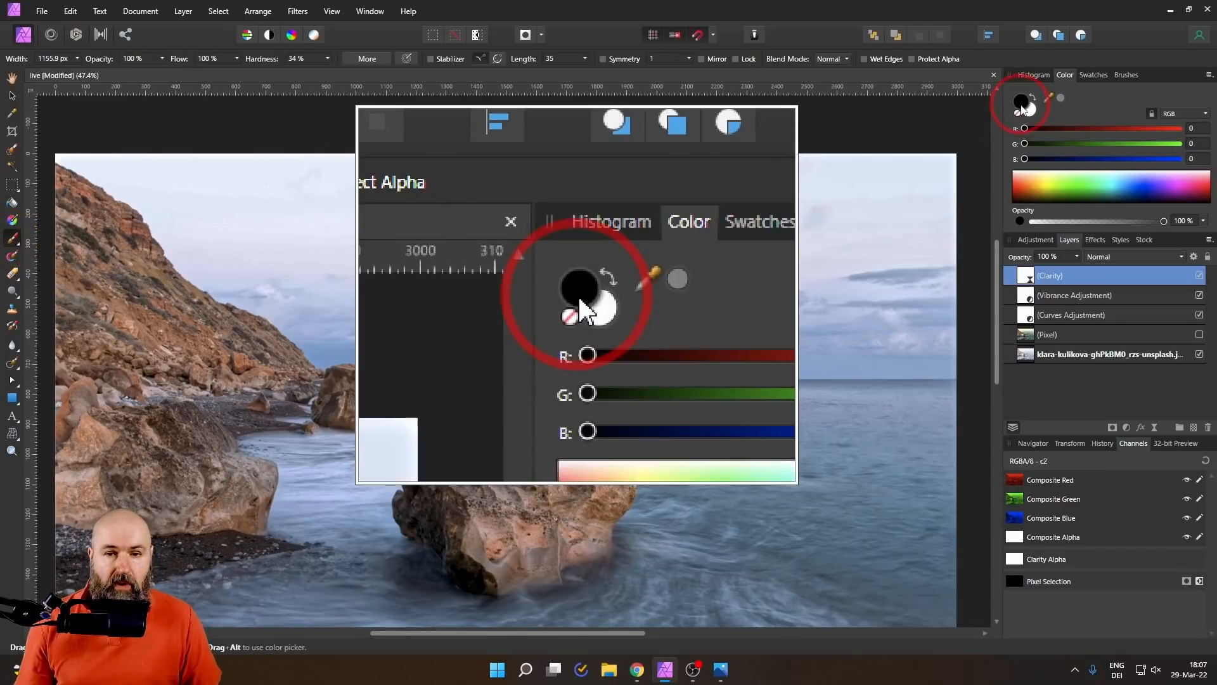
pyautogui.click(510, 221)
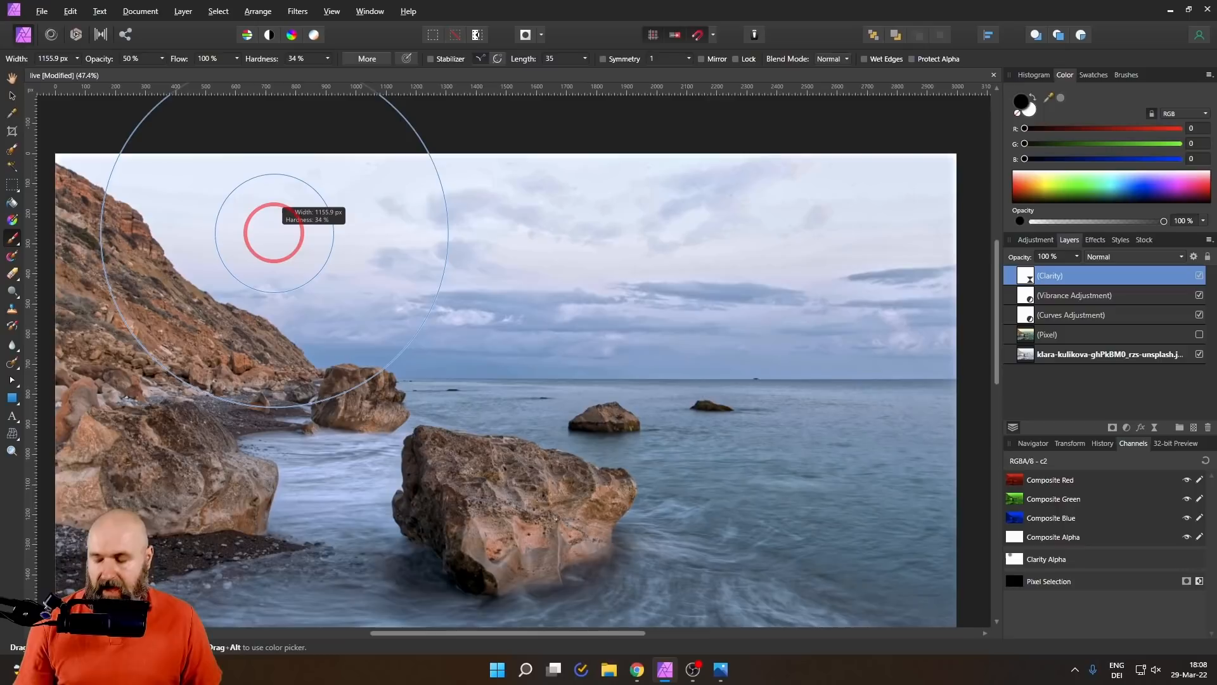
pyautogui.moveTo(272, 233)
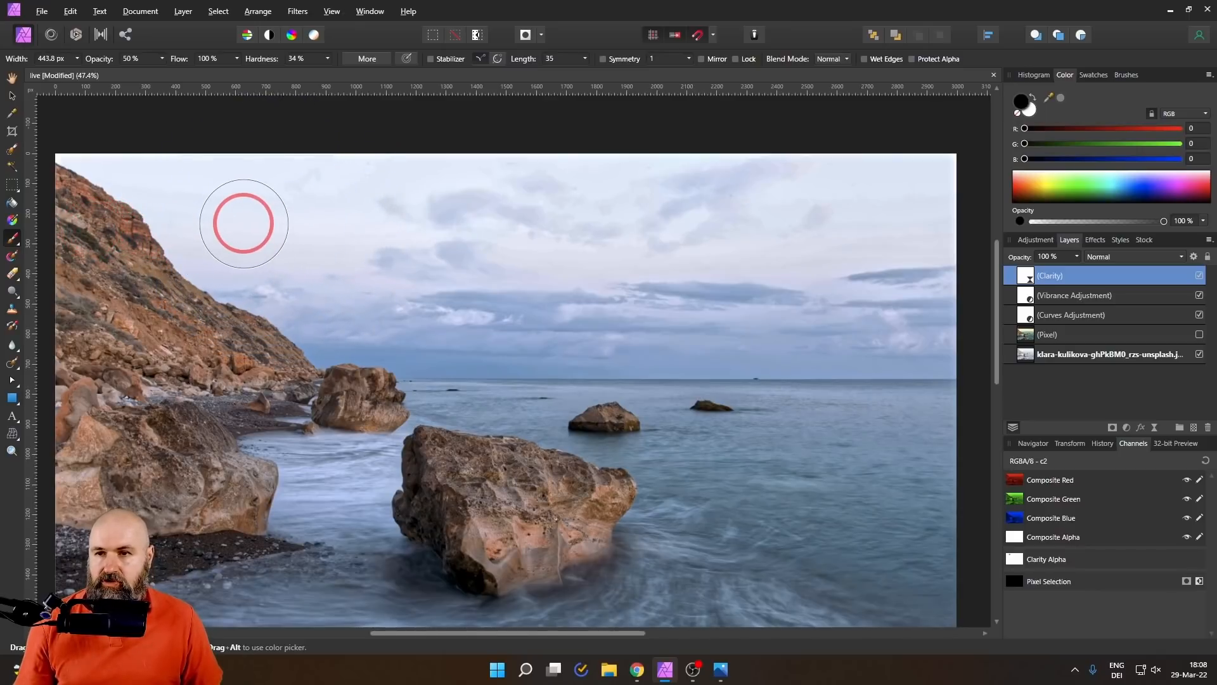
pyautogui.moveTo(303, 64)
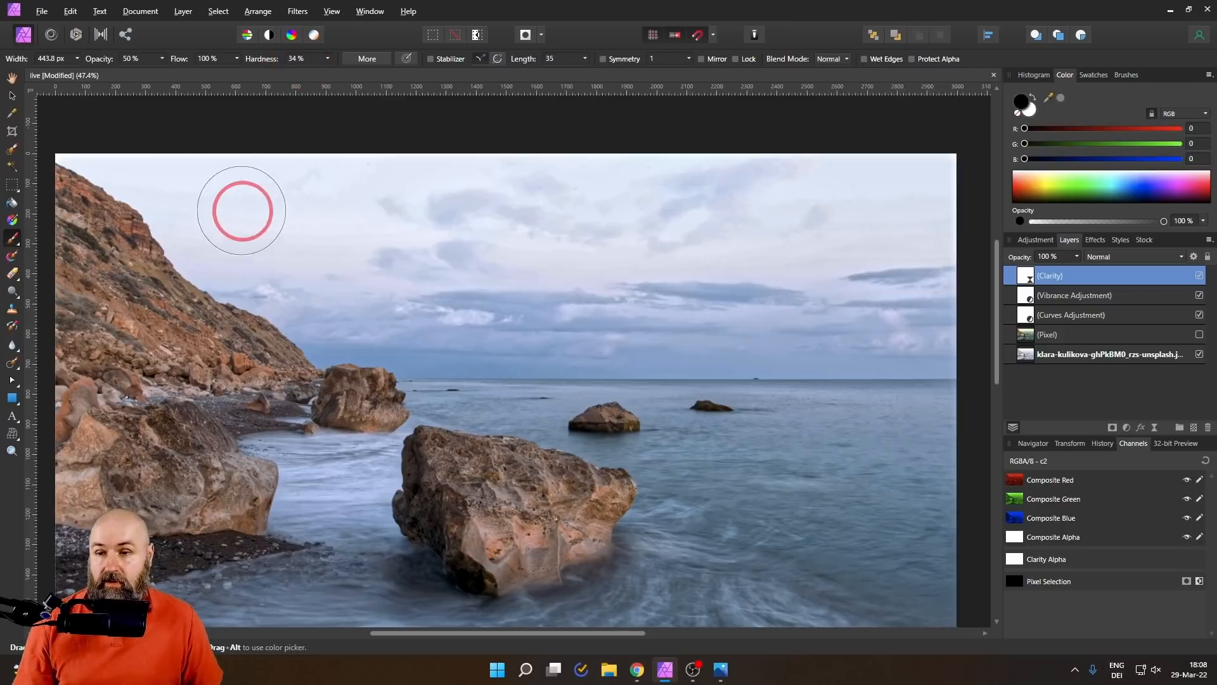
pyautogui.moveTo(344, 242)
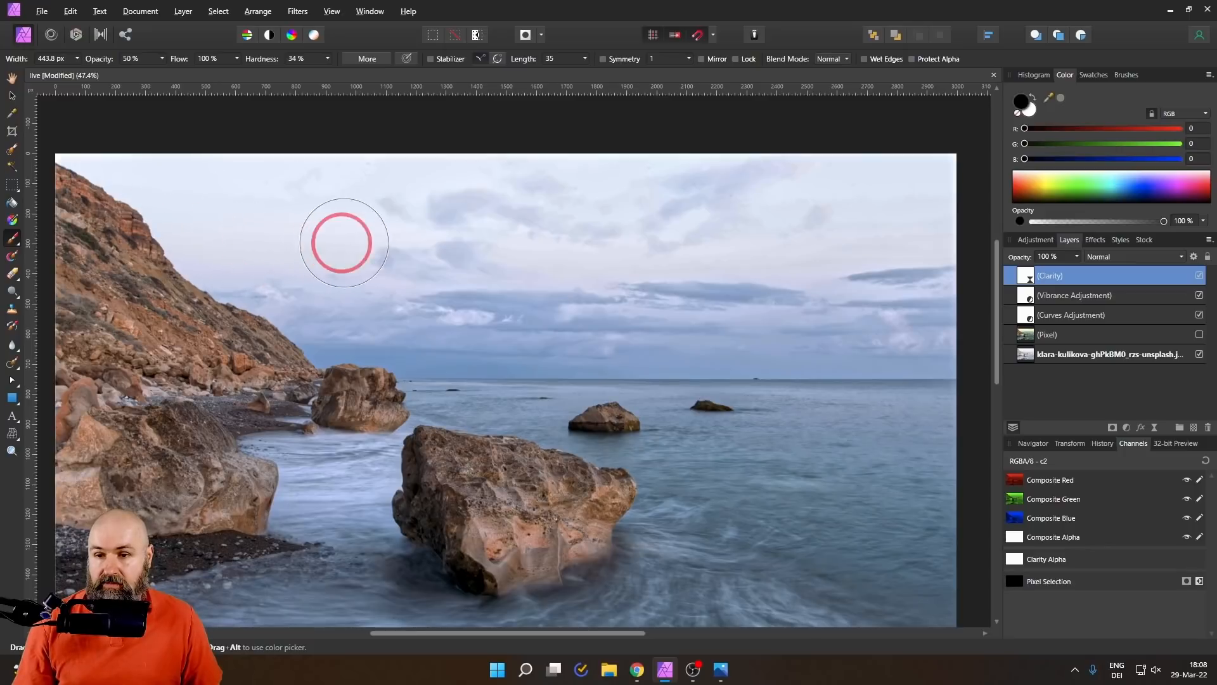
pyautogui.moveTo(514, 255)
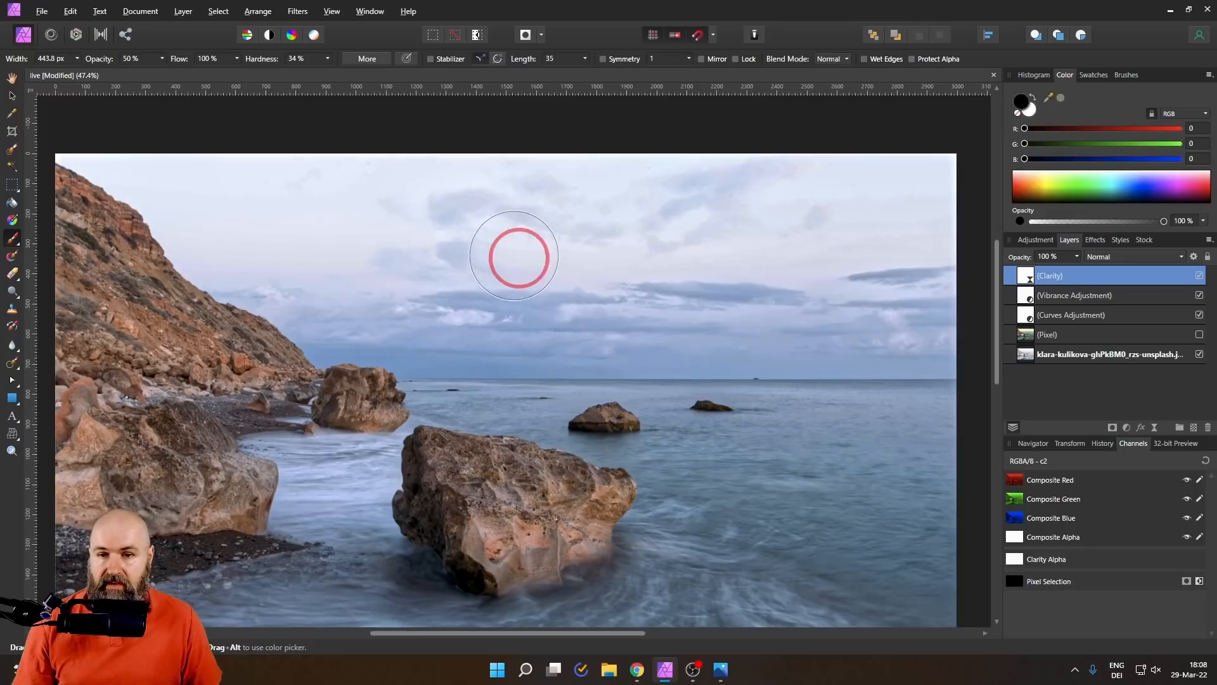
pyautogui.moveTo(540, 253)
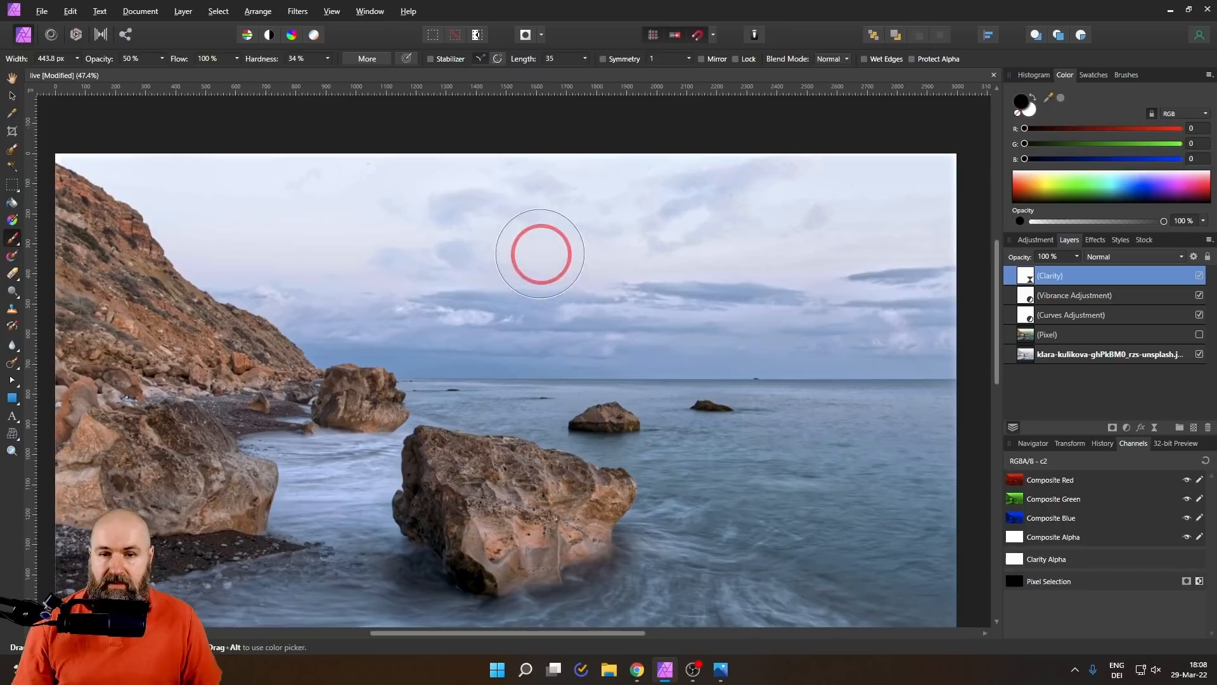
pyautogui.moveTo(944, 213)
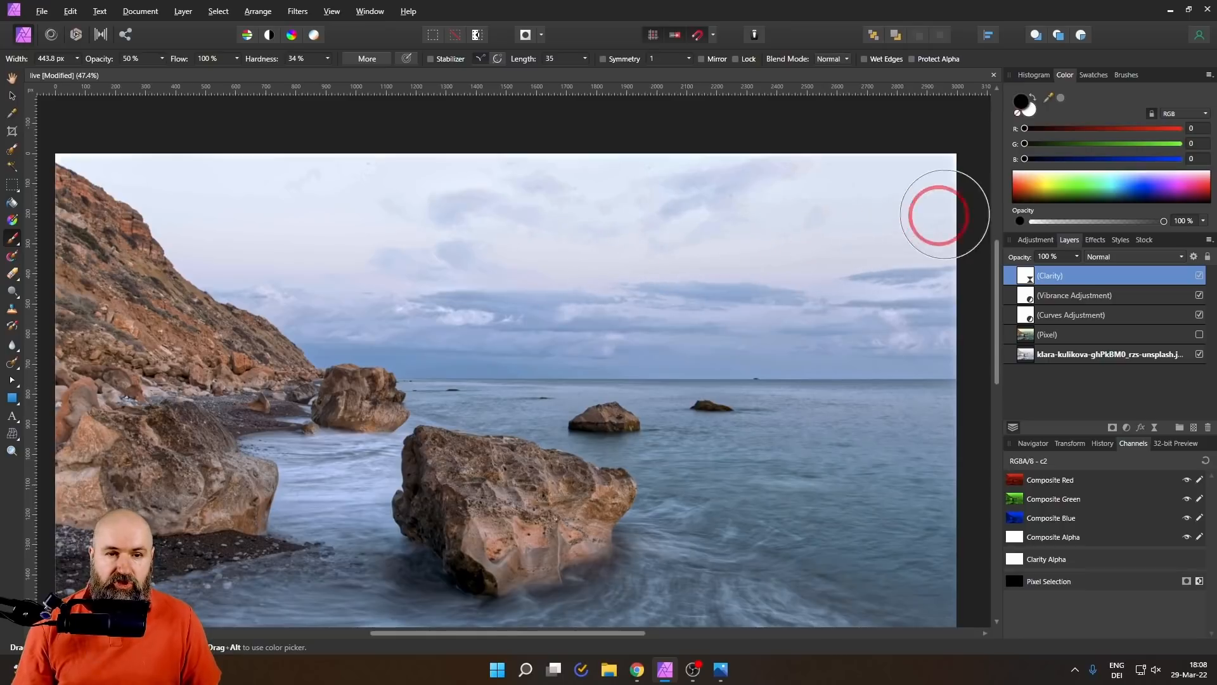
pyautogui.moveTo(736, 234)
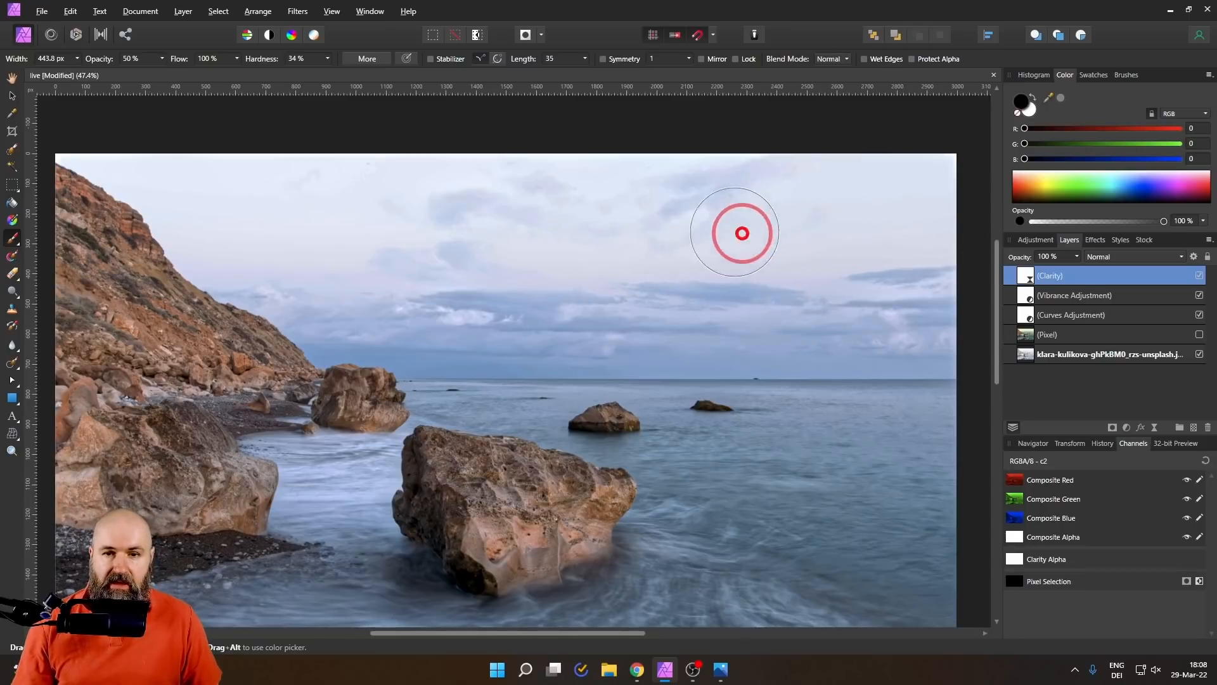
pyautogui.moveTo(494, 216)
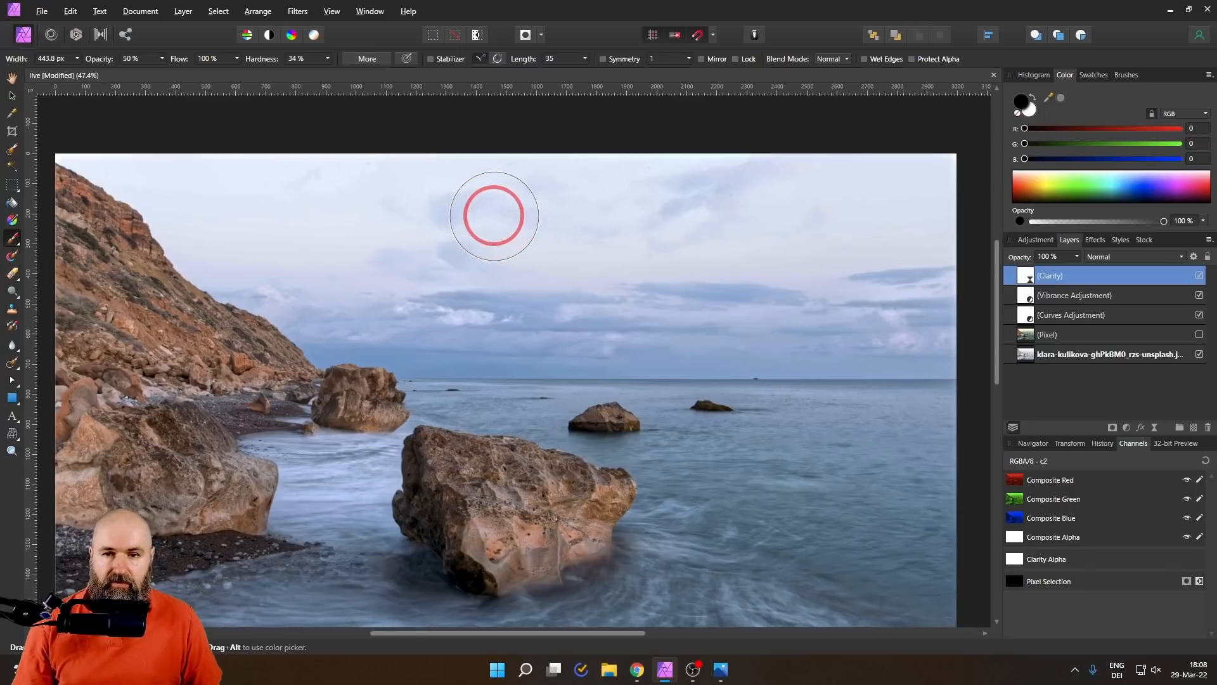
pyautogui.moveTo(810, 179)
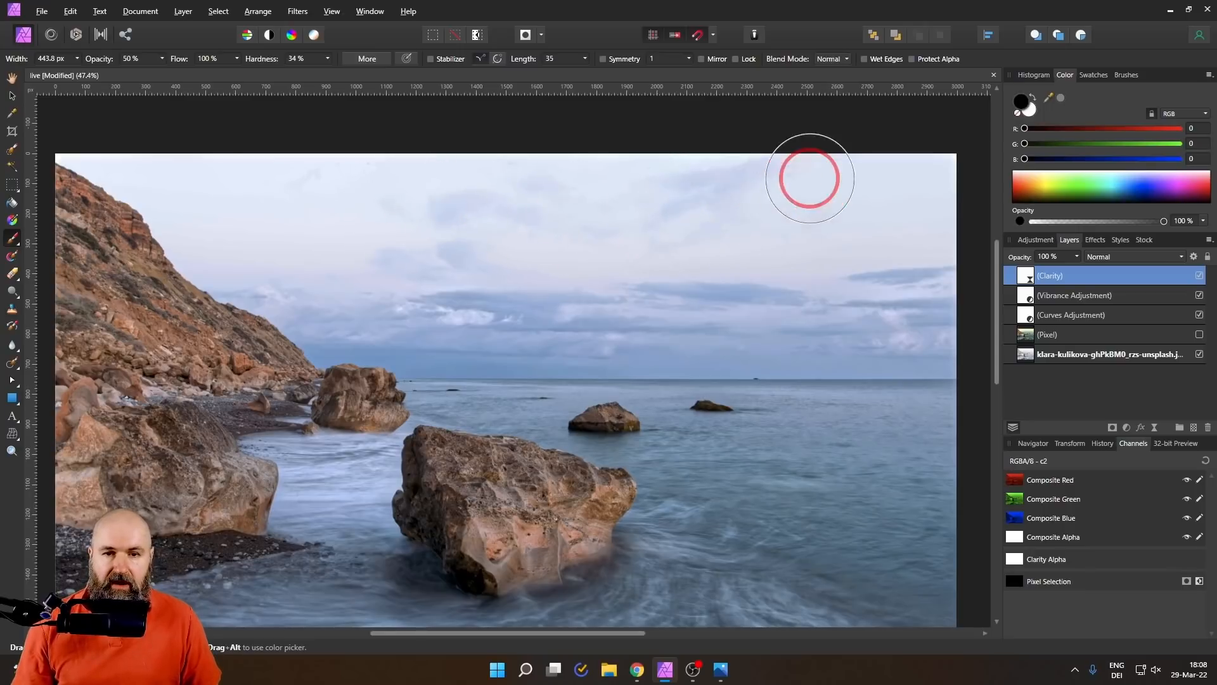
pyautogui.moveTo(379, 236)
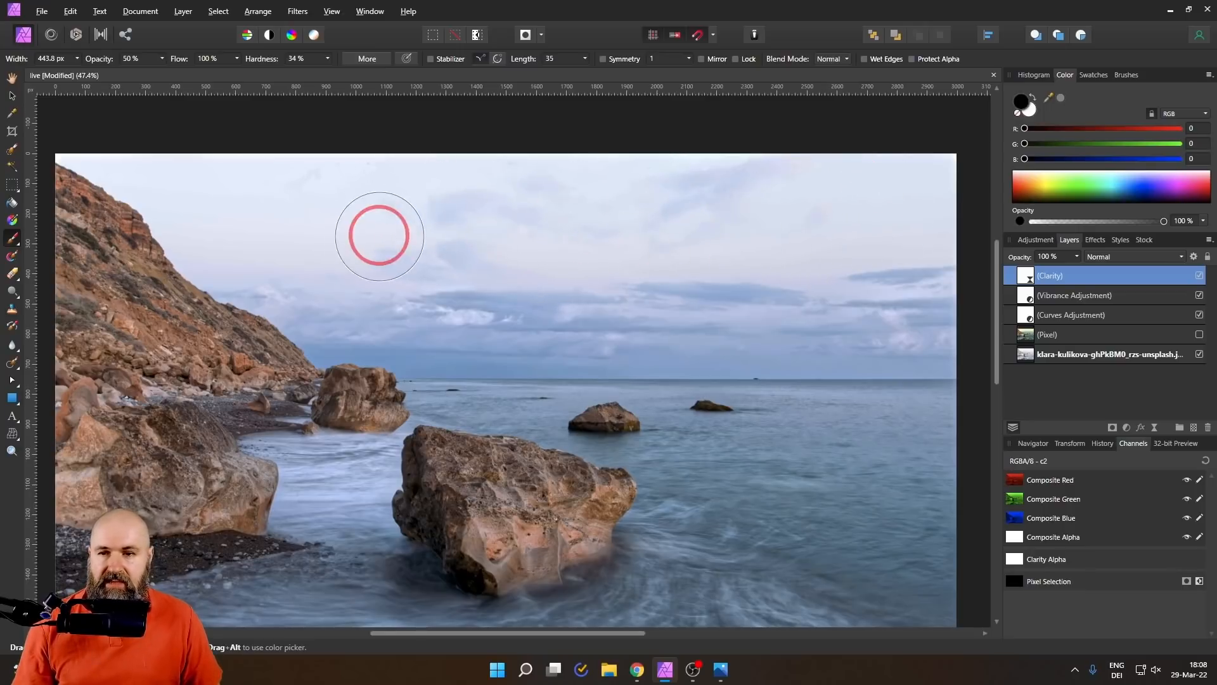
pyautogui.moveTo(185, 212)
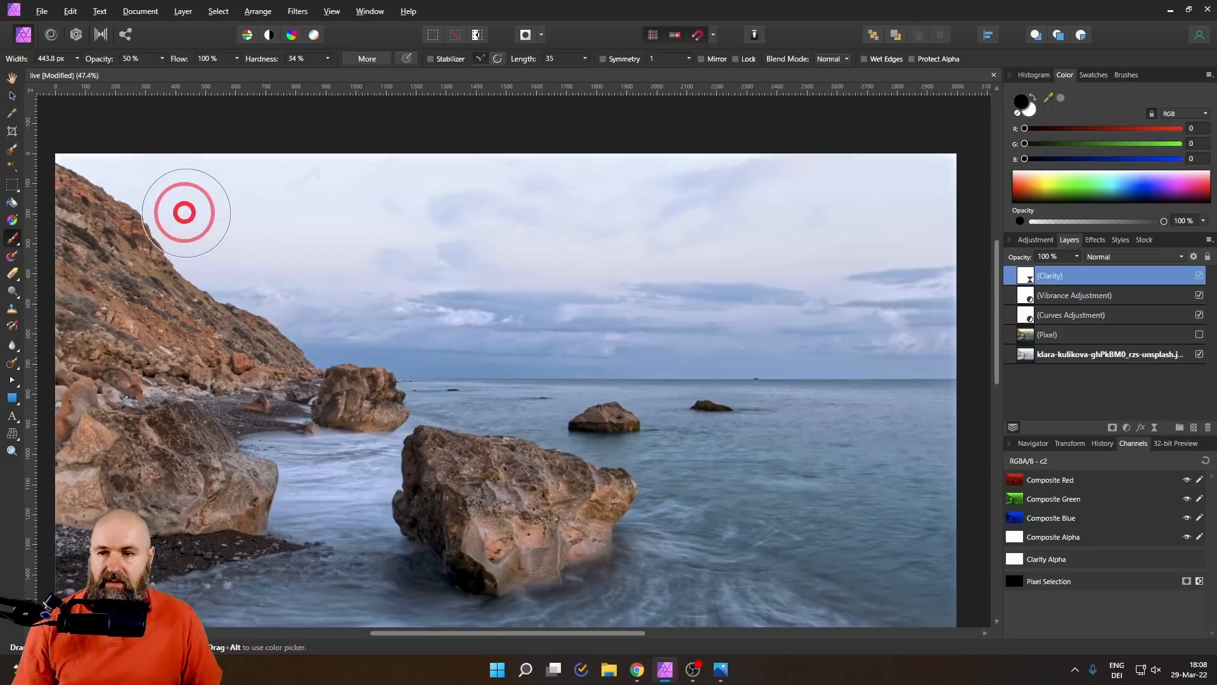
pyautogui.moveTo(454, 297)
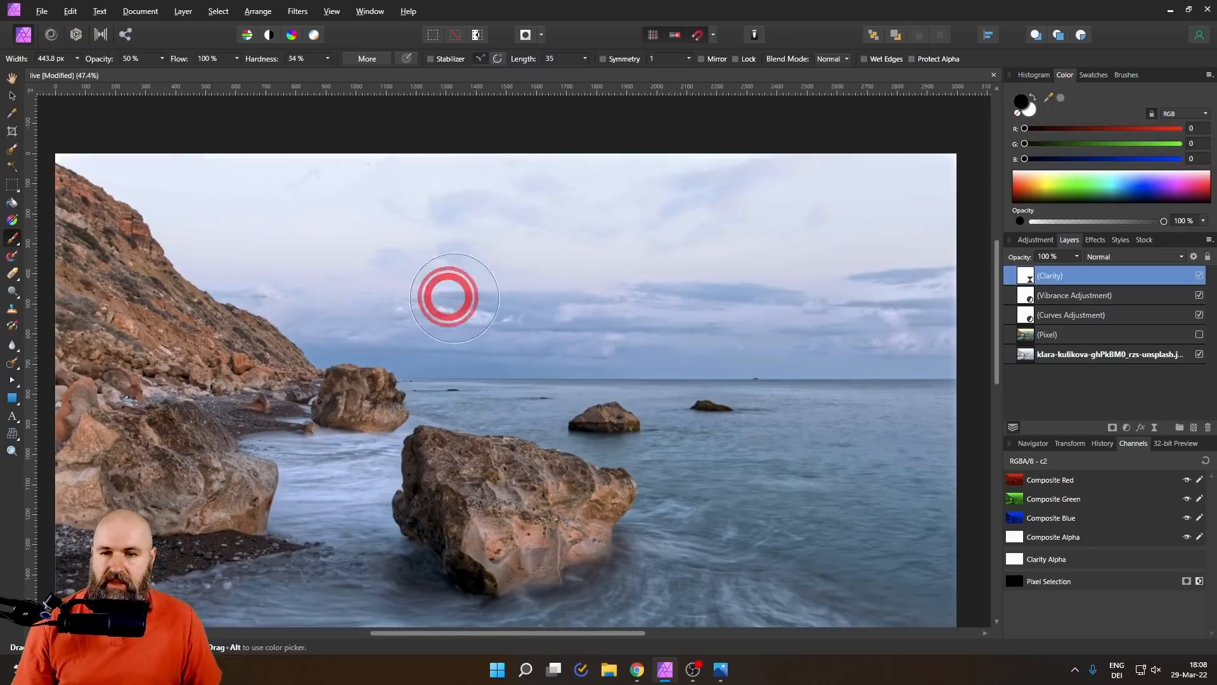
pyautogui.moveTo(900, 231)
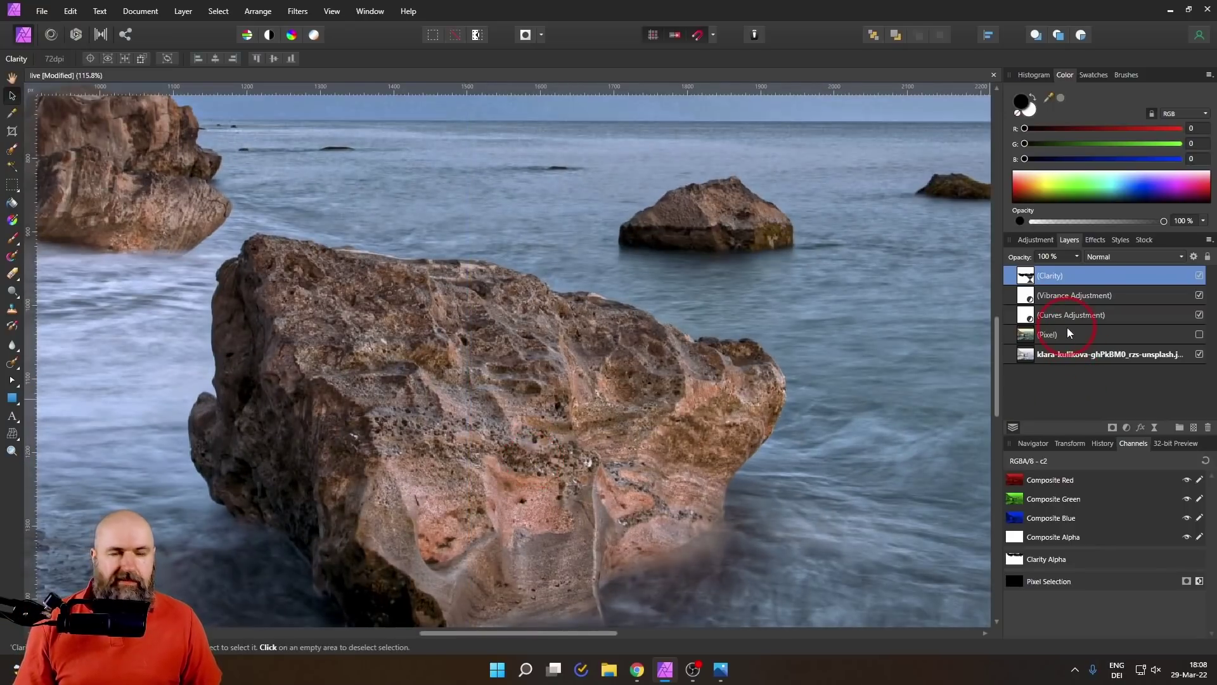
pyautogui.moveTo(1137, 398)
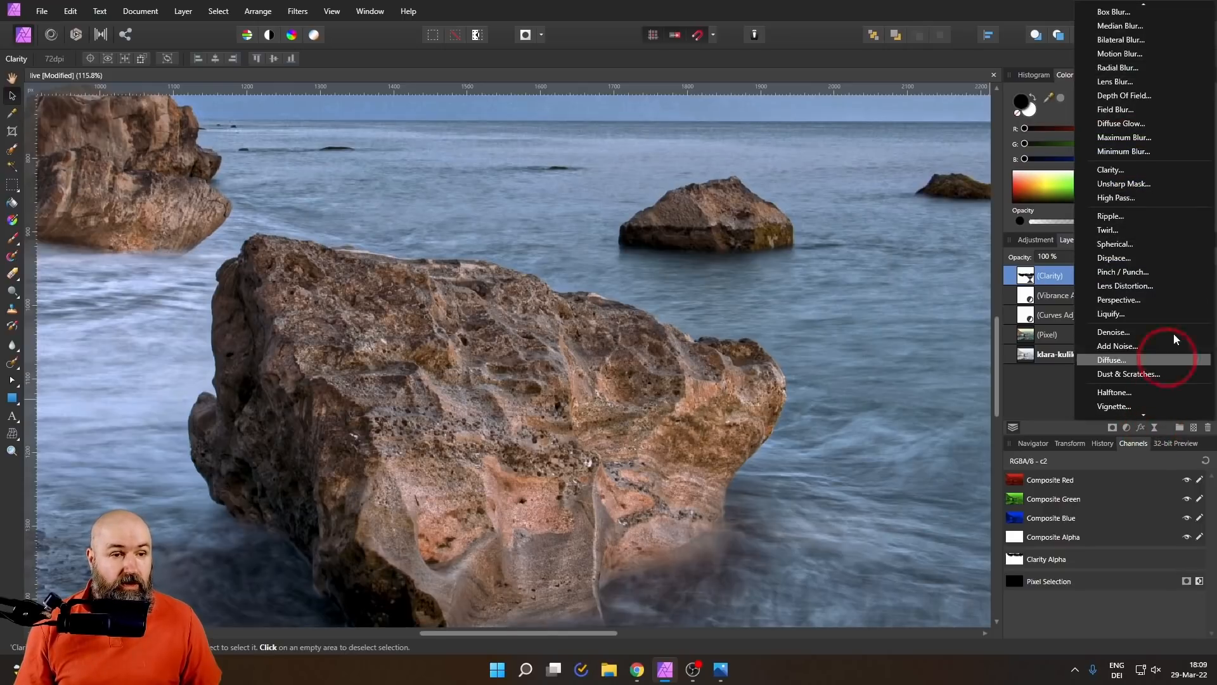
pyautogui.moveTo(1123, 183)
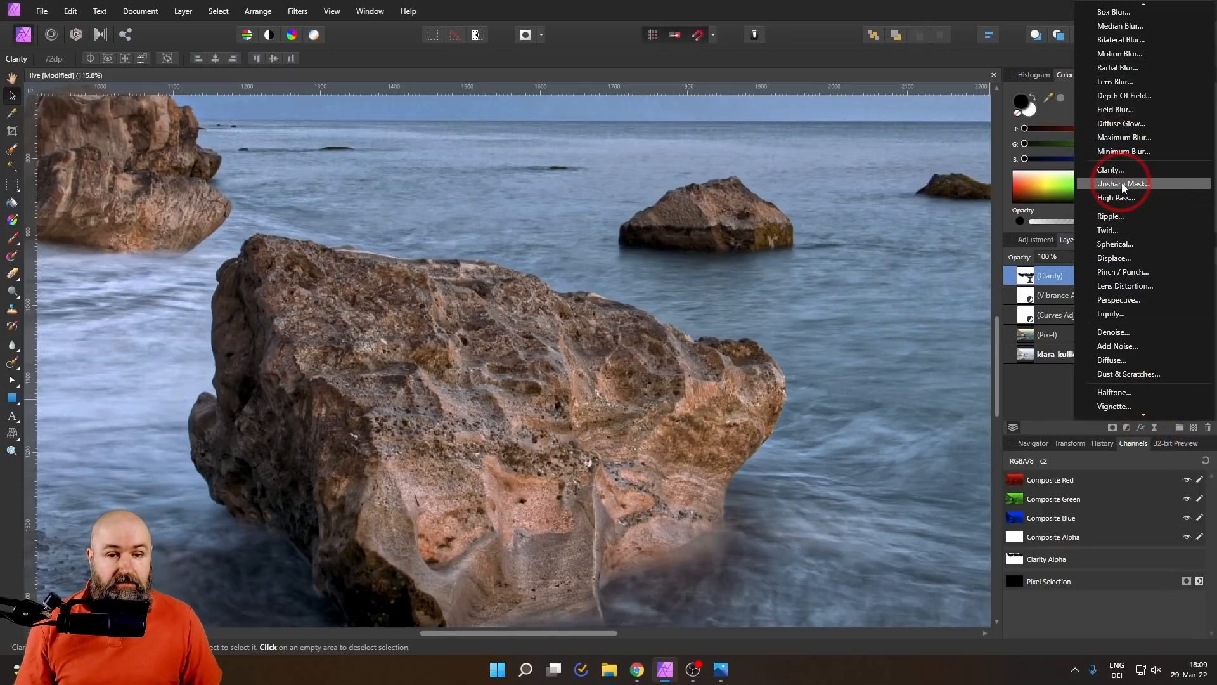
# Add a live Unsharp Mask filter nested under the Clarity layer
pyautogui.click(1121, 182)
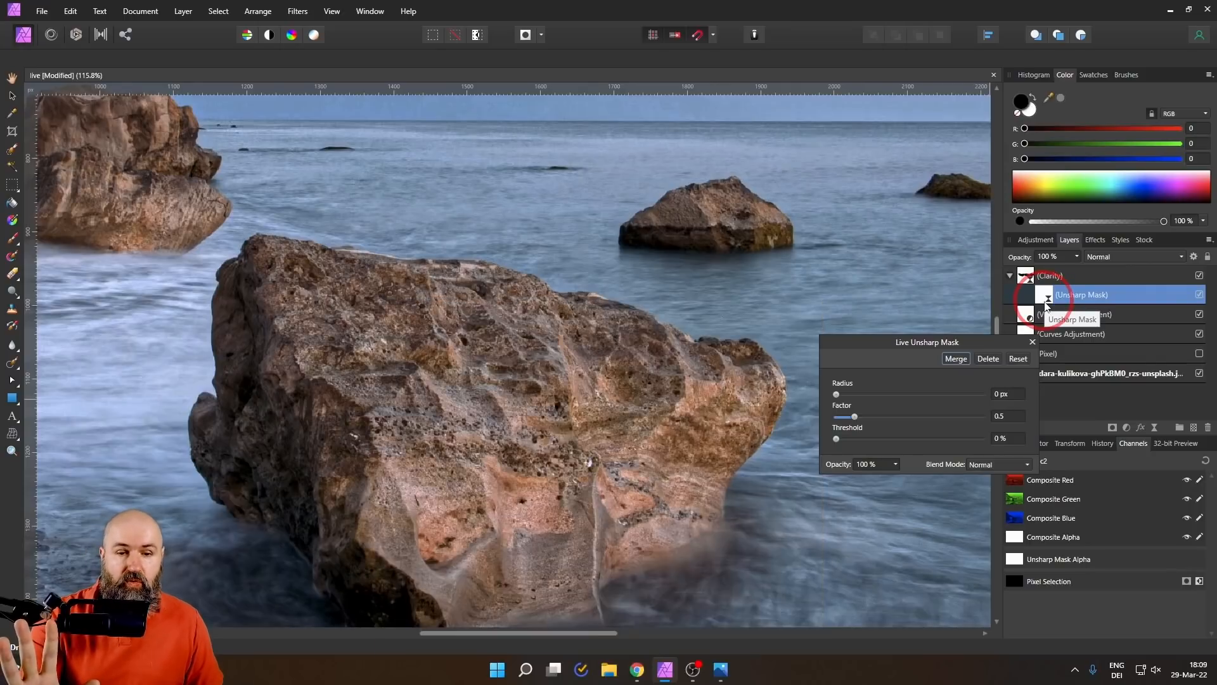
pyautogui.moveTo(753, 35)
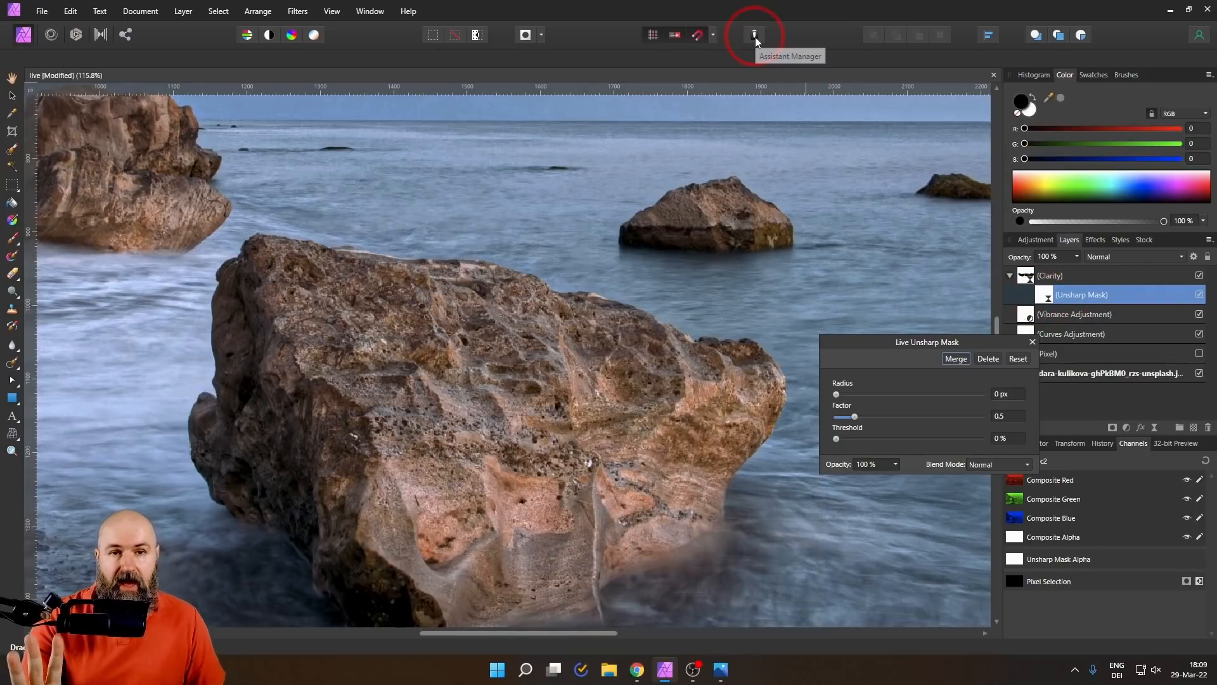
# Set the Assistant to add filters as new layers instead of child layers, then close it
pyautogui.click(753, 34)
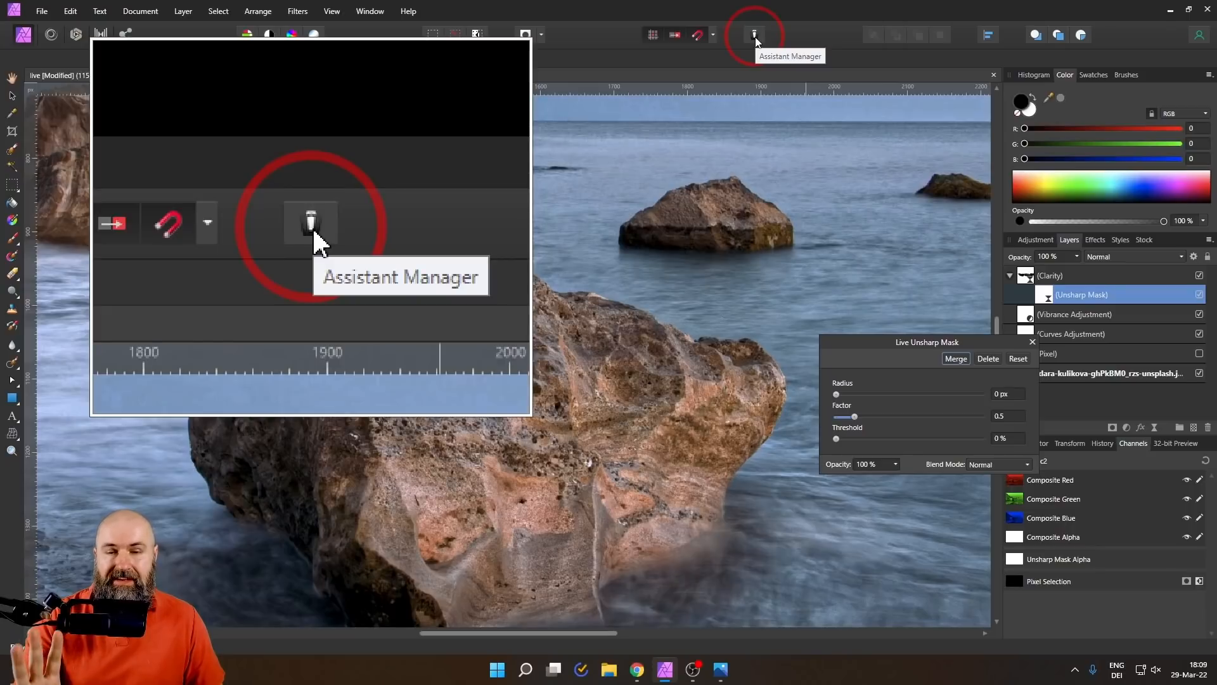
pyautogui.click(754, 34)
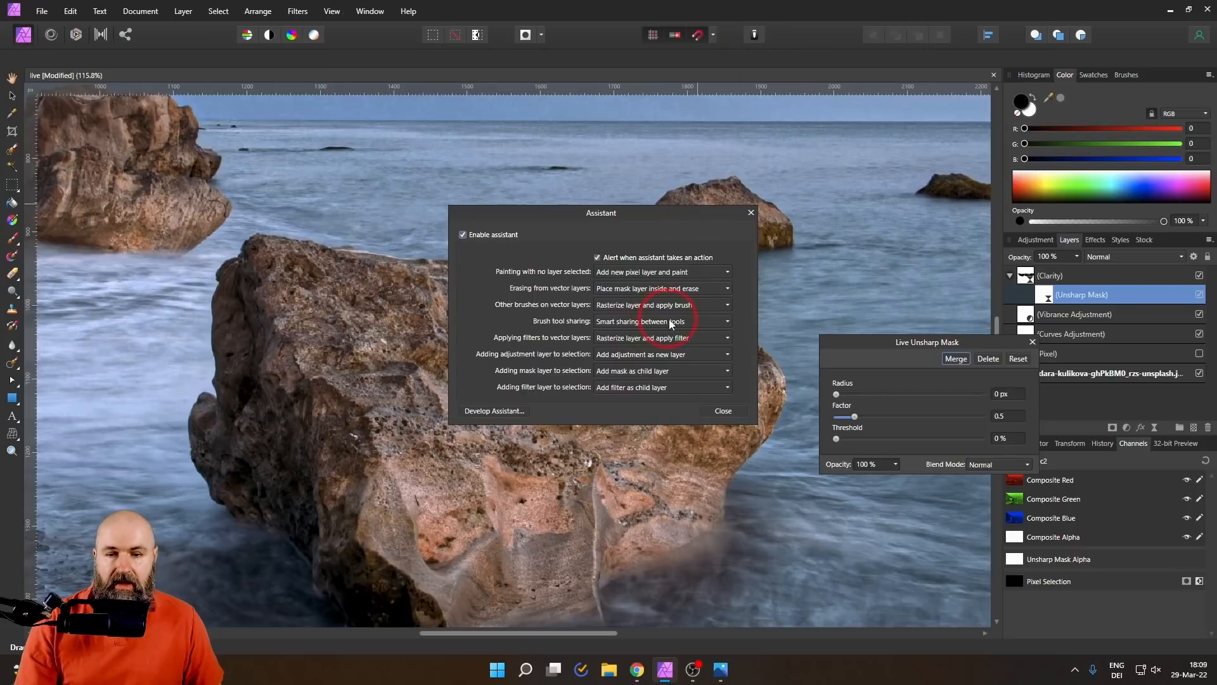
pyautogui.moveTo(587, 382)
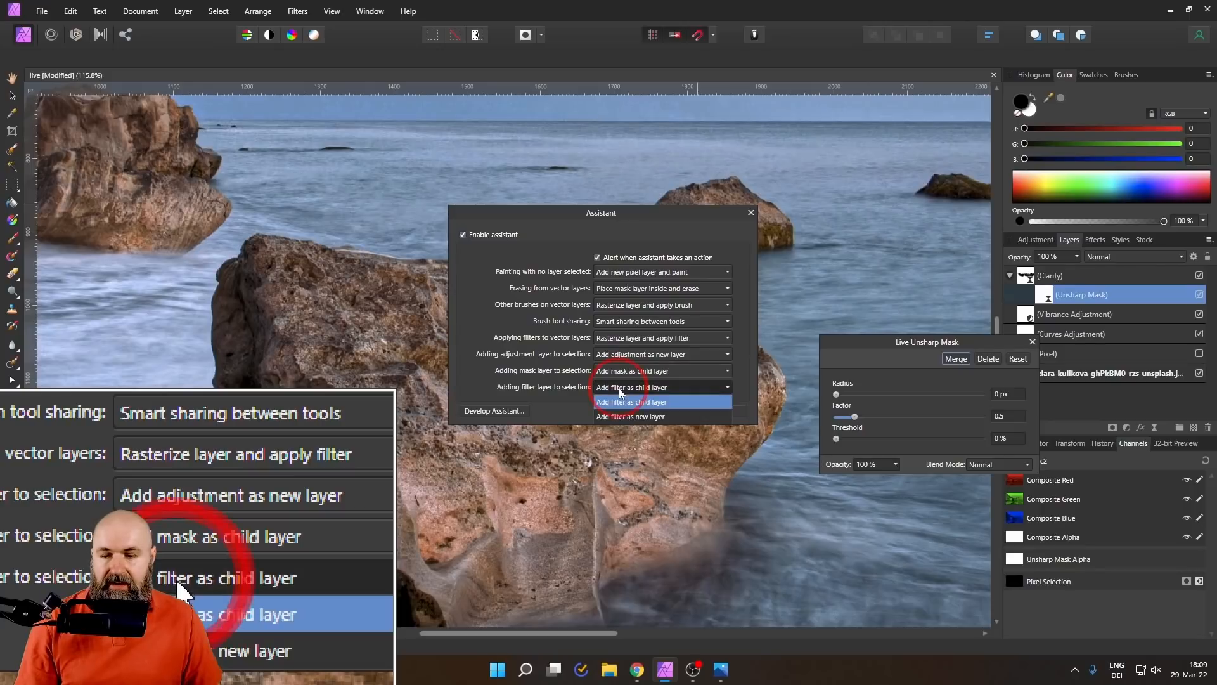
pyautogui.moveTo(630, 416)
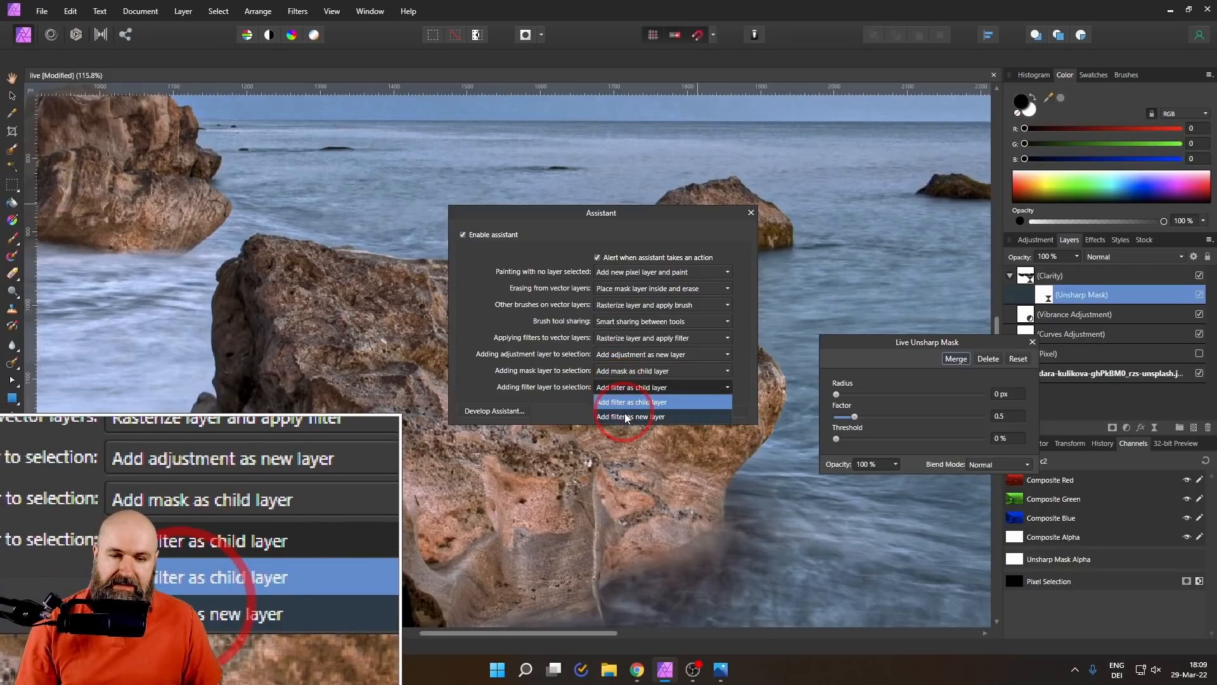
pyautogui.click(631, 418)
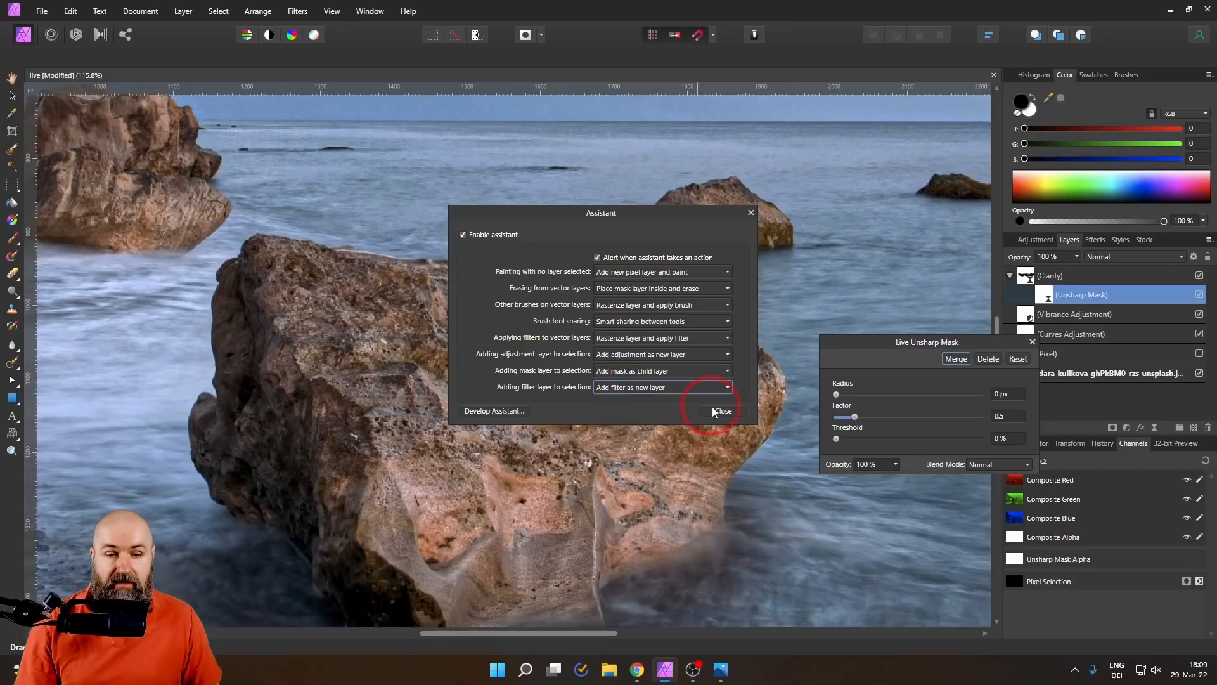
pyautogui.moveTo(555, 389)
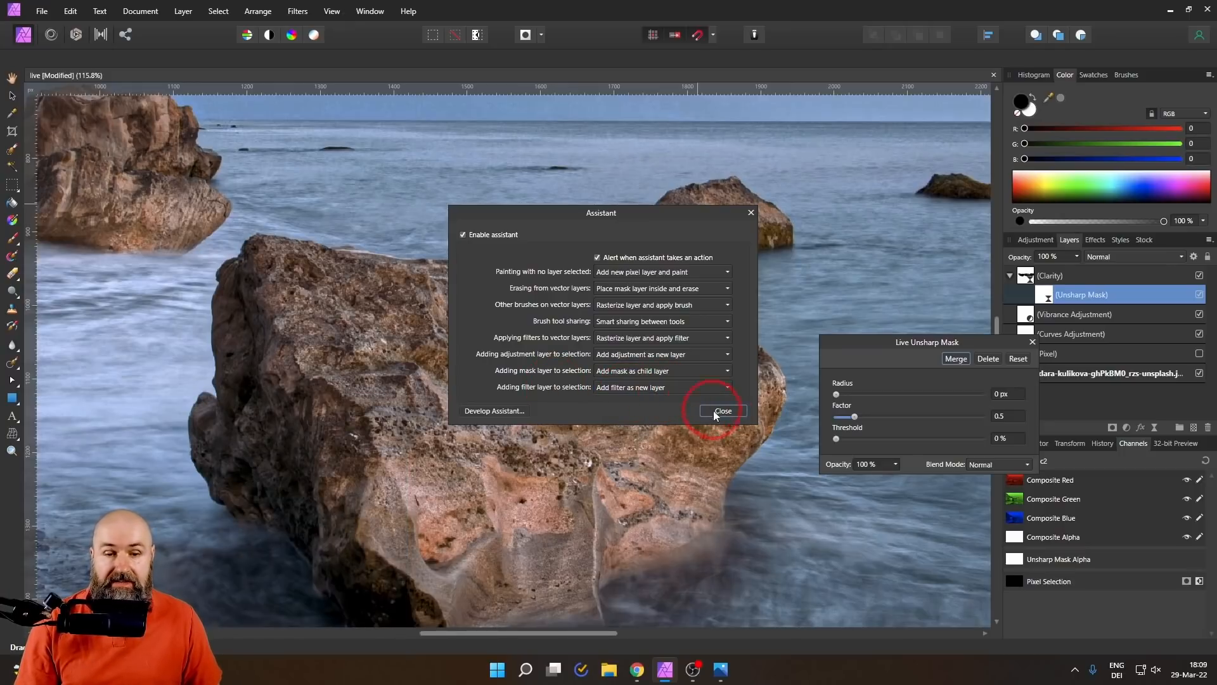
pyautogui.click(721, 410)
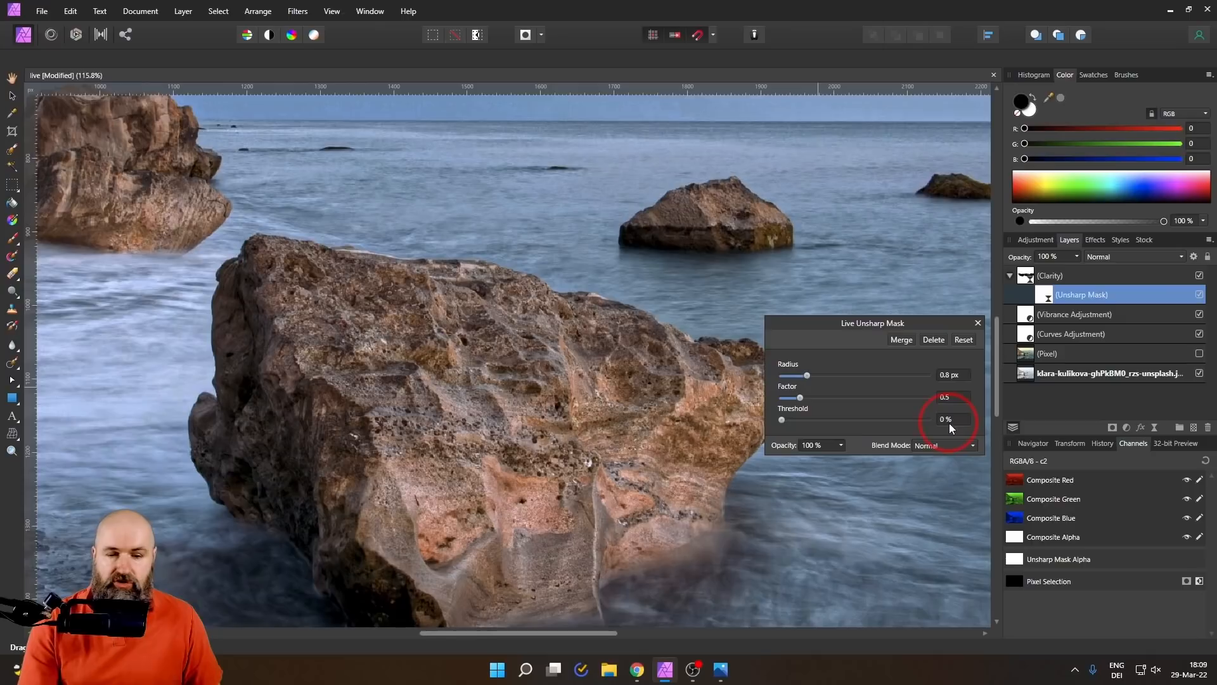
# Give the Unsharp Mask a 0.8 px radius and place it as its own layer above Clarity
pyautogui.click(1082, 294)
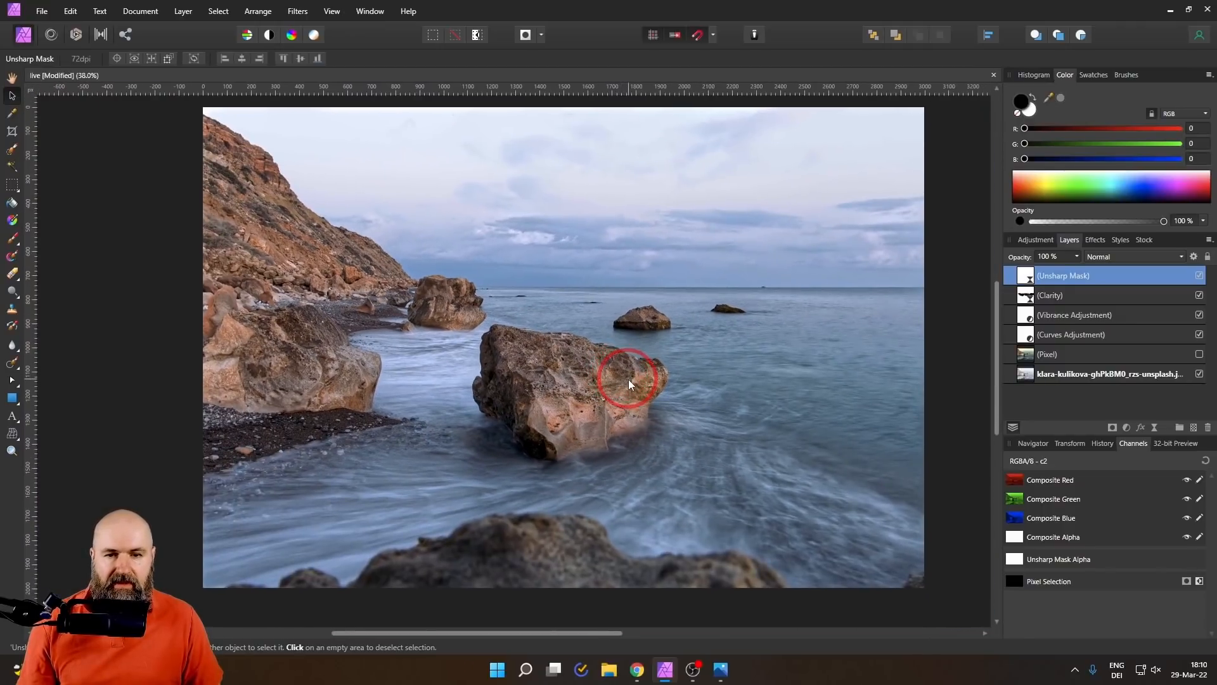
pyautogui.scroll(3)
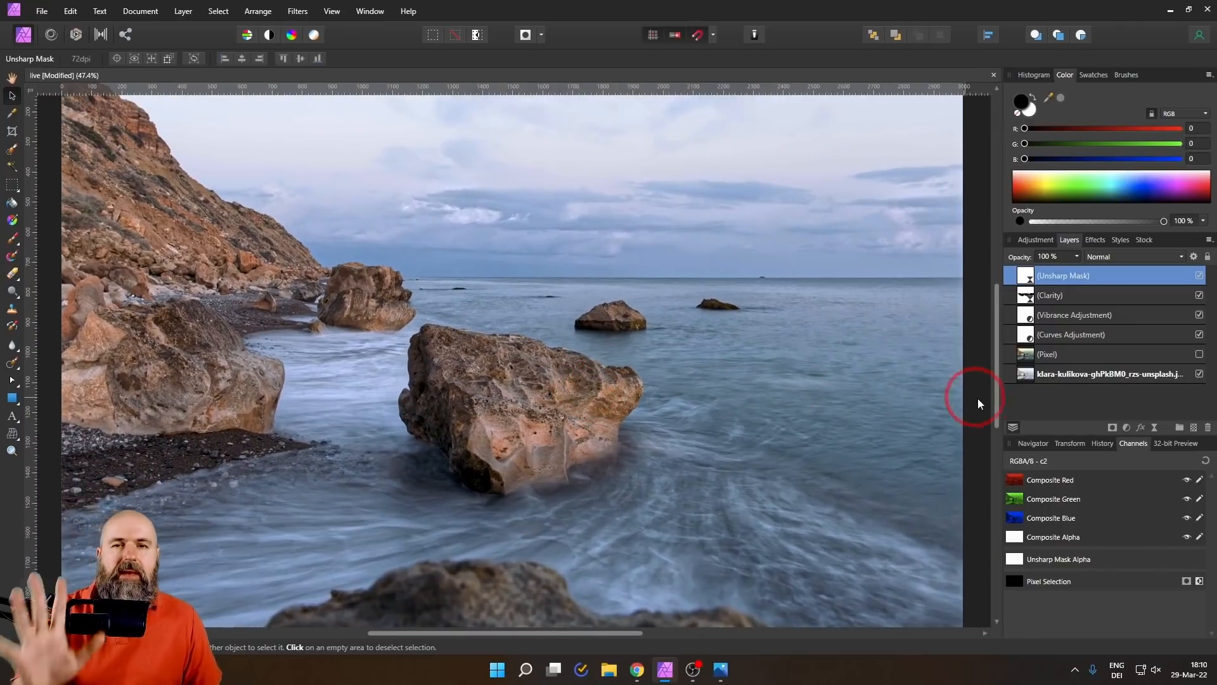
pyautogui.moveTo(1054, 407)
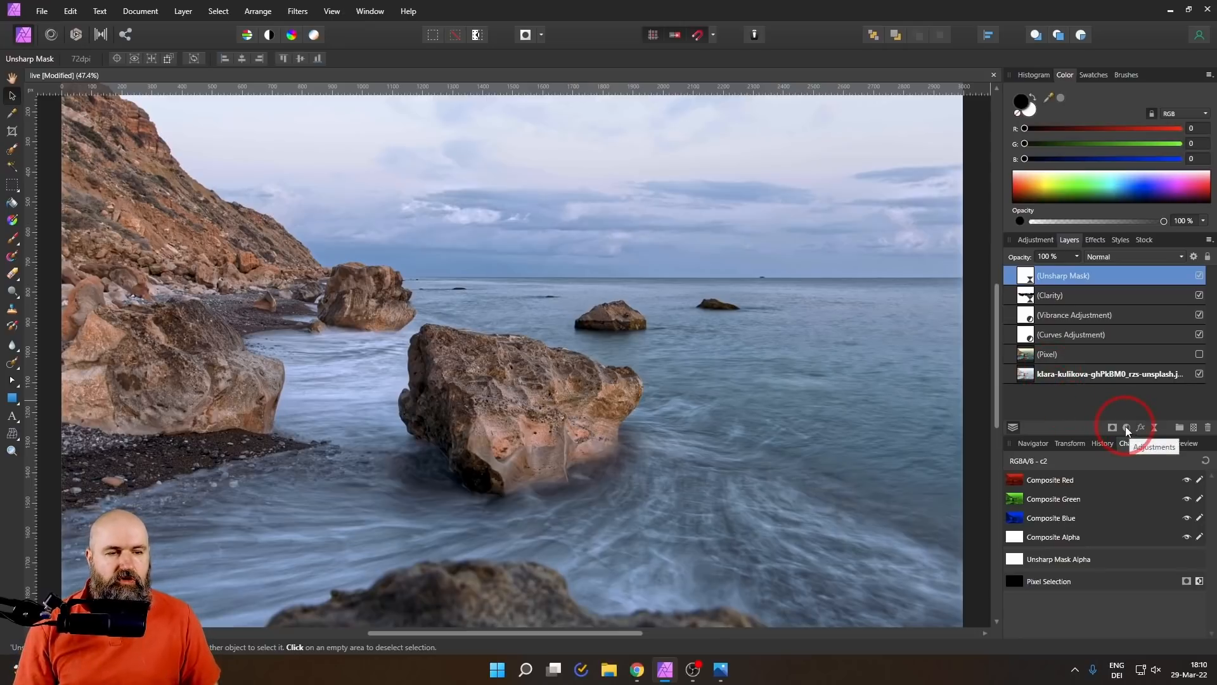
# Add a new Curves adjustment set to LAB with the BOpponent channel selected for editing
pyautogui.click(1127, 427)
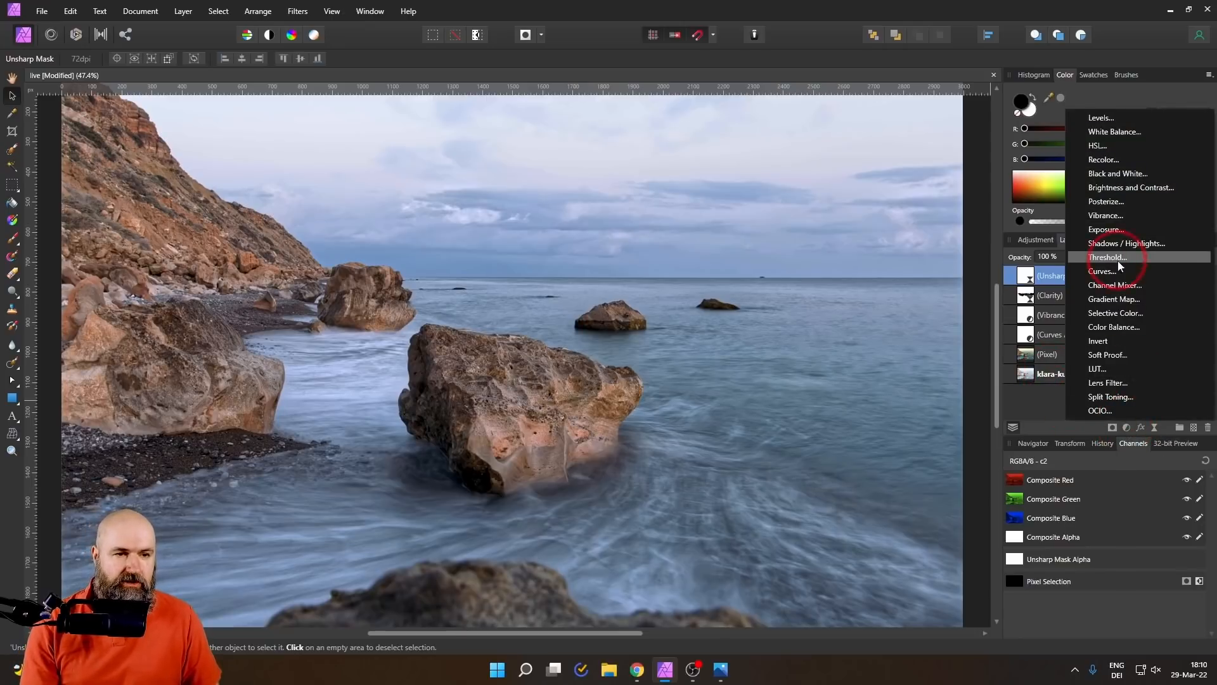
pyautogui.click(1102, 272)
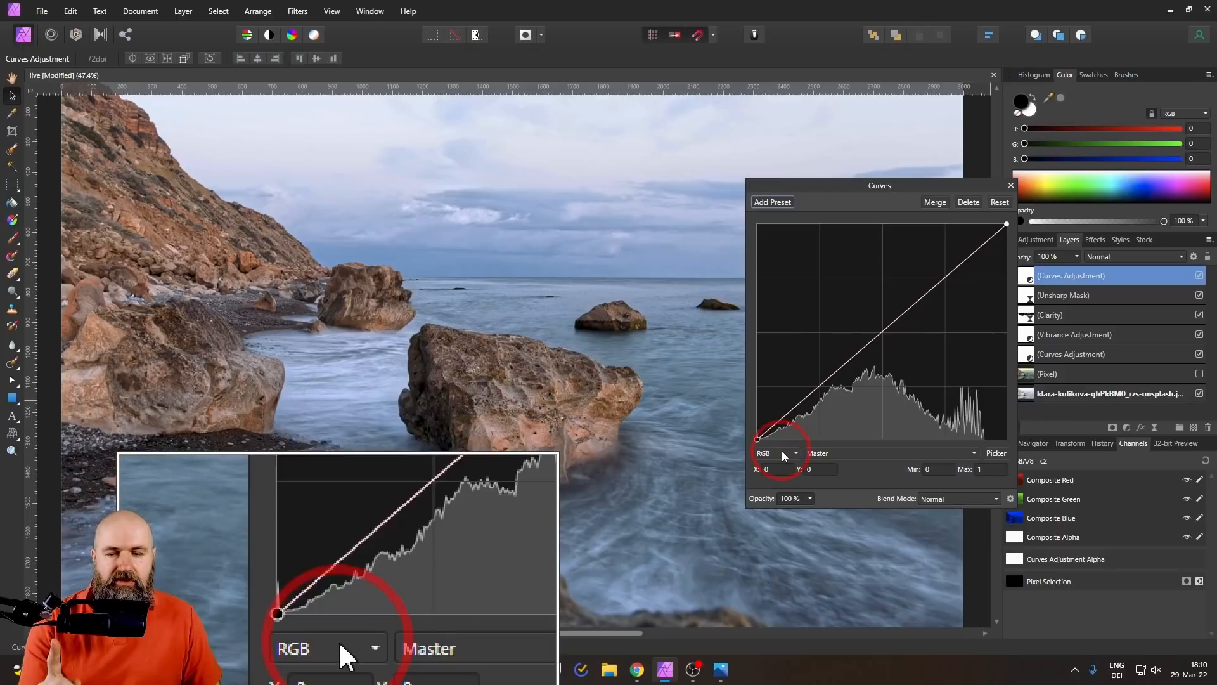
pyautogui.click(776, 452)
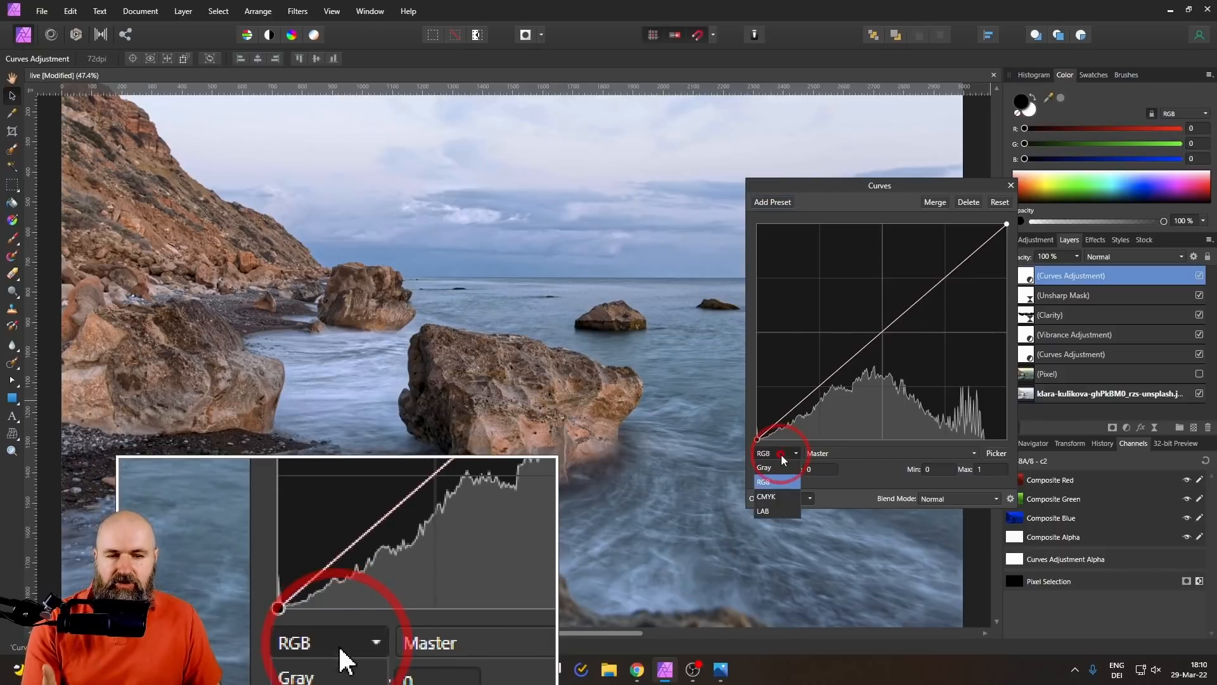
pyautogui.click(776, 453)
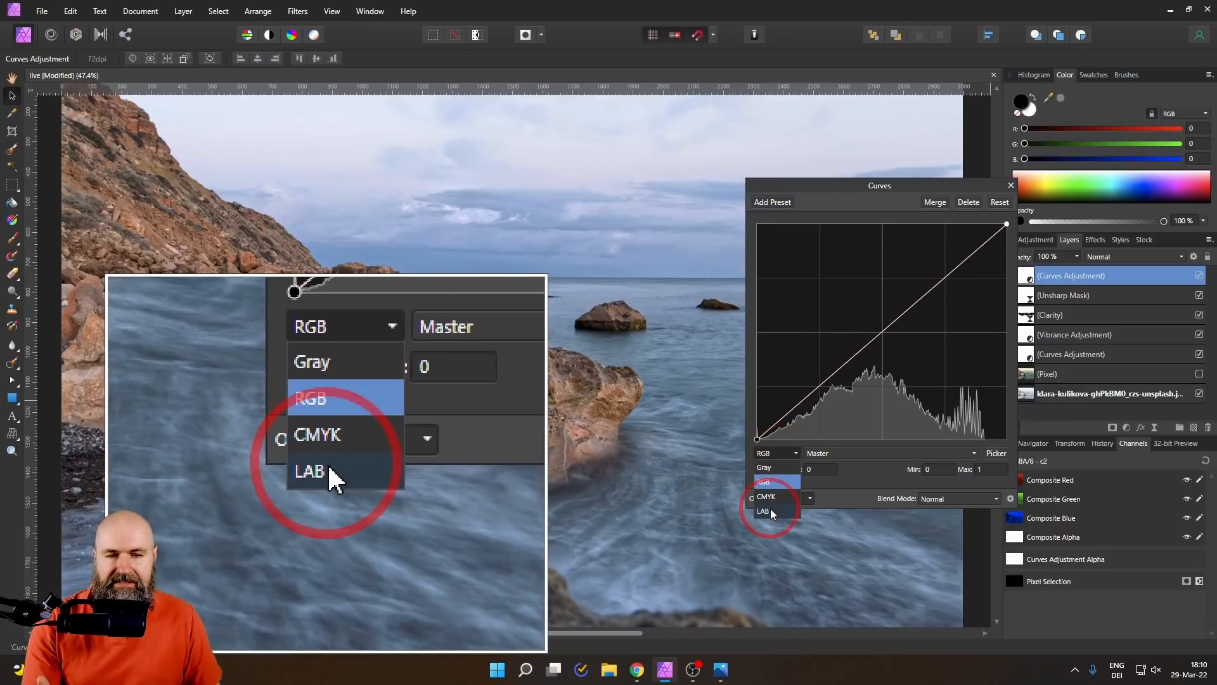
pyautogui.click(309, 472)
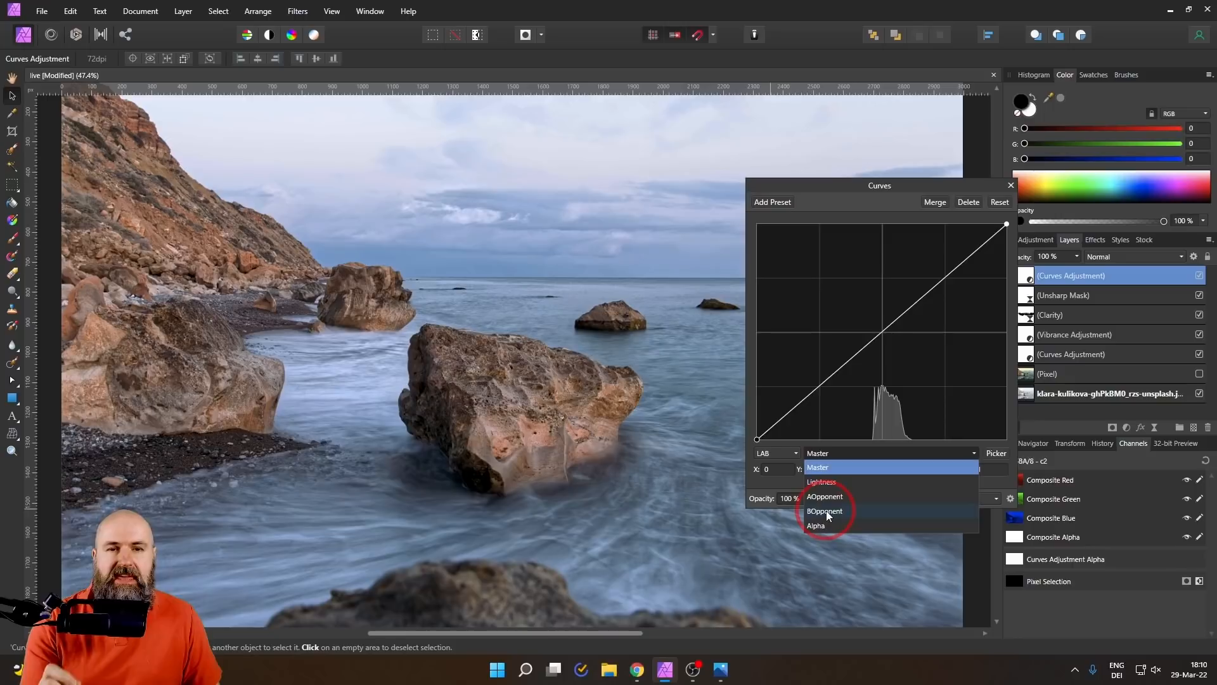
pyautogui.click(824, 511)
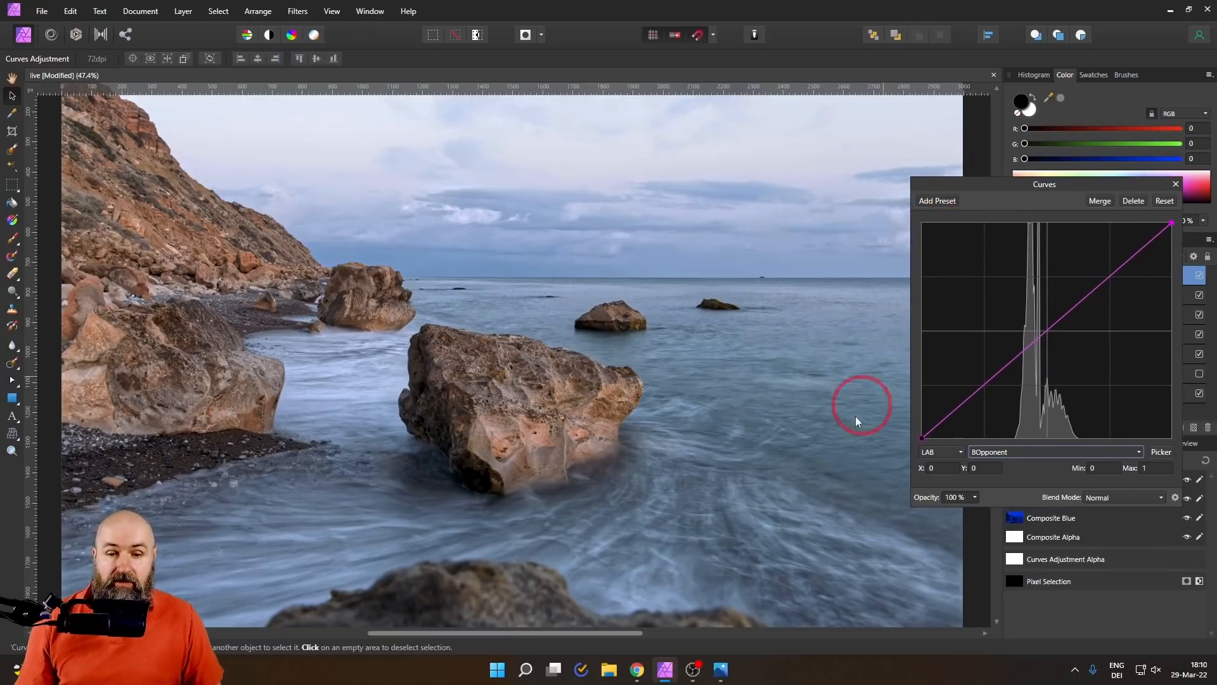
pyautogui.moveTo(378, 511)
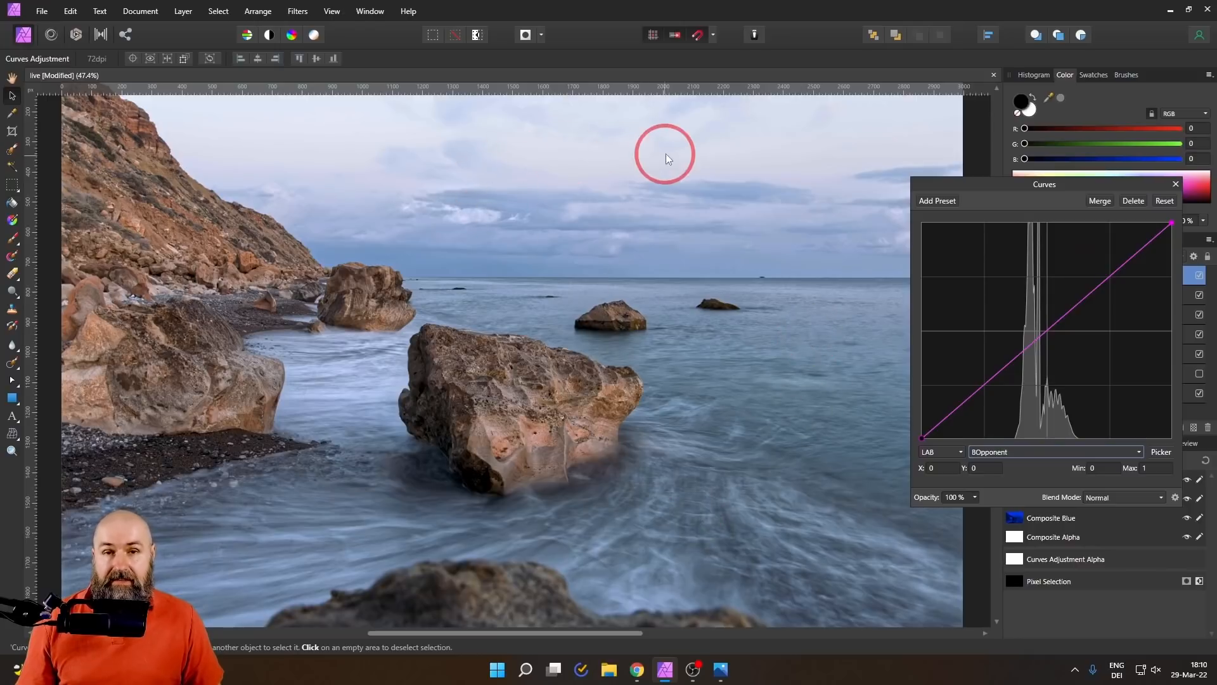
pyautogui.moveTo(160, 178)
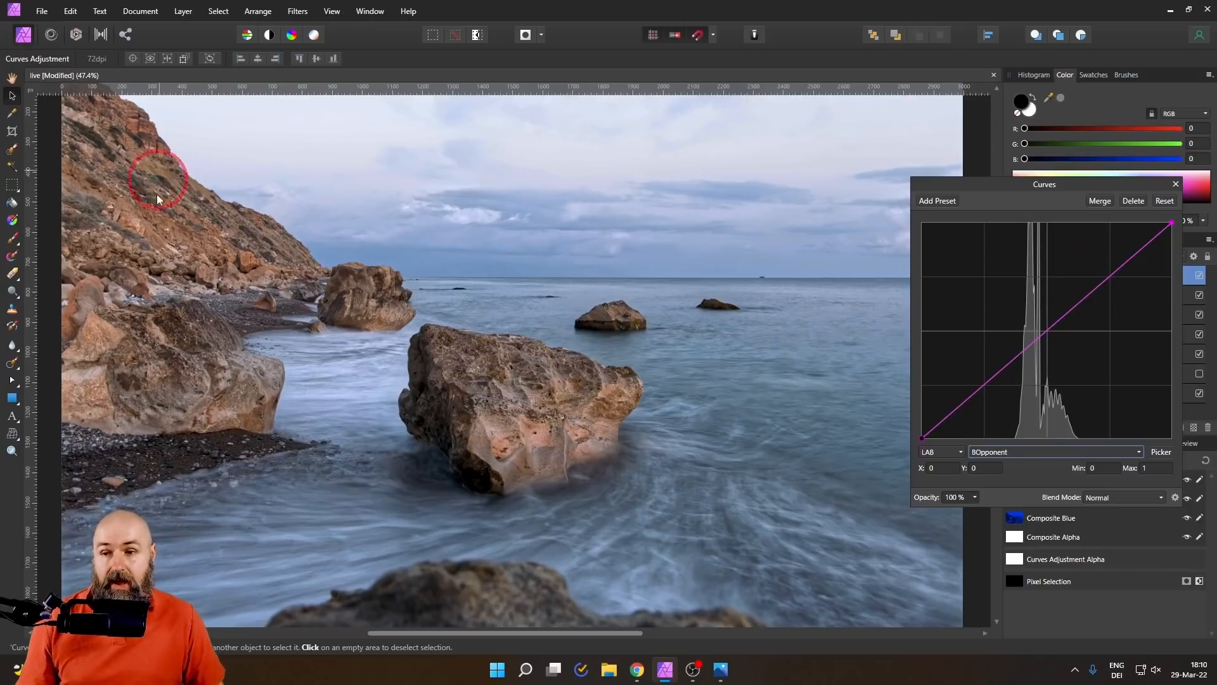
pyautogui.moveTo(148, 252)
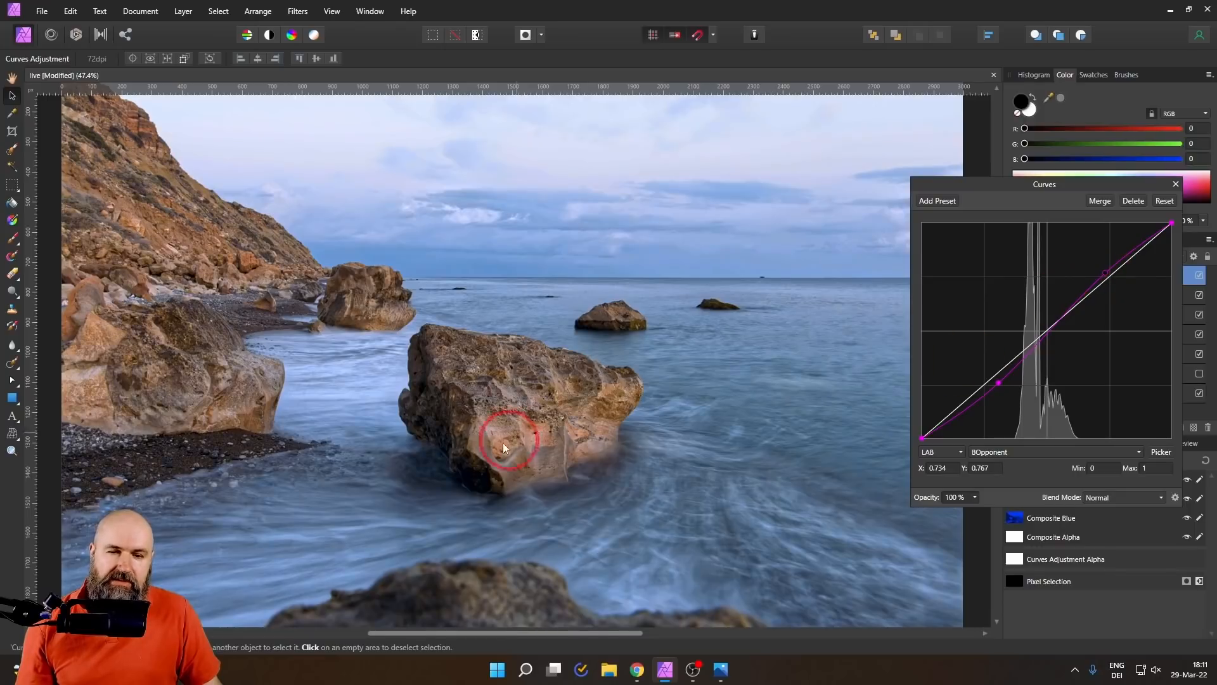
pyautogui.moveTo(951, 394)
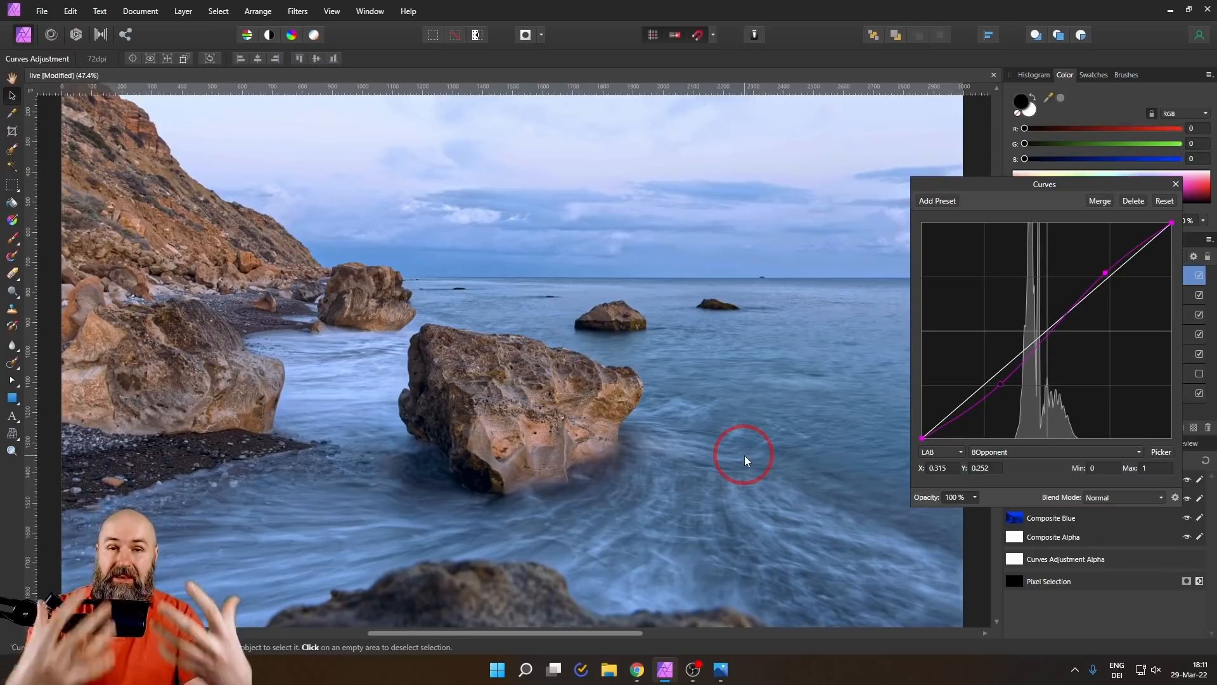
pyautogui.moveTo(1073, 297)
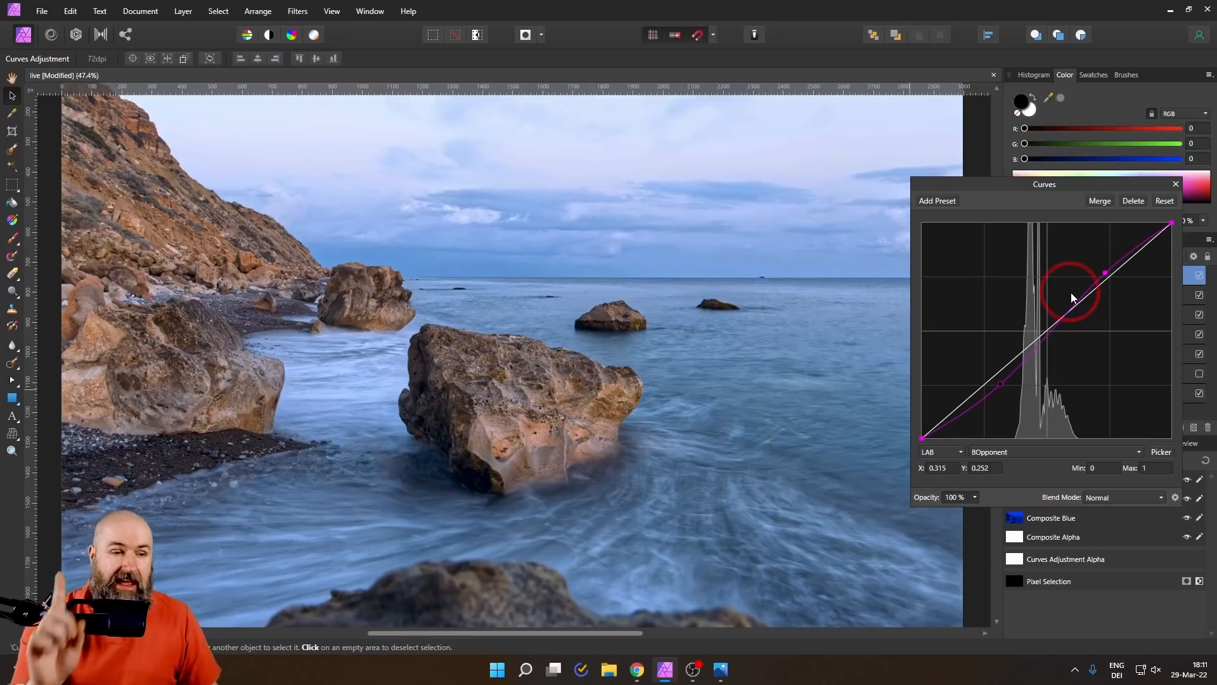
# Add a Live Lighting layer and move its spotlight toward the upper right over the central rock
pyautogui.click(1174, 184)
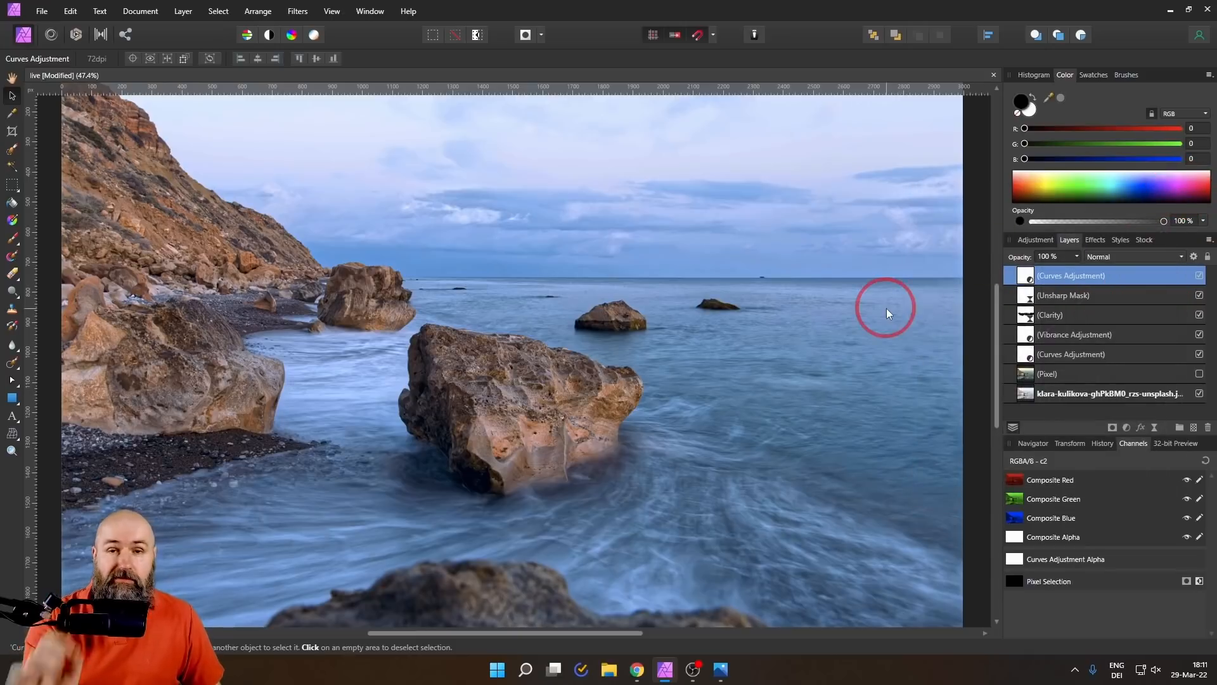
pyautogui.moveTo(811, 318)
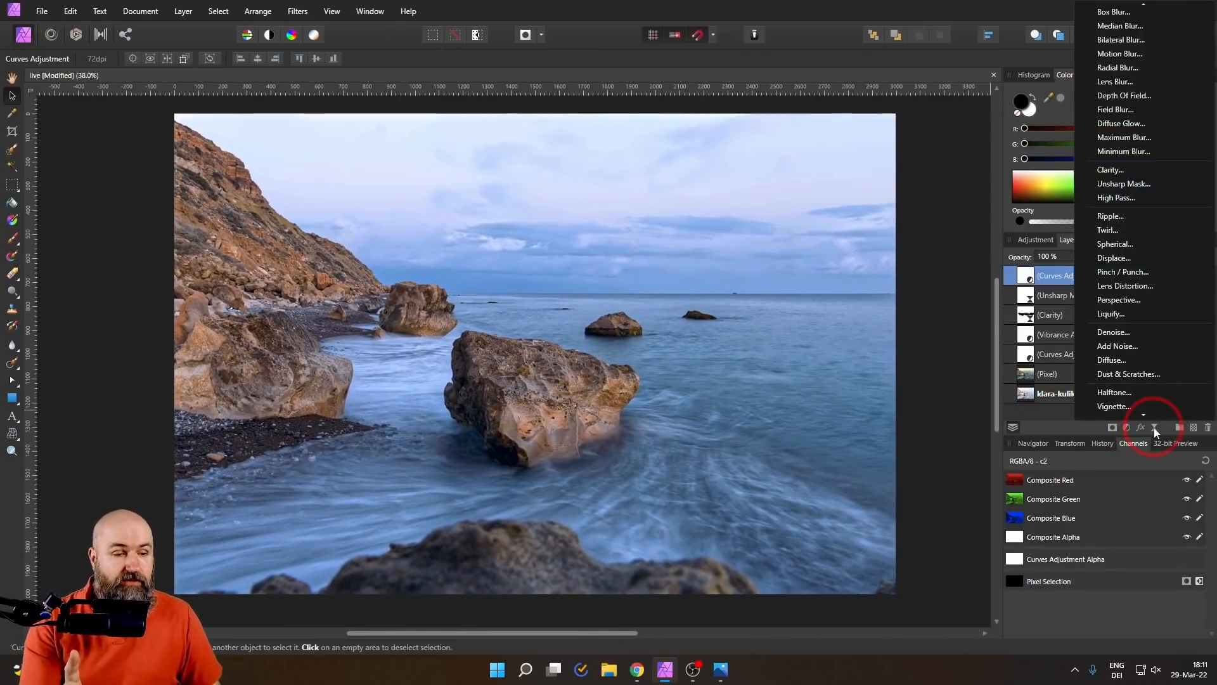
pyautogui.moveTo(1113, 392)
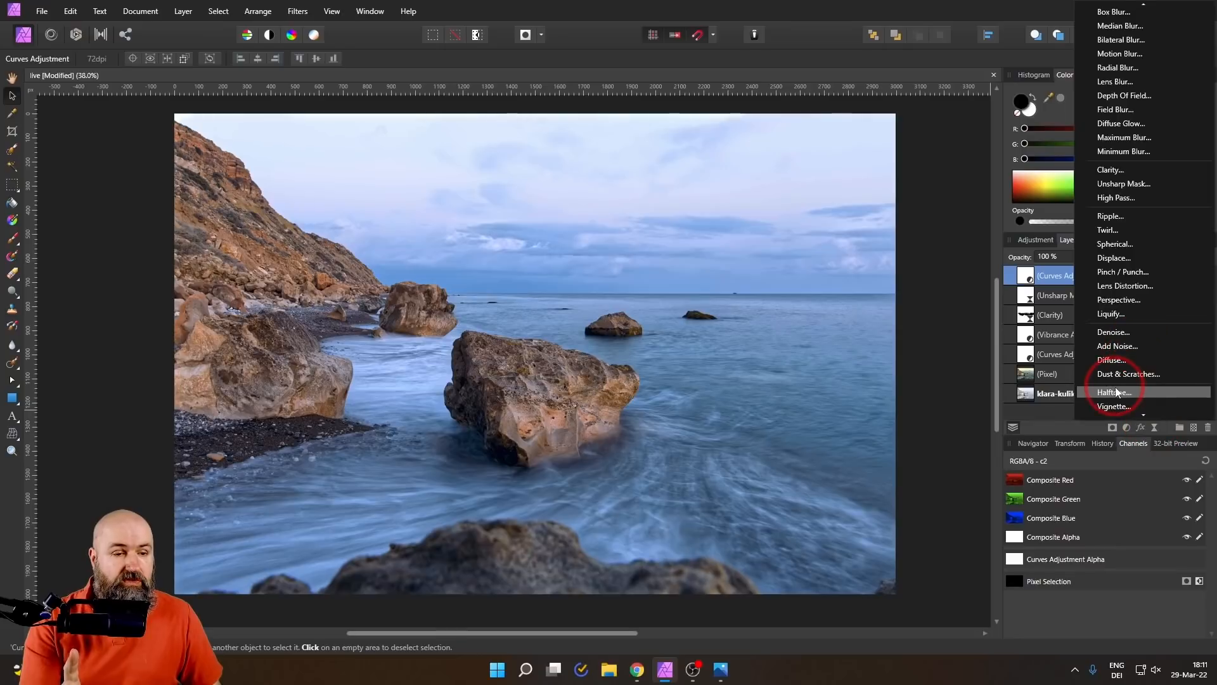
pyautogui.scroll(-3)
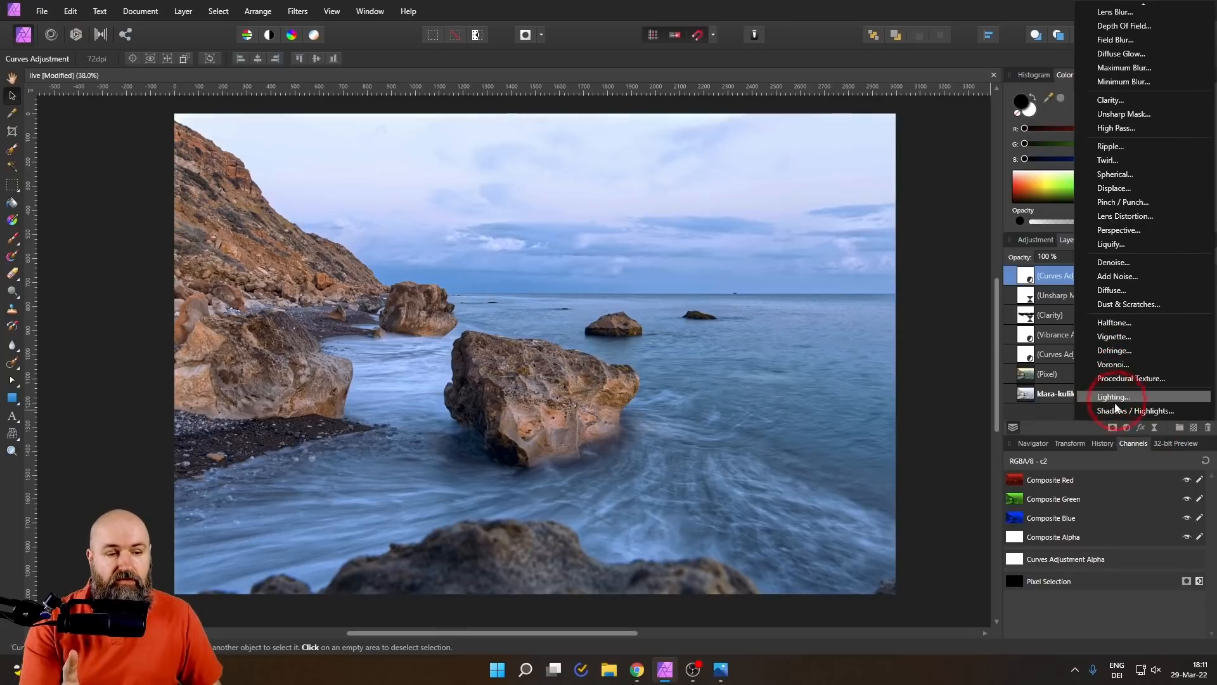
pyautogui.moveTo(1119, 400)
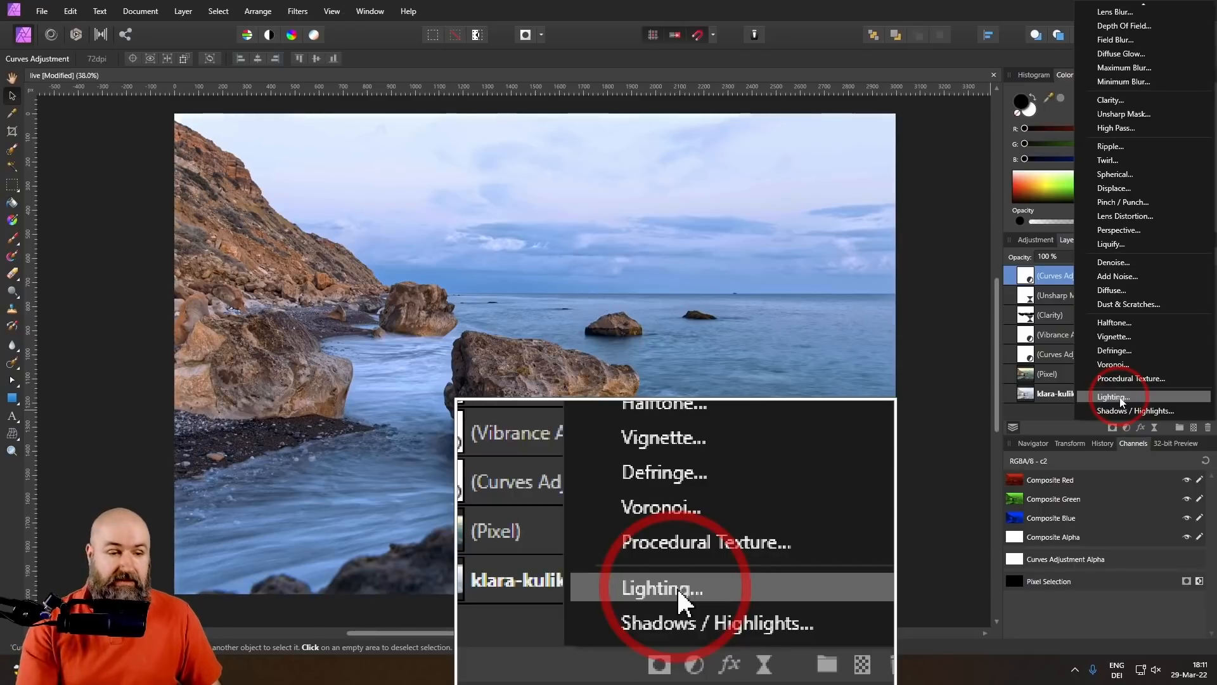
pyautogui.click(662, 587)
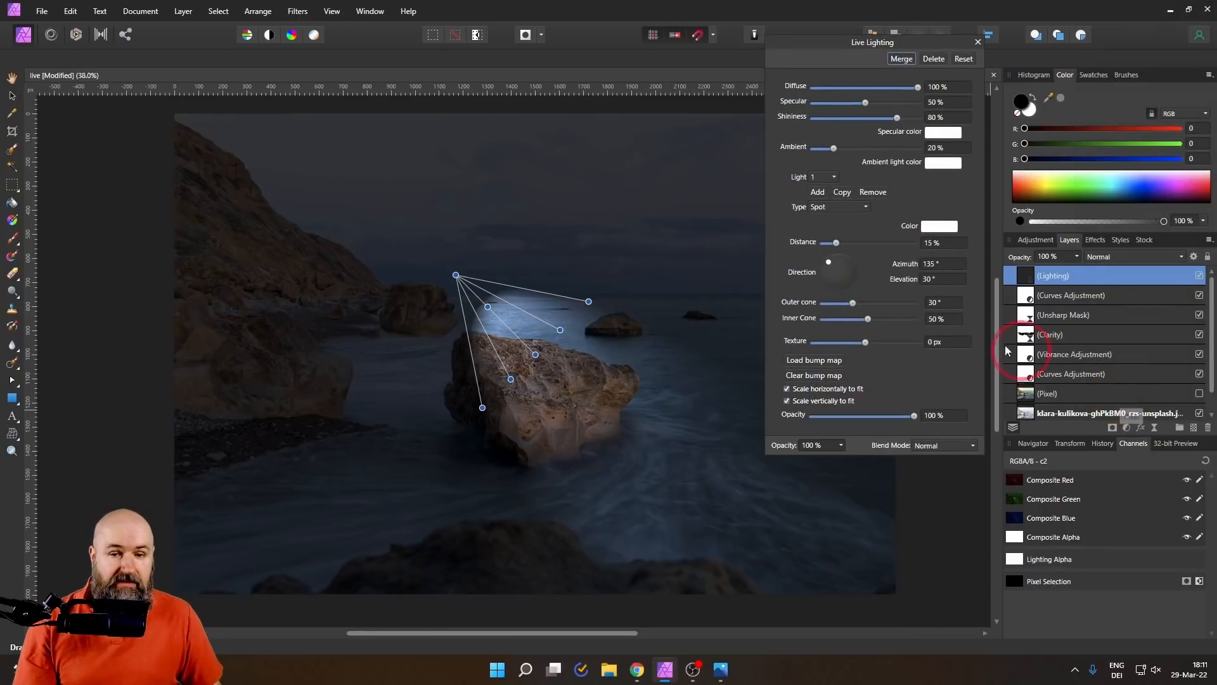
pyautogui.moveTo(455, 275); pyautogui.dragTo(252, 135)
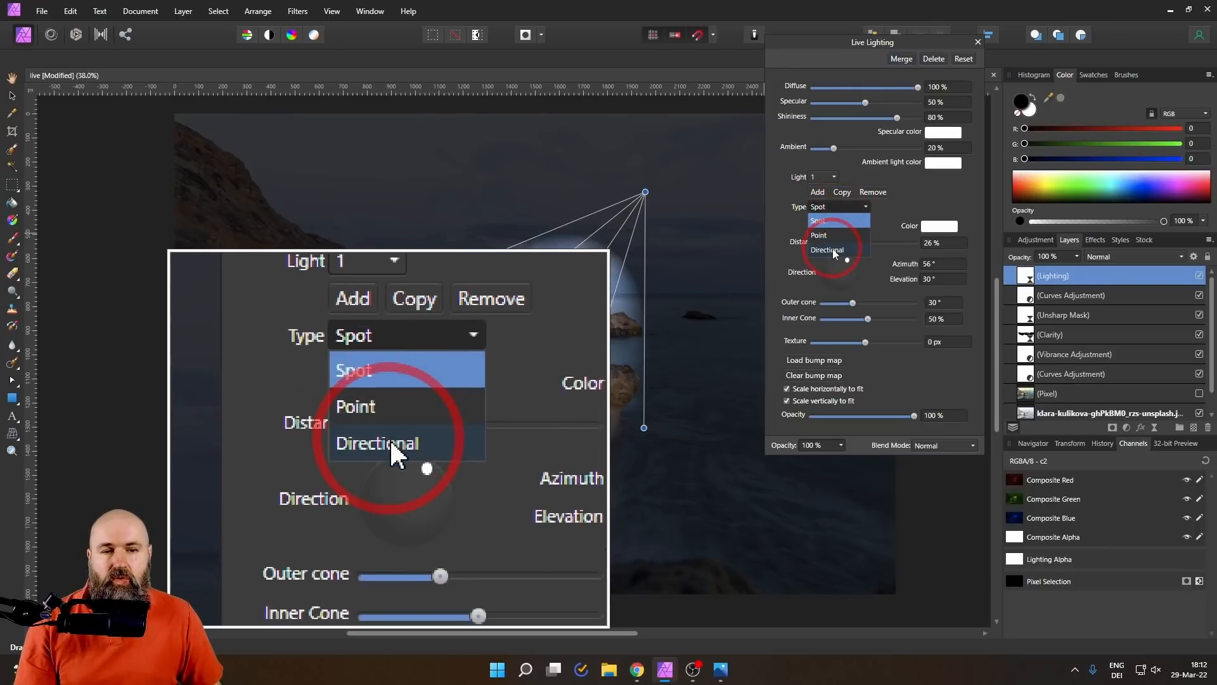
# Make the light directional at 45.1° azimuth and 39.8° elevation, relighting the whole scene
pyautogui.click(378, 442)
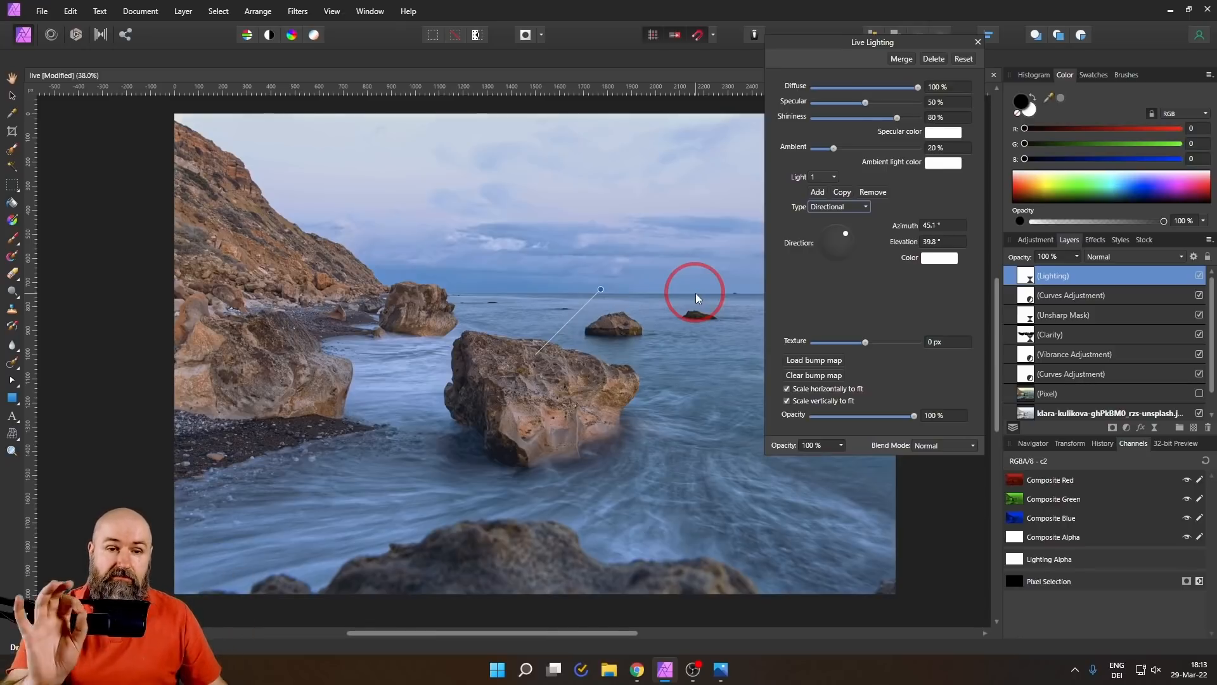
pyautogui.moveTo(903, 135)
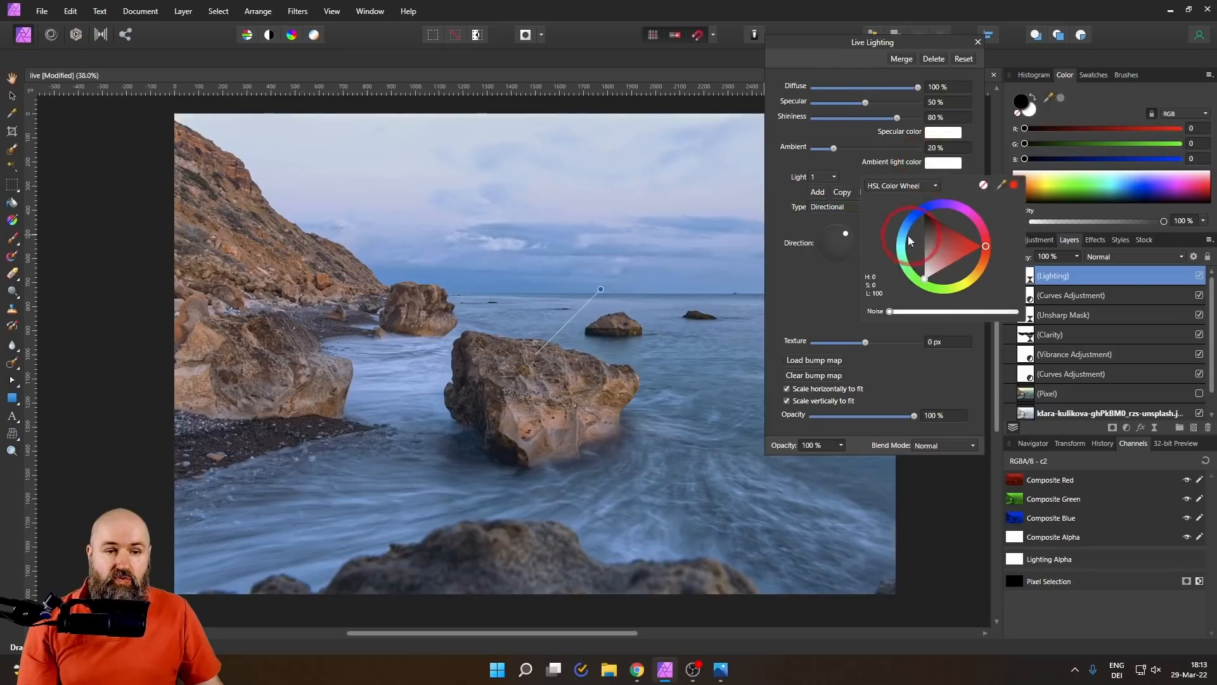
# Tint the ambient light pale blue at 8% and give the directional light a warm yellow colour
pyautogui.click(903, 241)
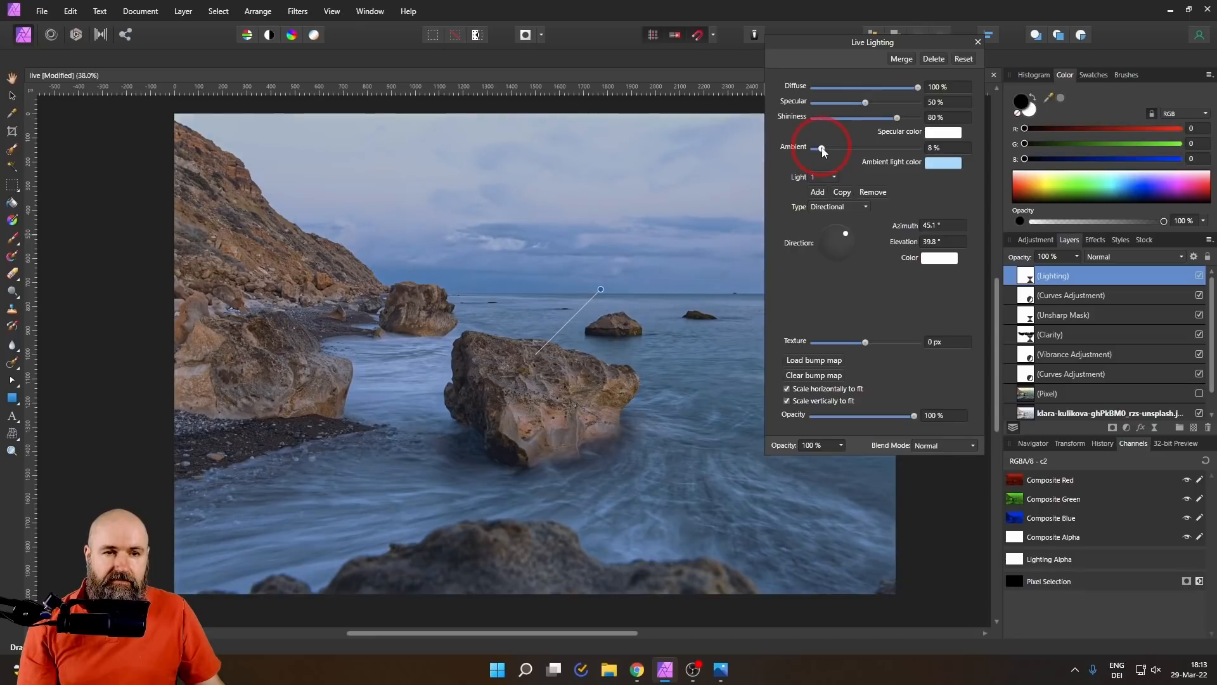
pyautogui.moveTo(823, 71)
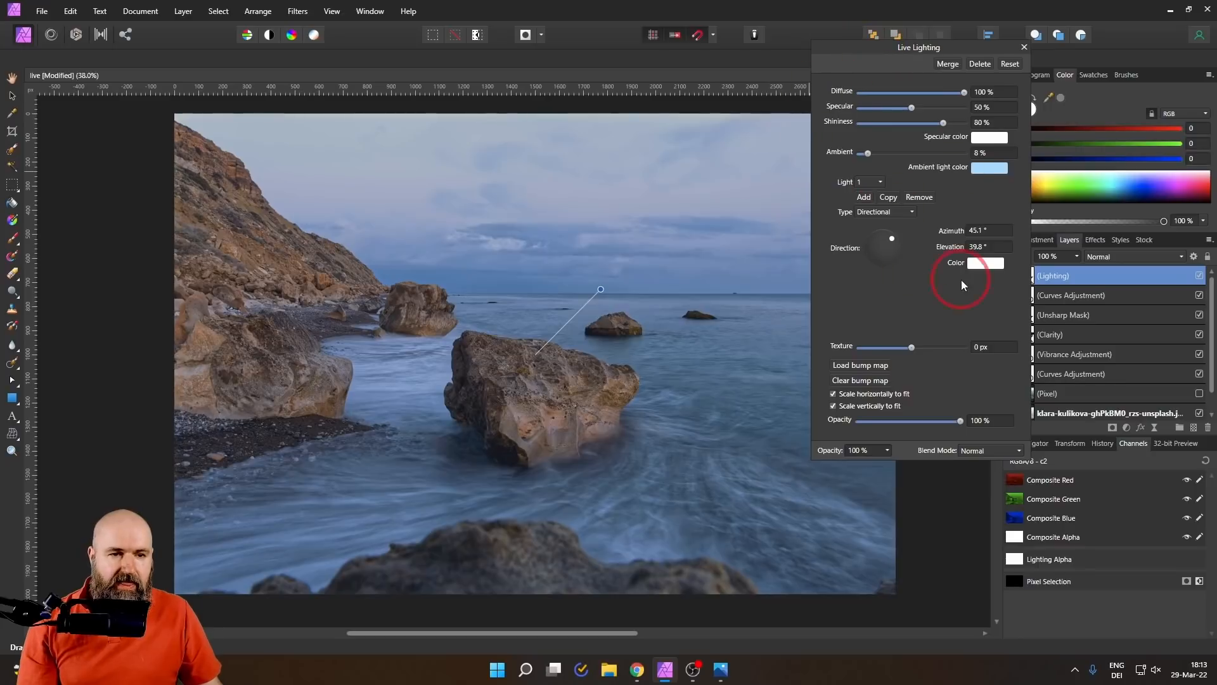
pyautogui.moveTo(982, 266)
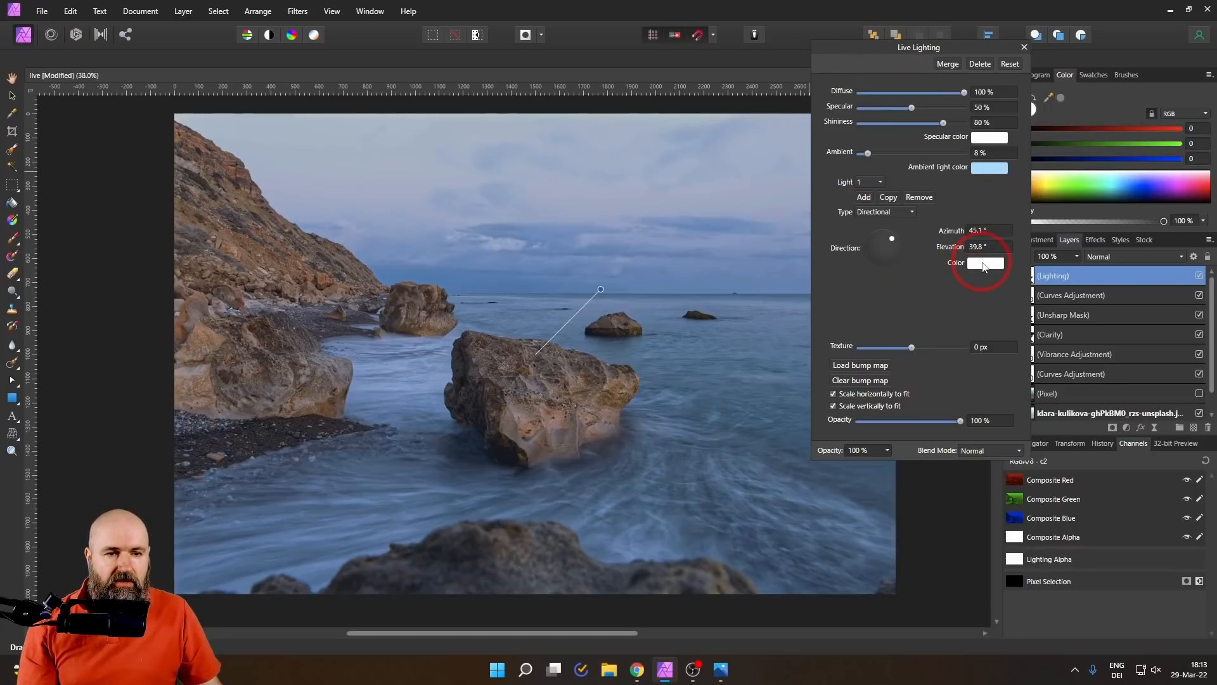
pyautogui.click(986, 263)
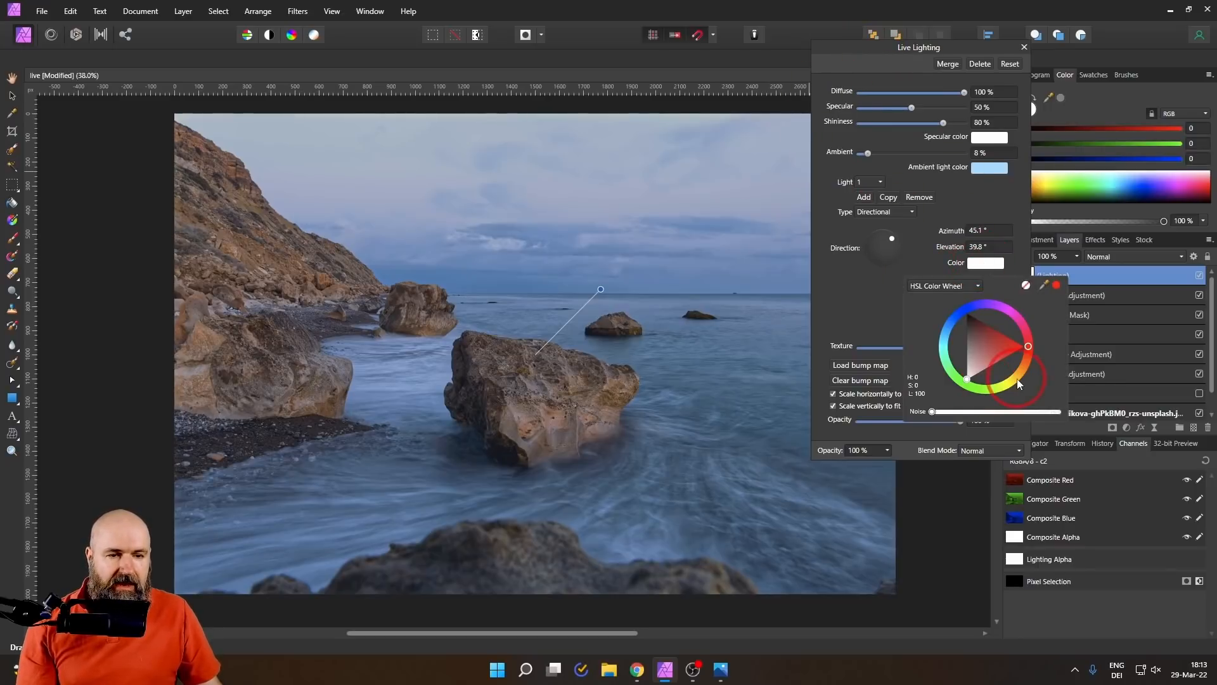
pyautogui.click(964, 361)
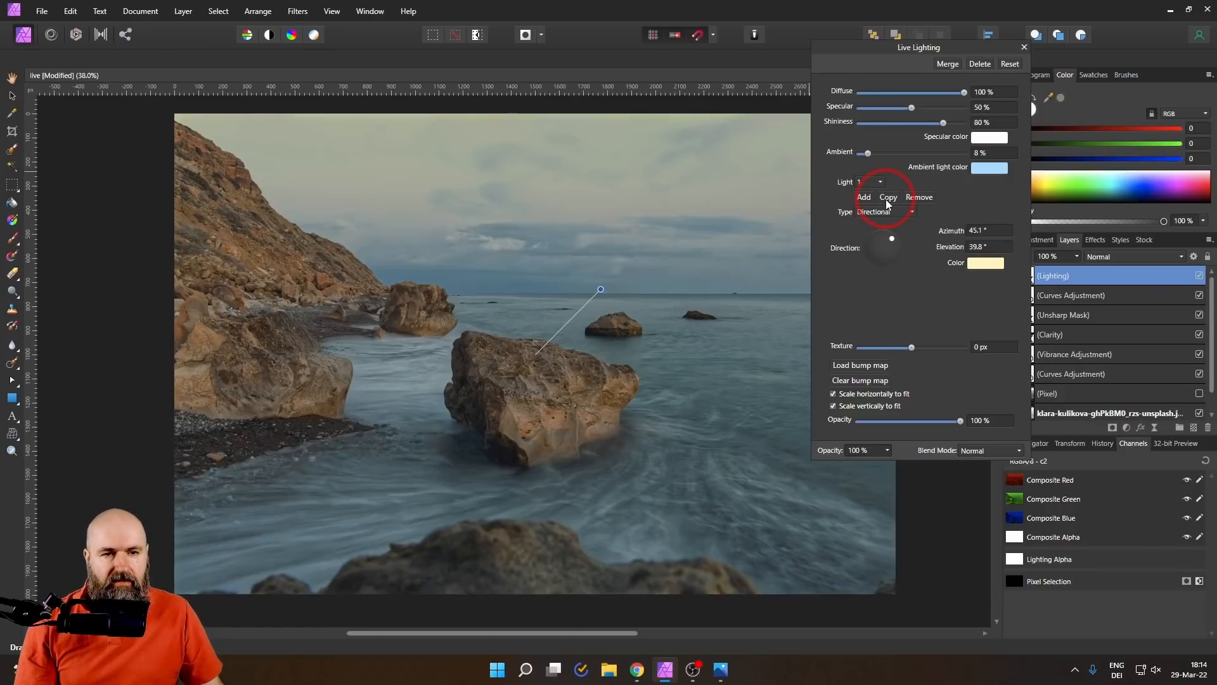
# Copy the light for a stronger warm glow and close the Live Lighting settings
pyautogui.click(888, 197)
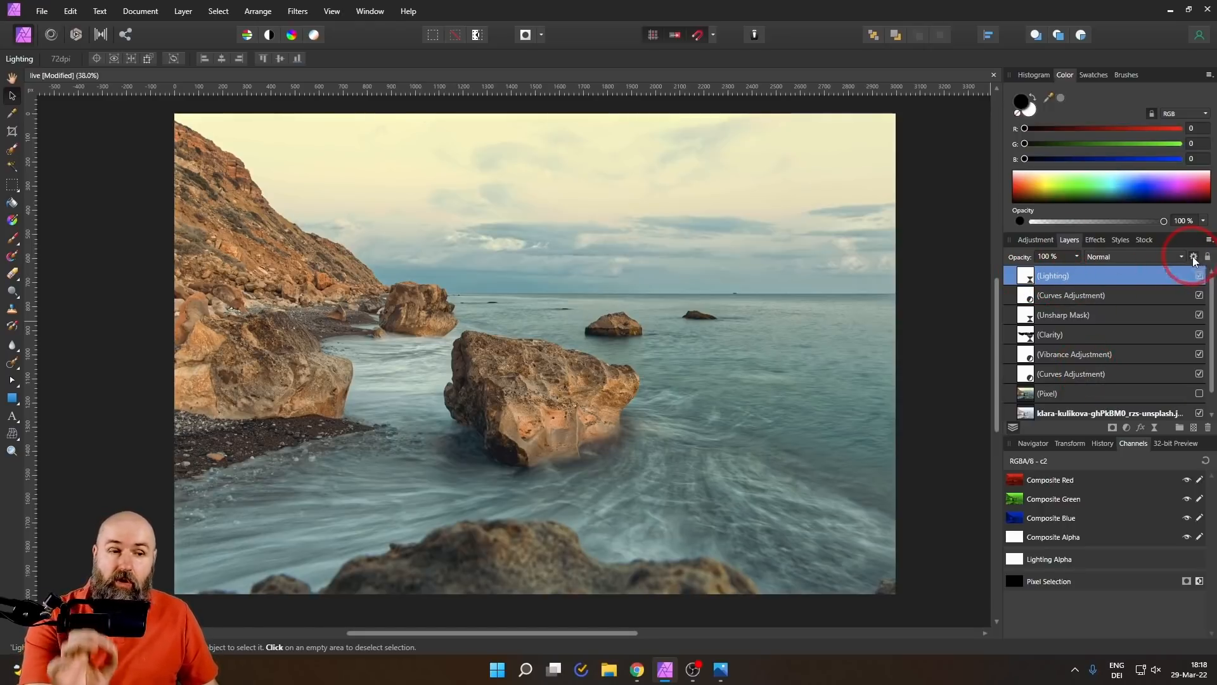
# Lower the Lighting layer's underlying-composition highlight node to about 65% in Blend Ranges
pyautogui.click(1194, 257)
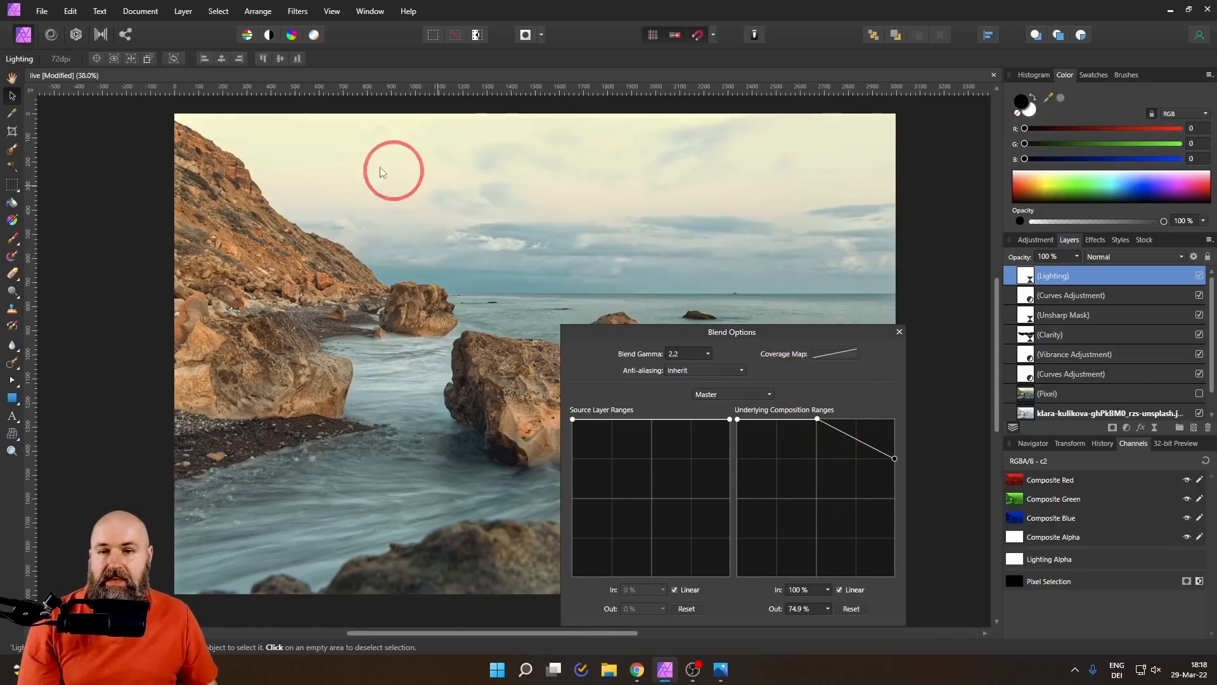
pyautogui.moveTo(853, 350)
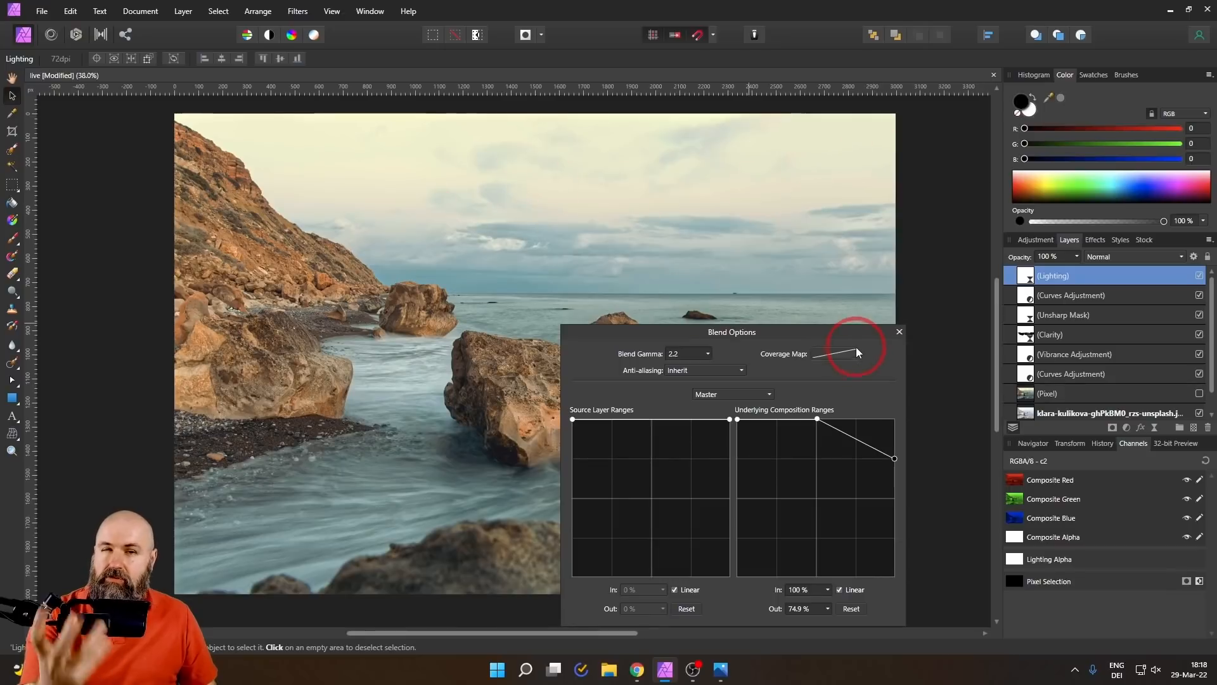
pyautogui.moveTo(894, 458)
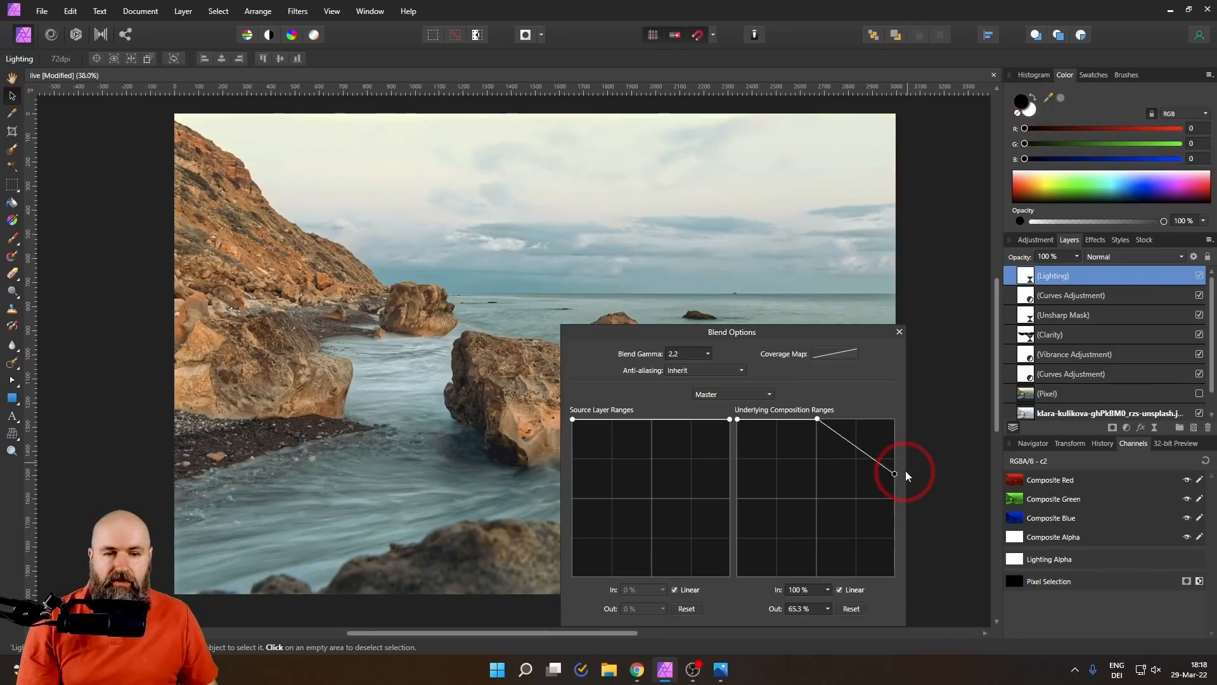
pyautogui.click(899, 331)
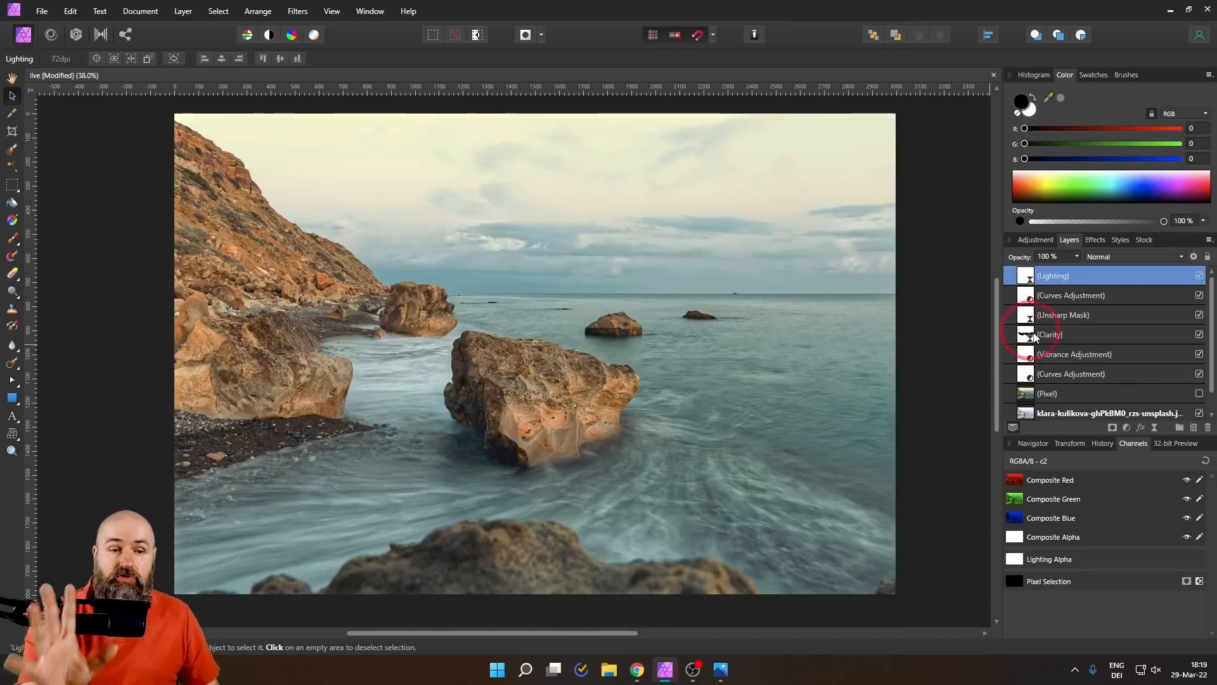
# Reopen the lower Curves adjustment to review its RGB contrast curve, then close it
pyautogui.click(1072, 373)
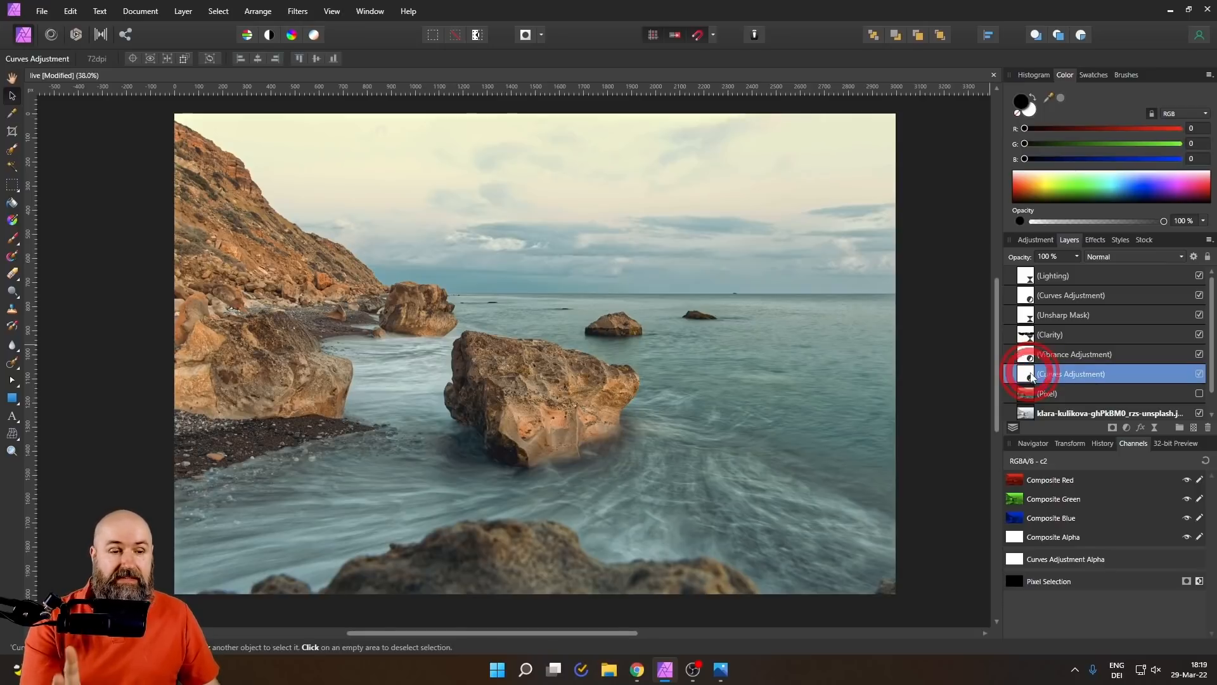
pyautogui.doubleClick(1030, 373)
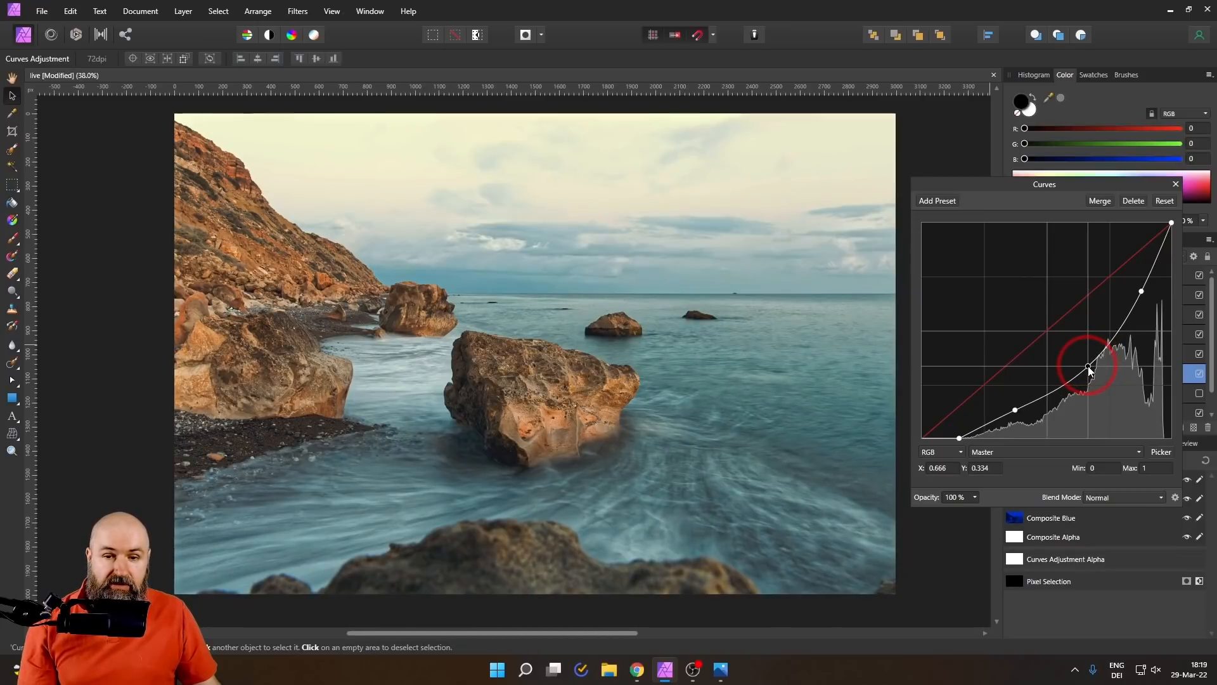
pyautogui.moveTo(1174, 184)
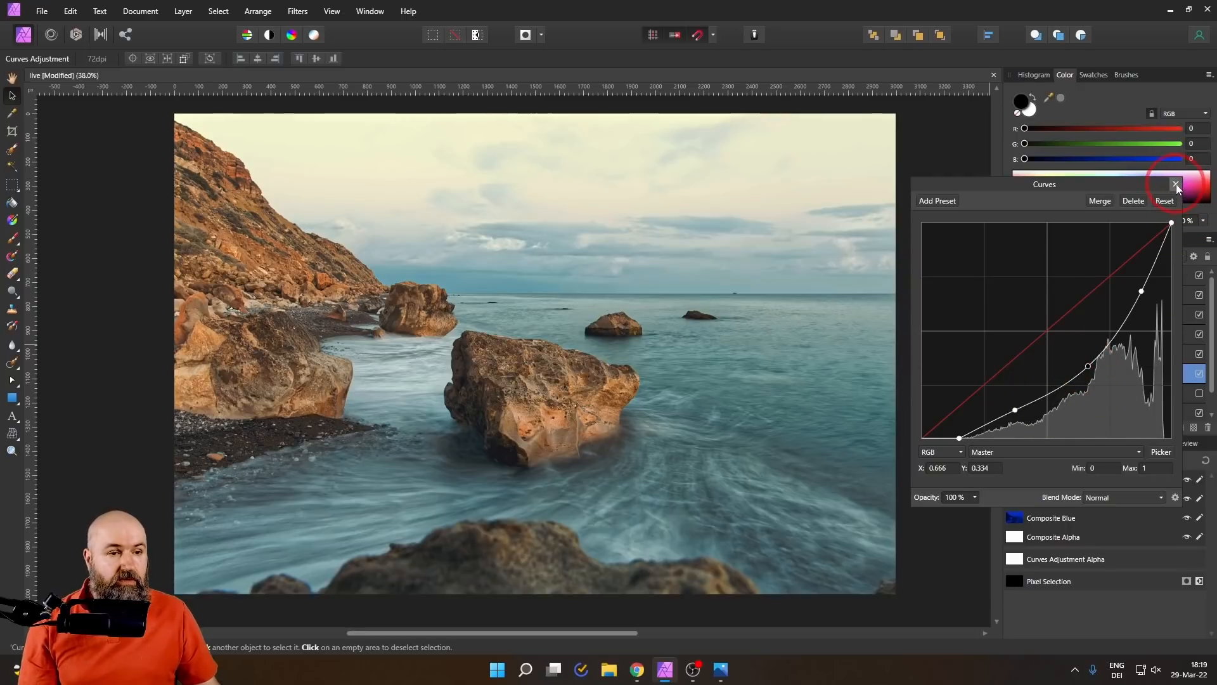
pyautogui.click(1175, 184)
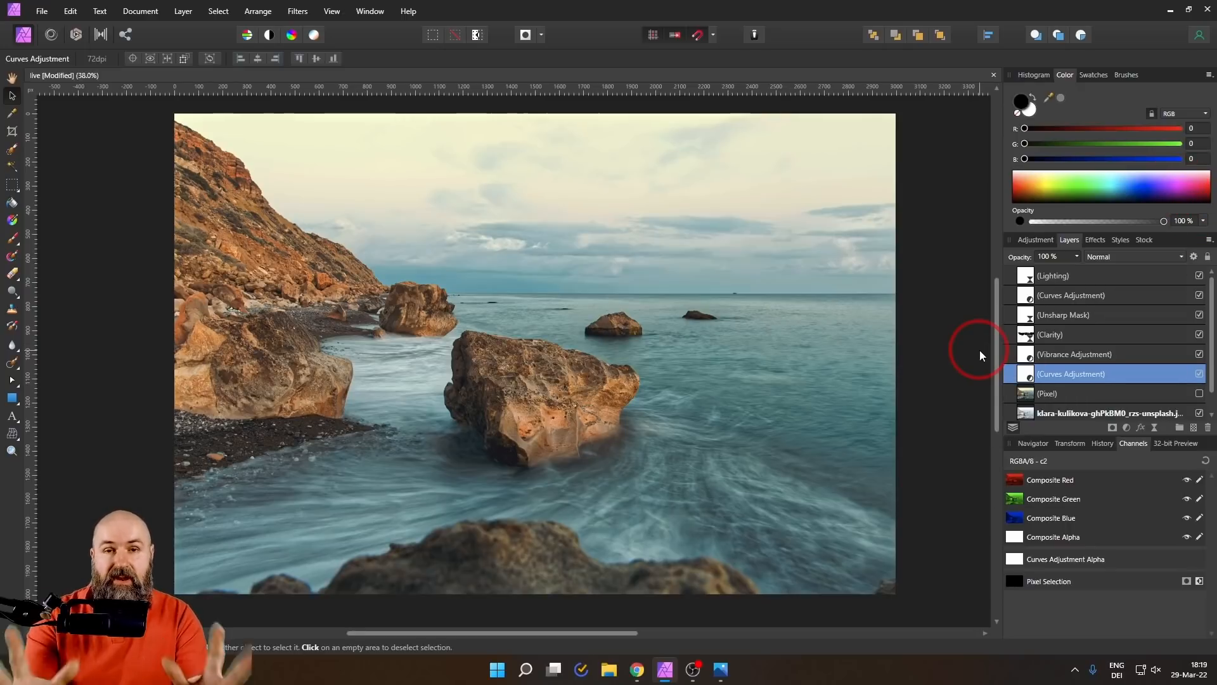